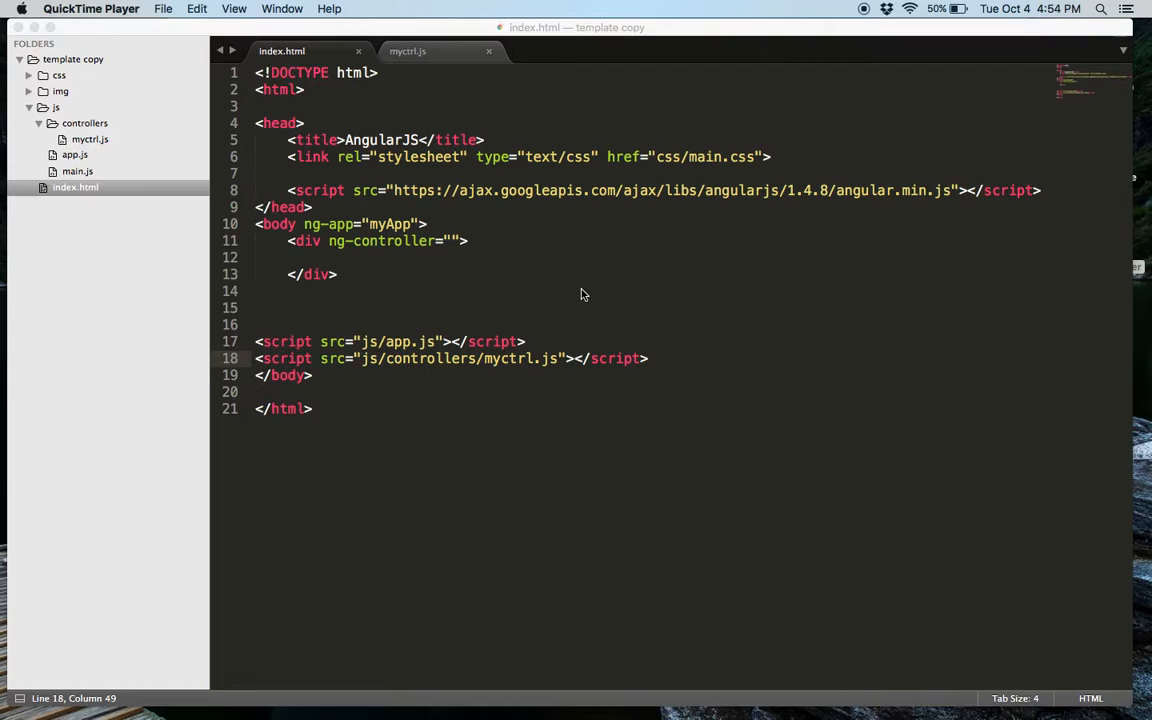
mouse_move(516, 264)
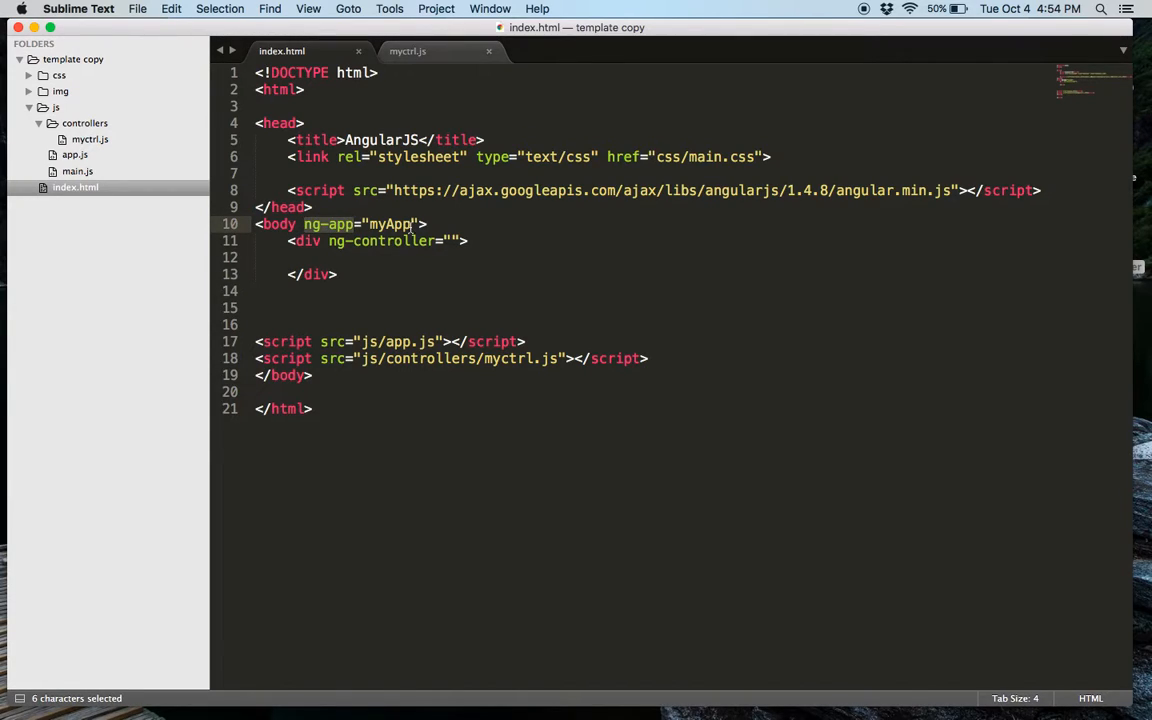
Step: Move between the open editor tabs and settle on the myctrl.js controller file
left_click(444, 224)
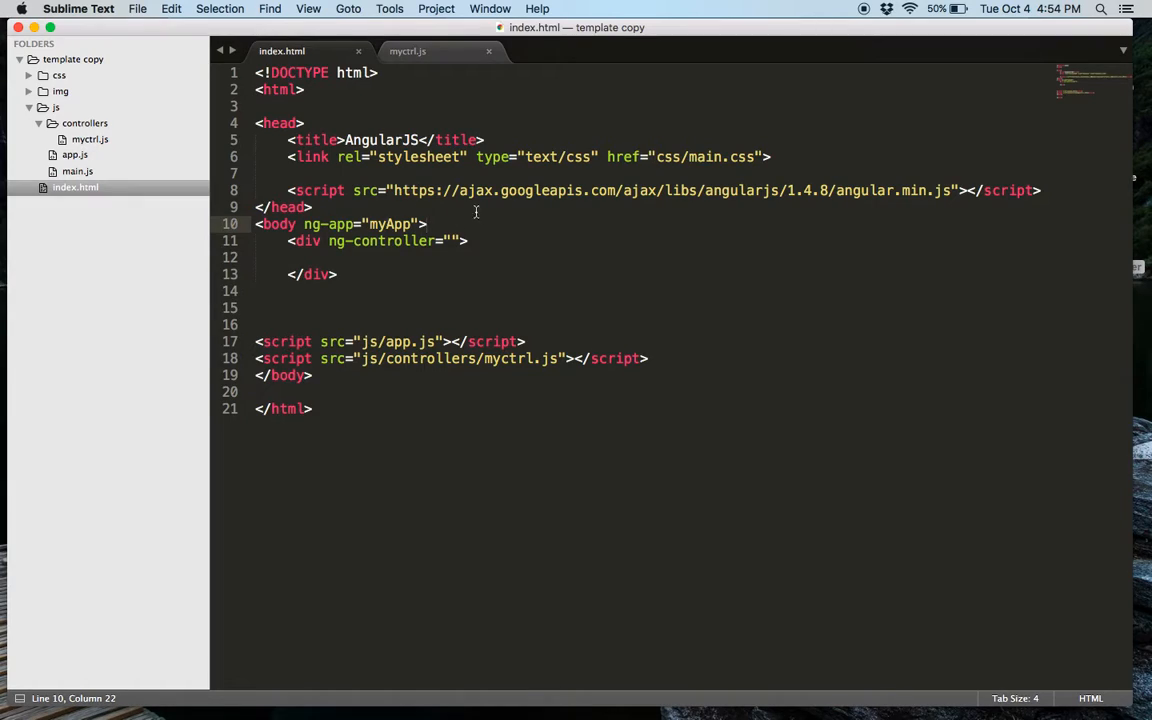
left_click(328, 240)
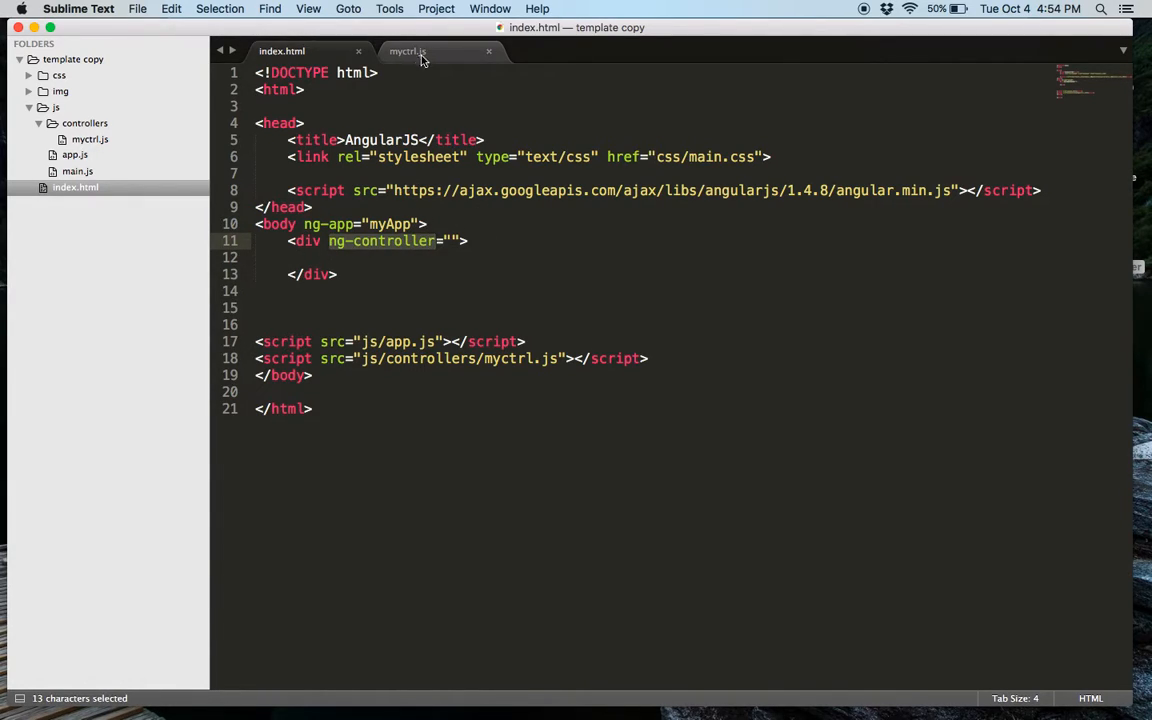
left_click(282, 52)
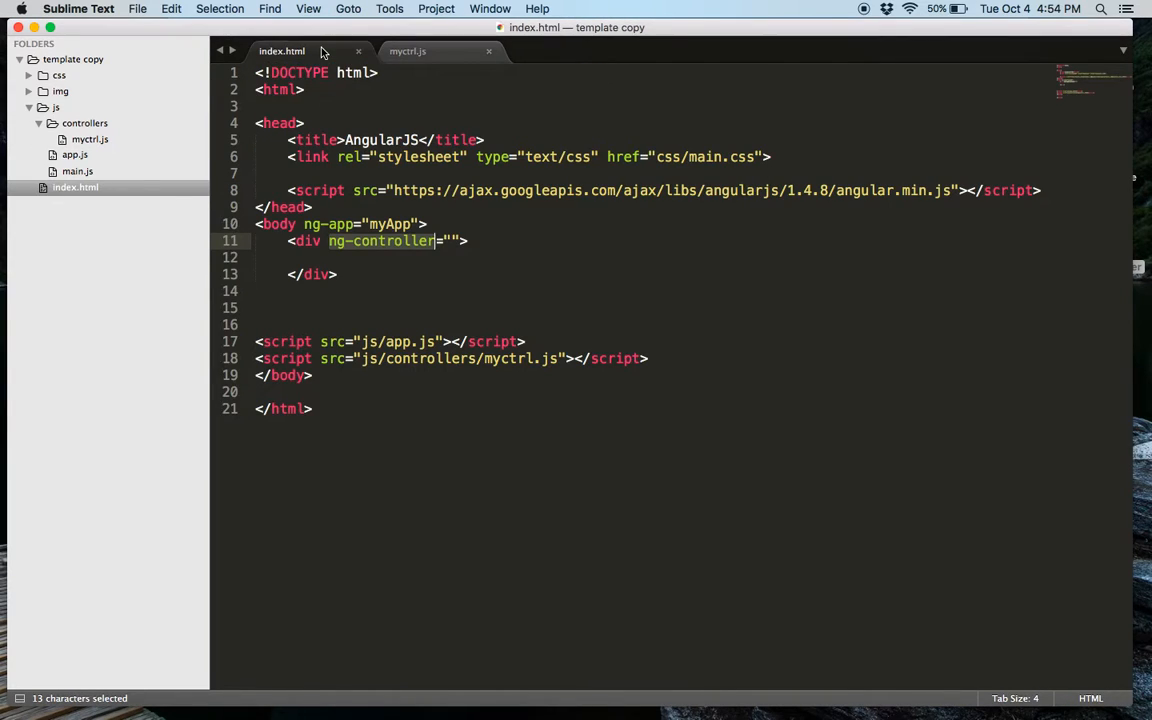
left_click(504, 240)
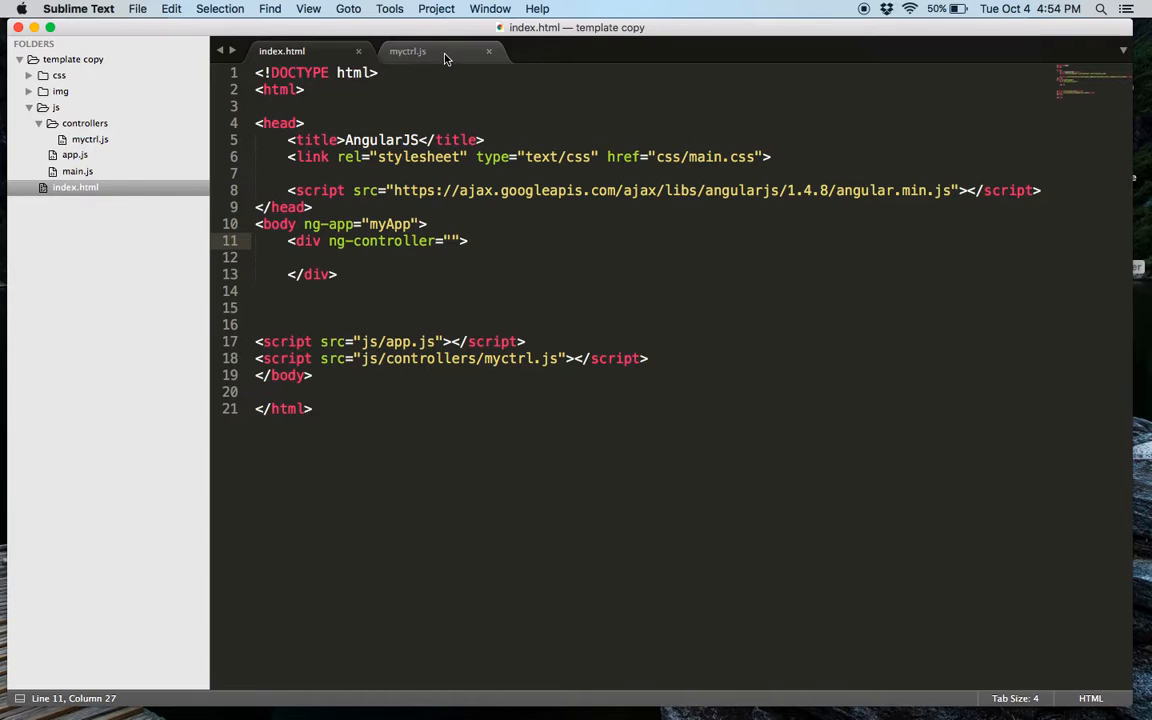
left_click(408, 52)
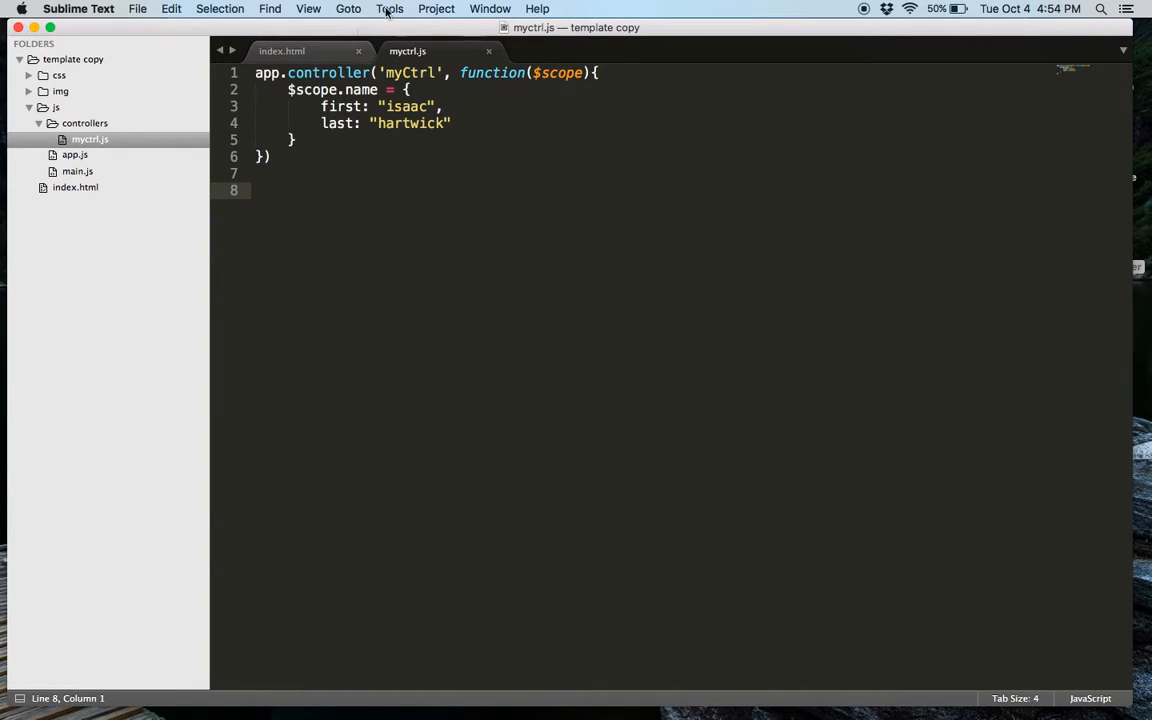
mouse_move(70, 114)
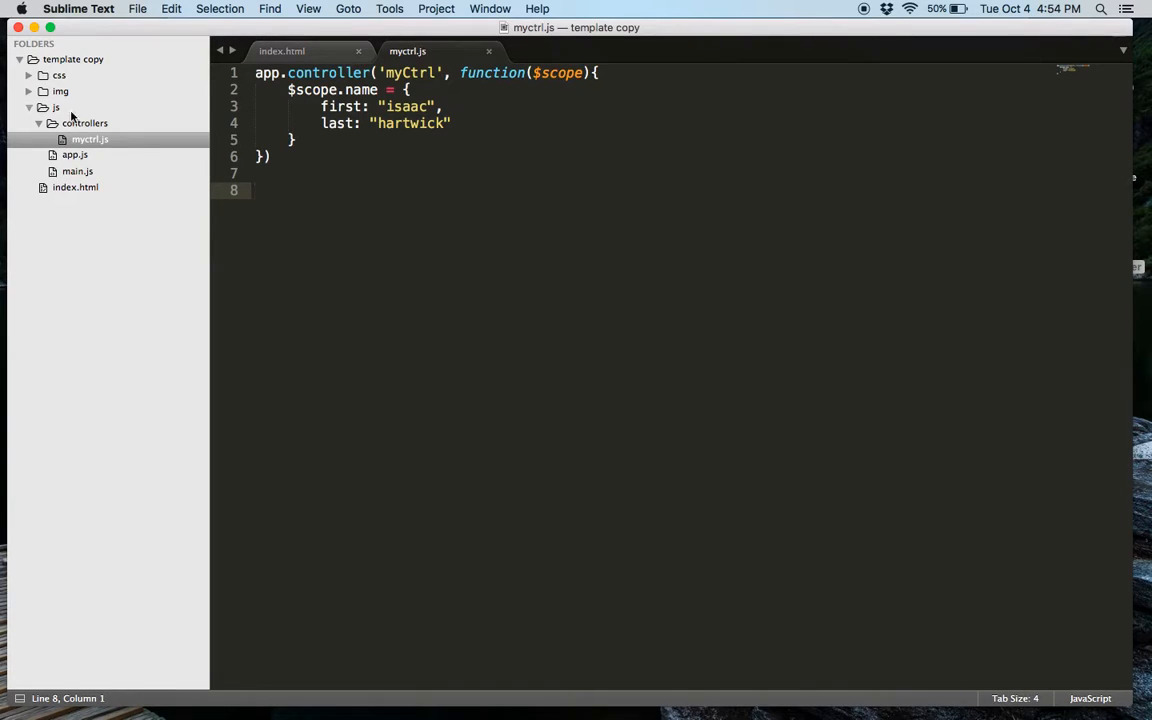
Step: Write app.controller('costCtrl', function($scope){ $scope.price = 58 }) below myCtrl
type("app.")
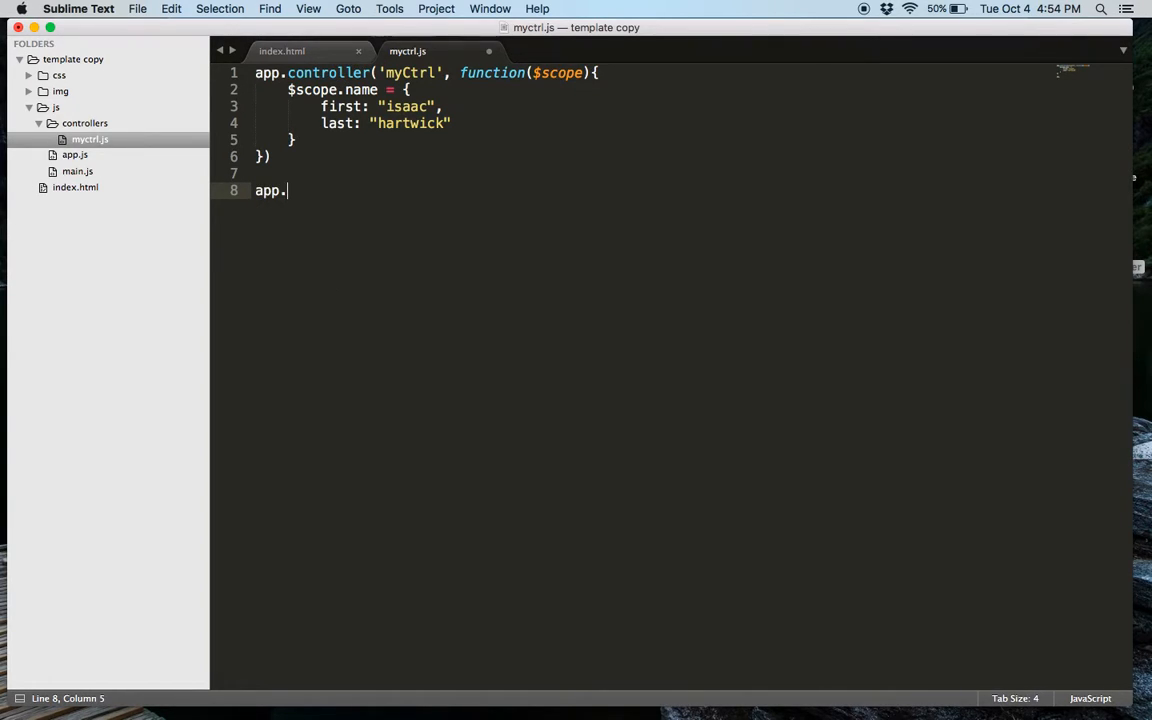
type("controller")
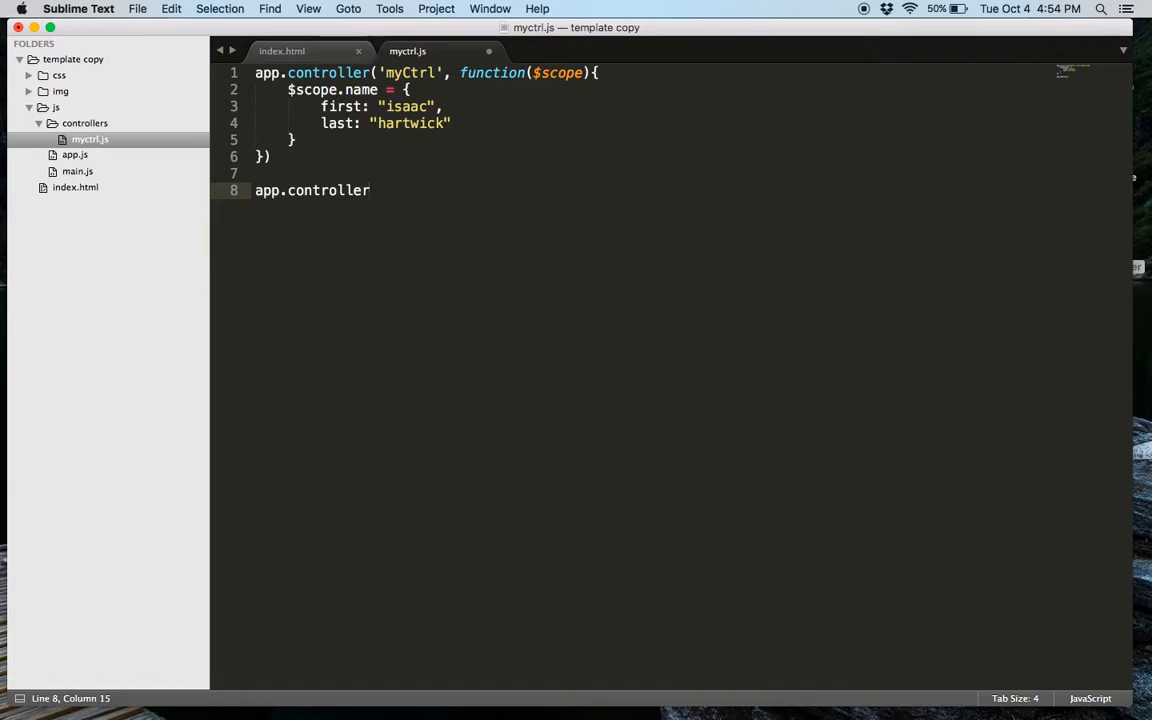
type("('')")
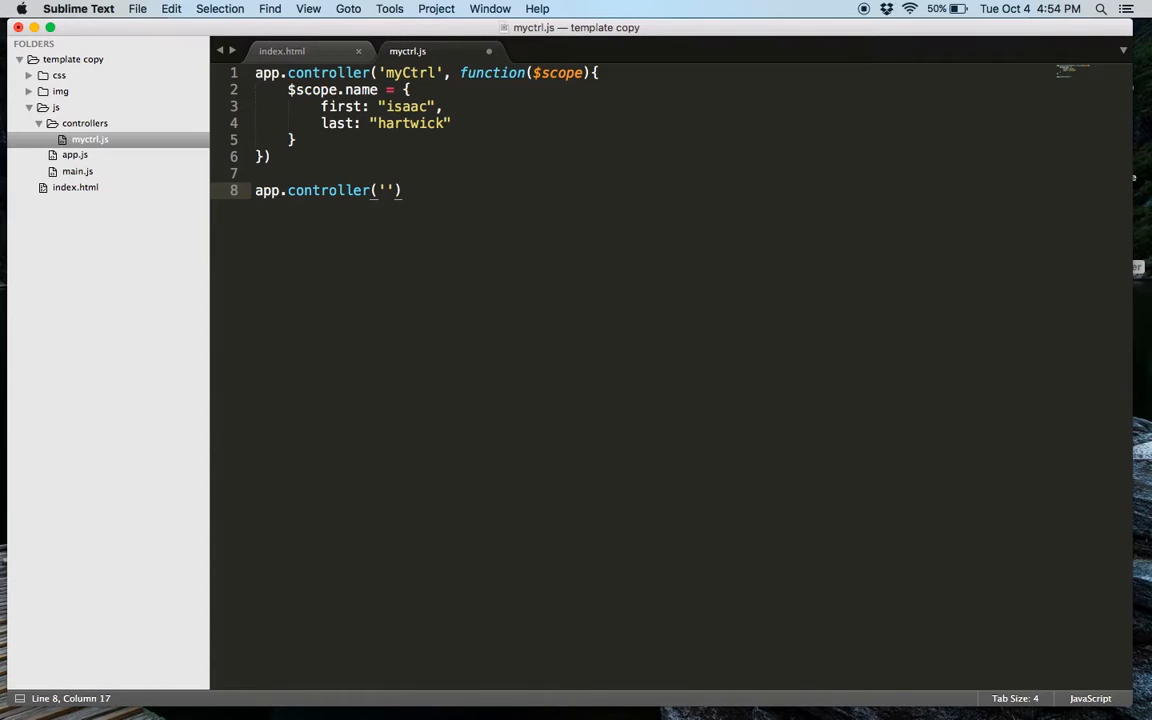
type("c")
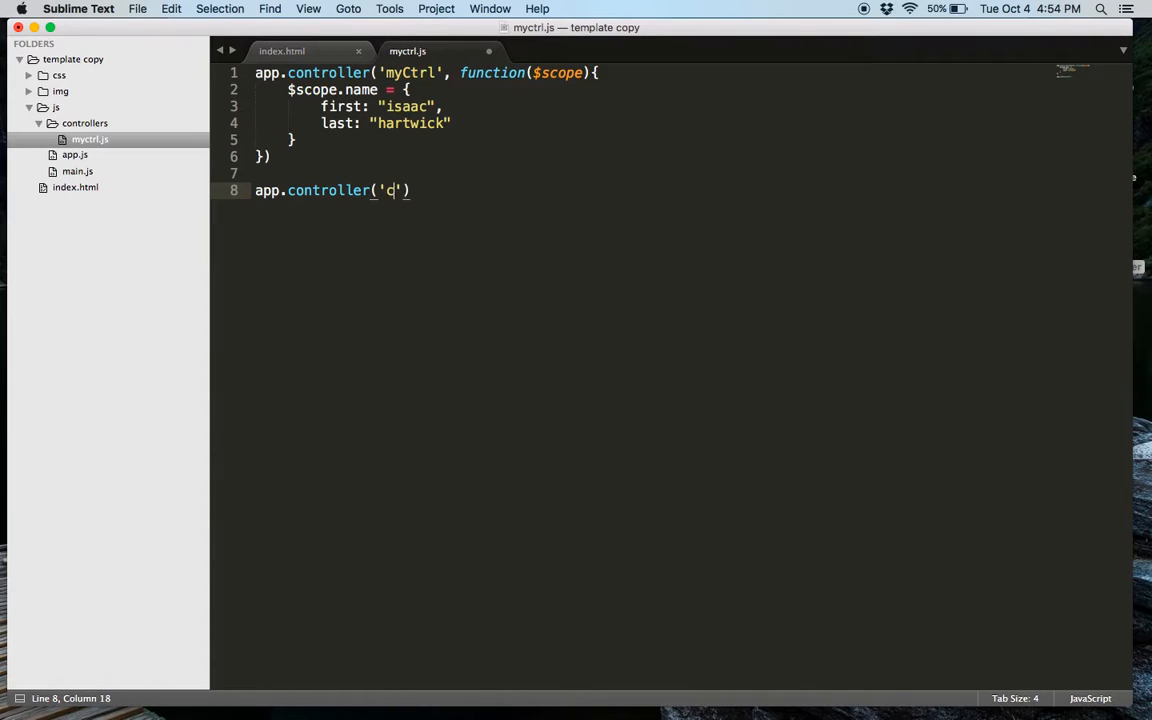
type("ostCtrl")
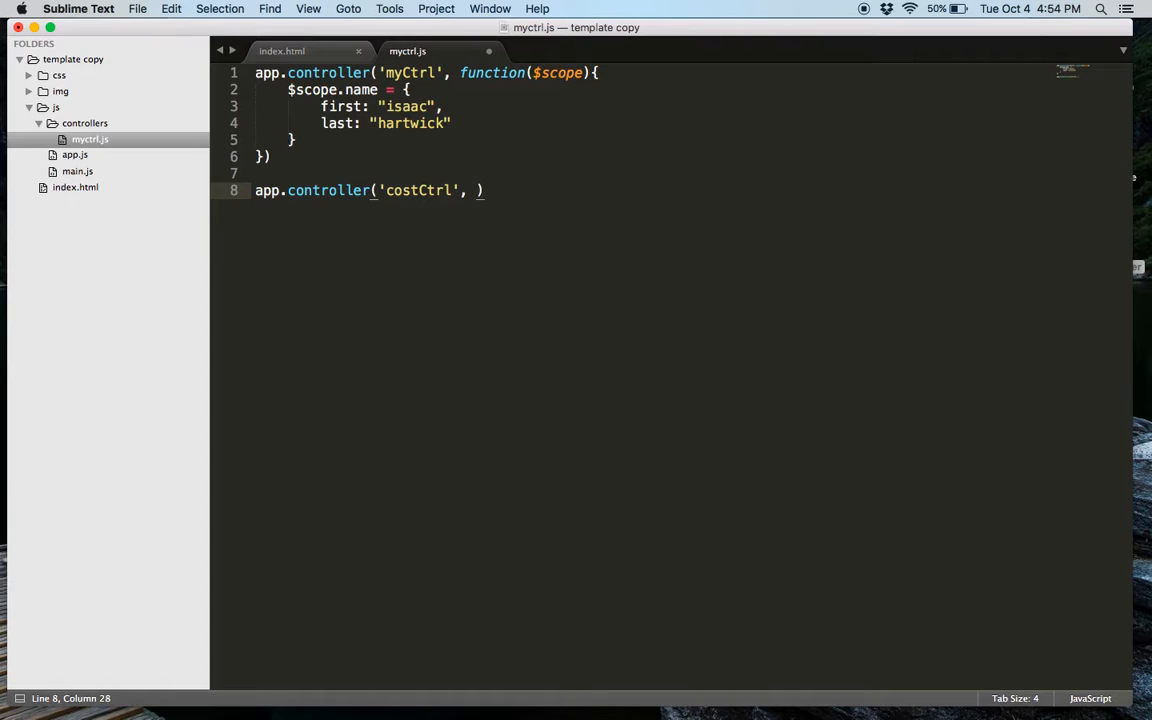
type("function")
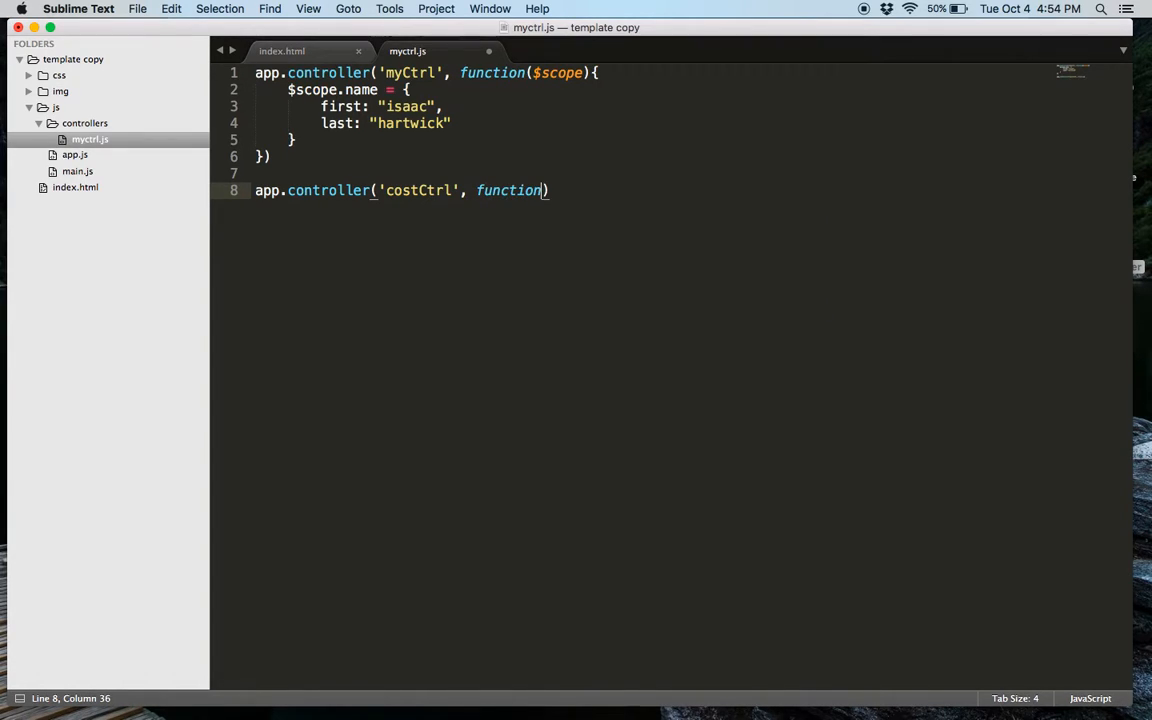
type("$scd")
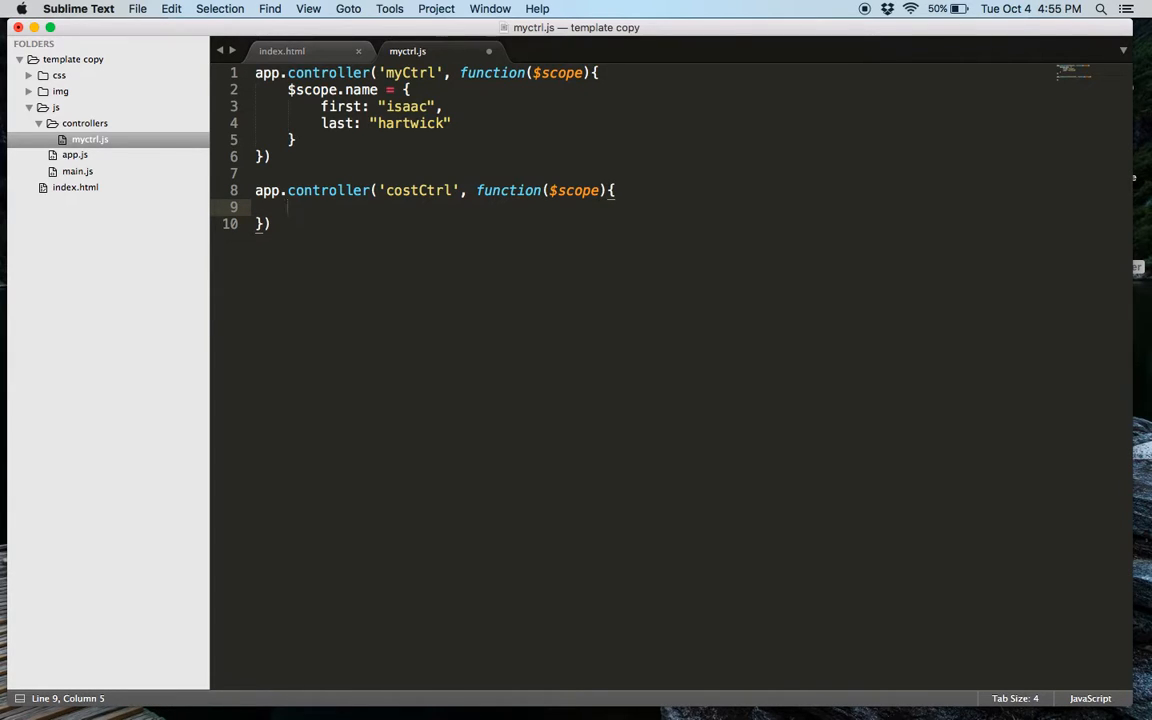
type("$scope.")
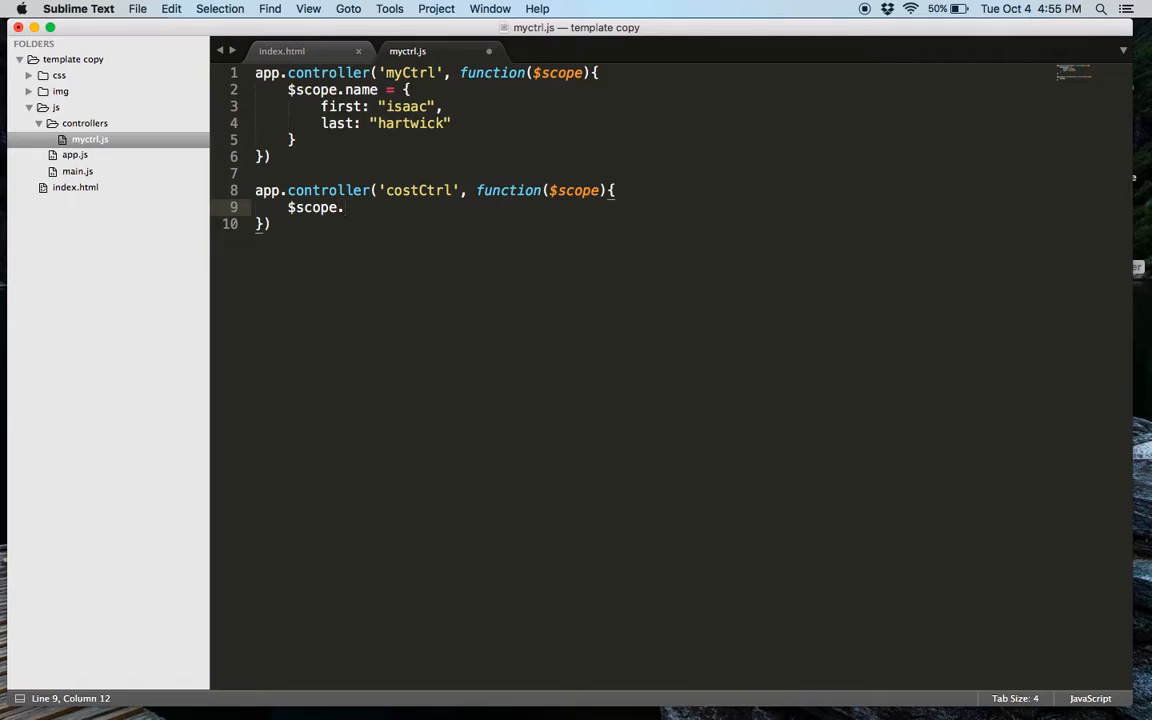
type("price")
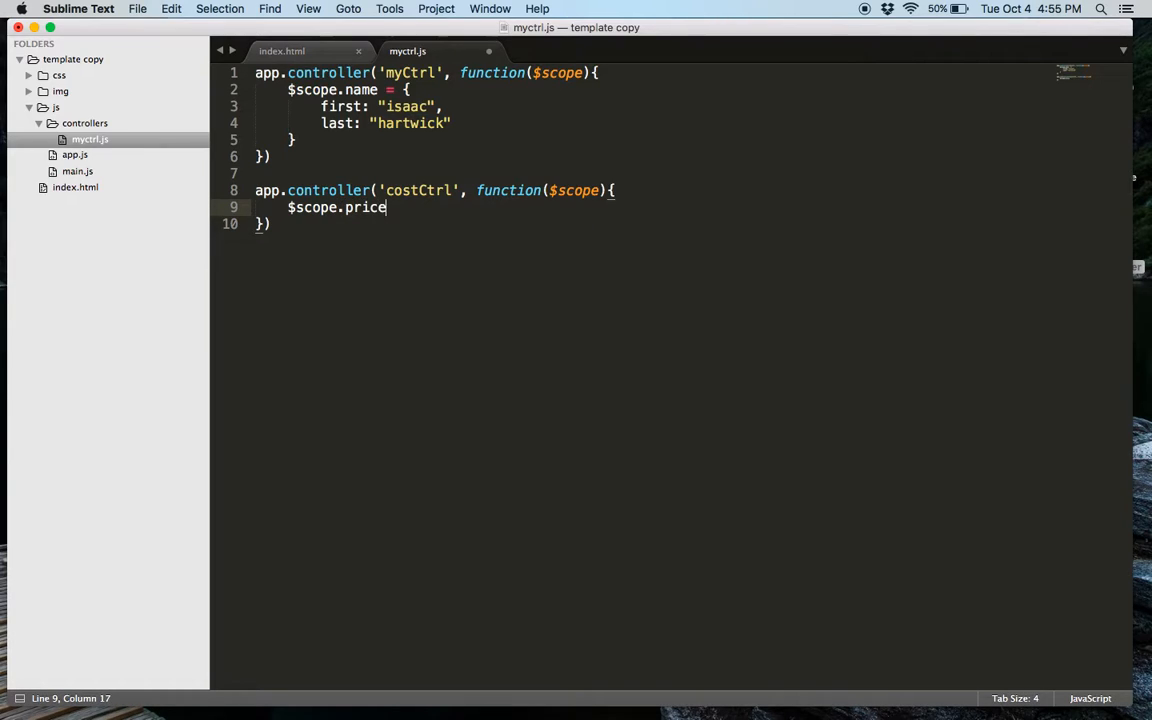
type("= 58")
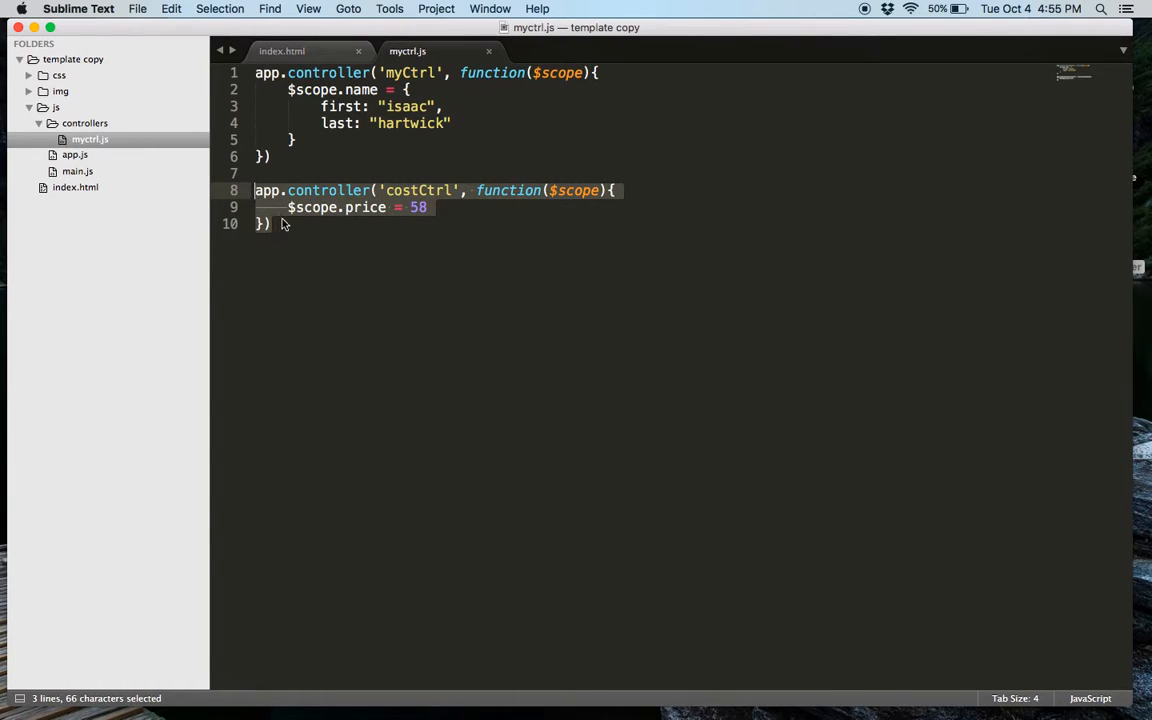
mouse_move(350, 238)
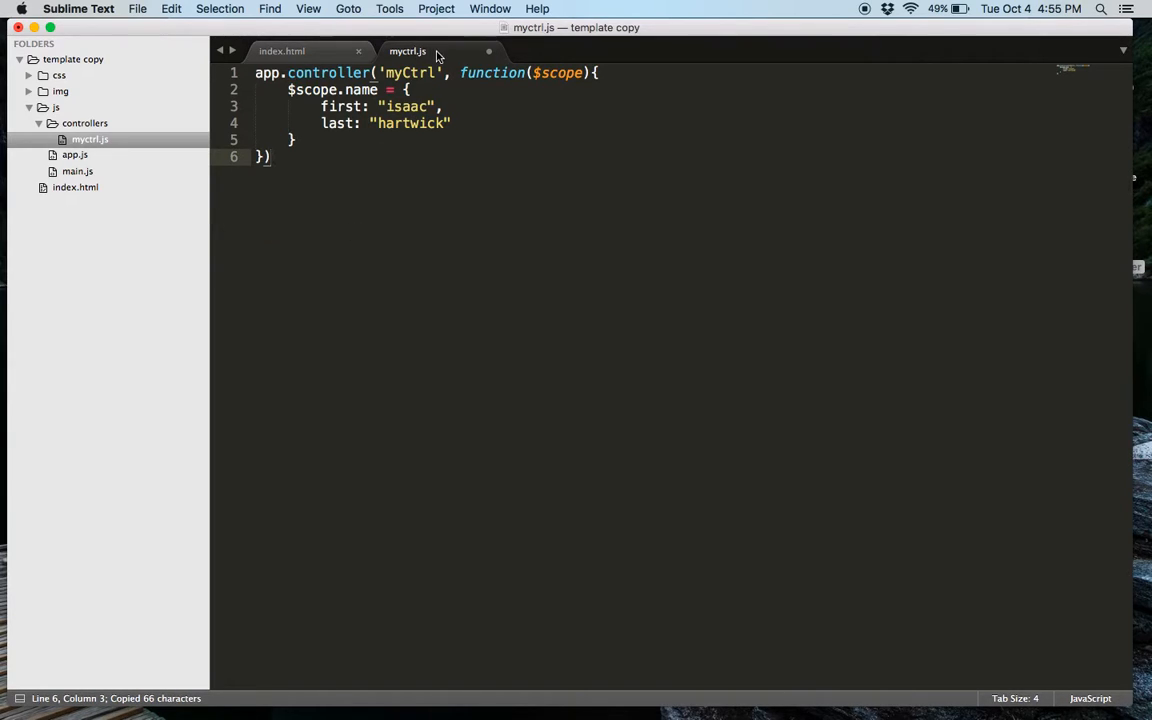
Step: Save a new file named costctrl.js in the controllers folder for the costCtrl controller
left_click(282, 52)
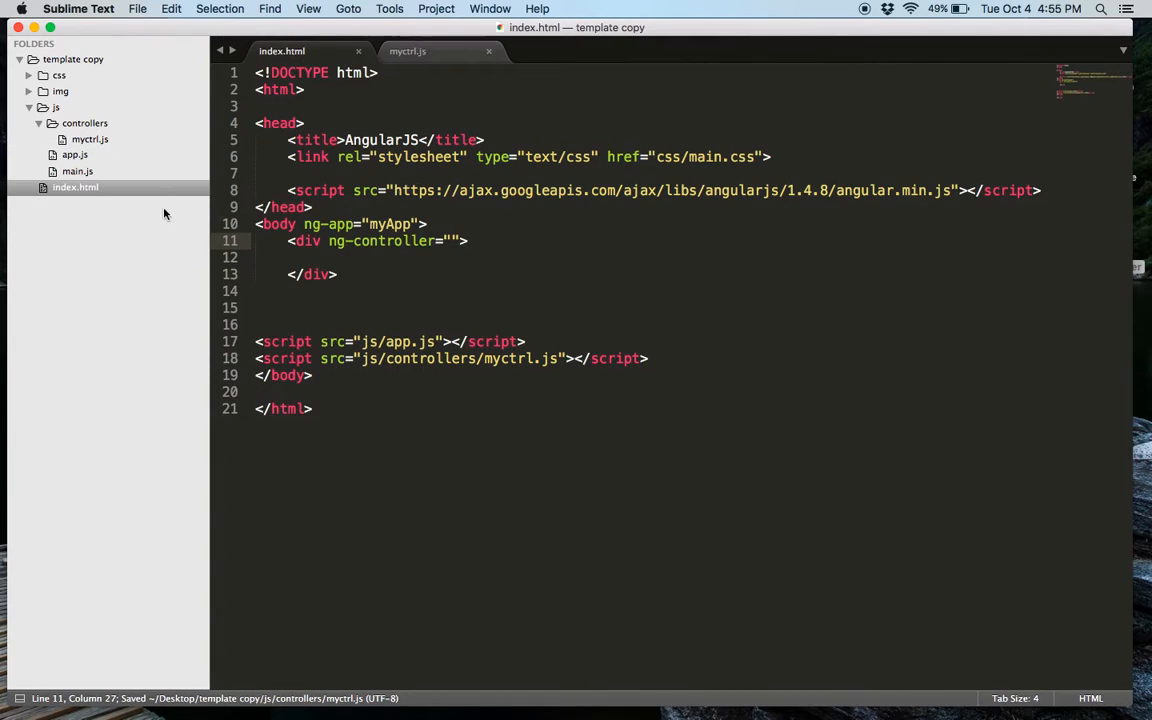
mouse_move(70, 132)
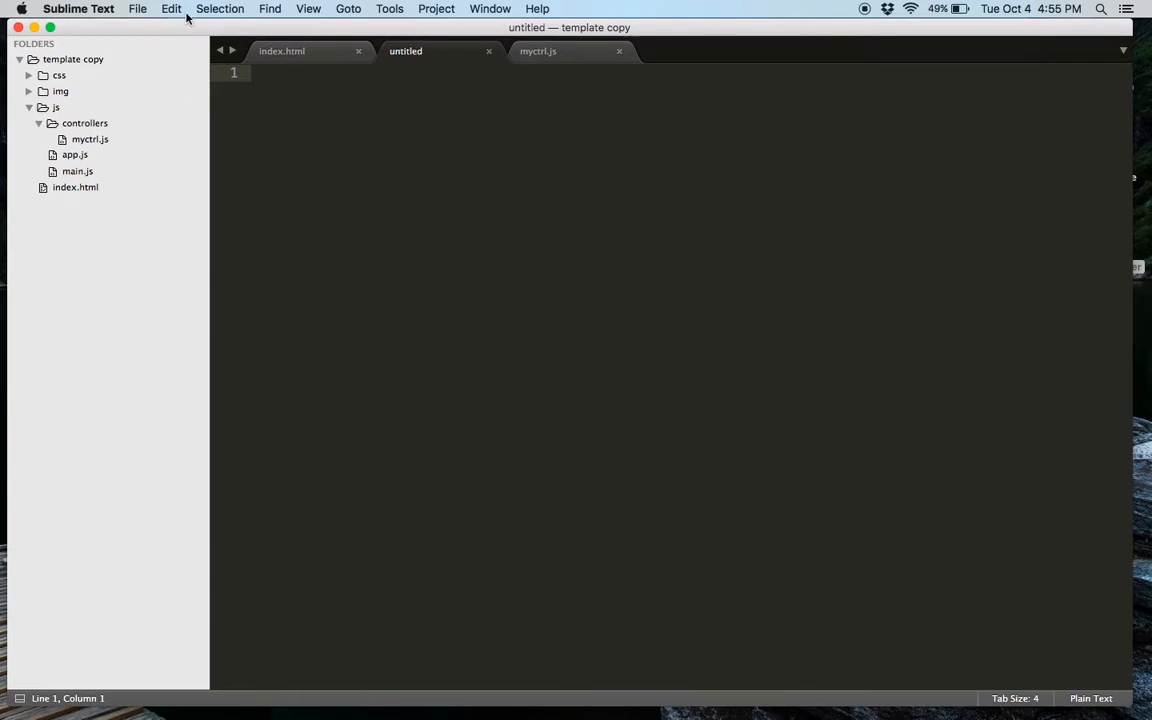
left_click(138, 8)
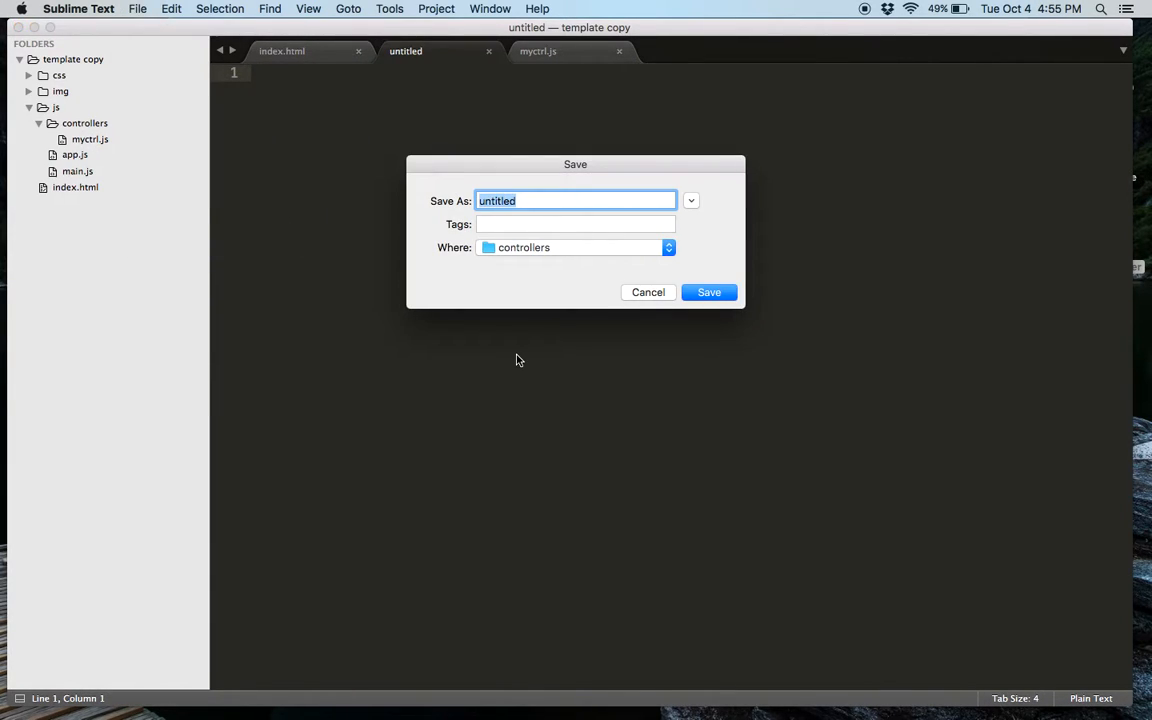
type("costctrl.")
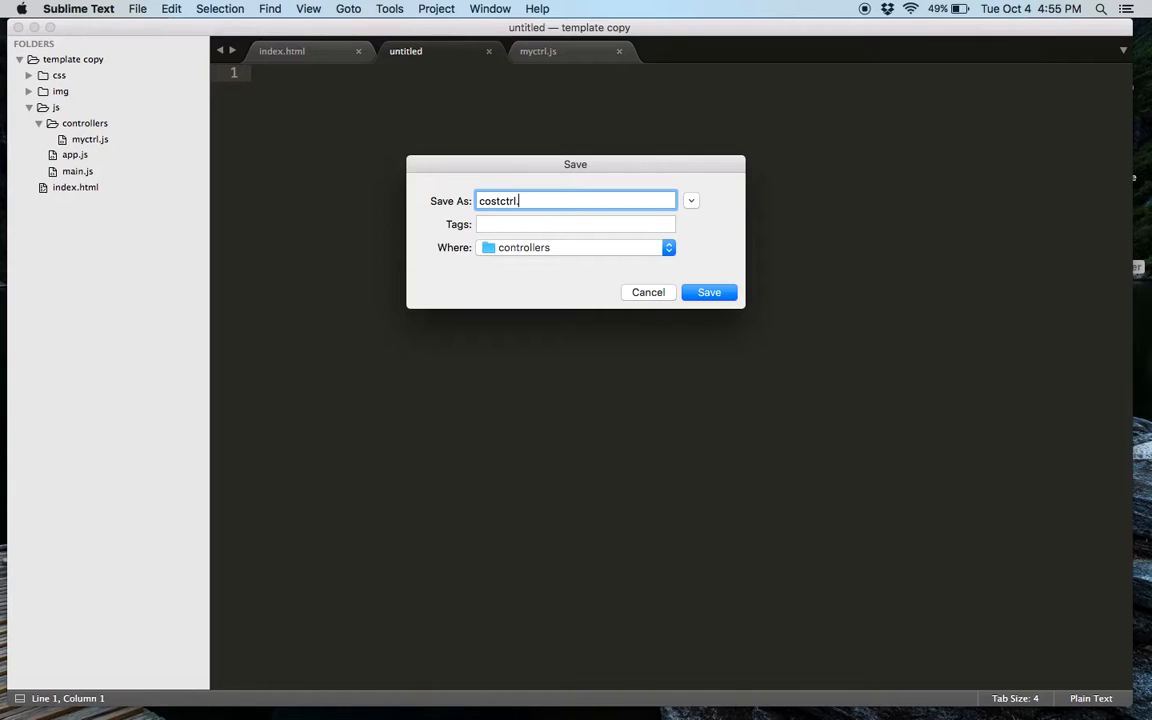
left_click(708, 292)
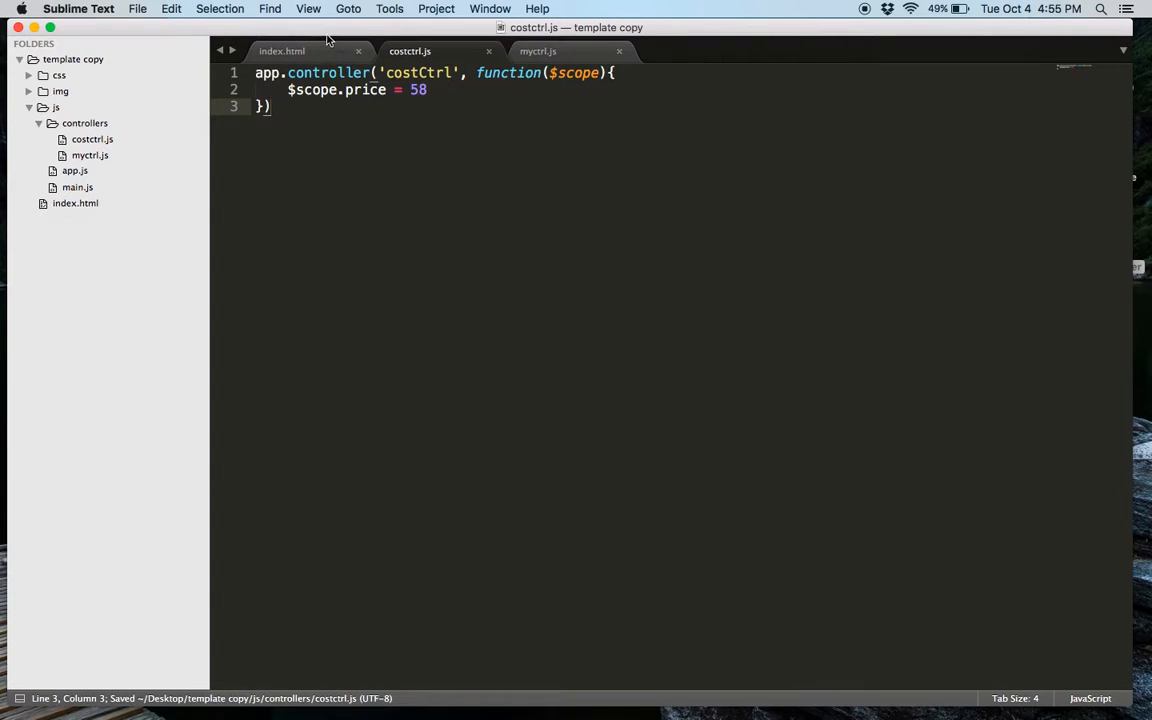
Step: Rename myctrl to costctrl in the duplicated script line of index.html
left_click(282, 52)
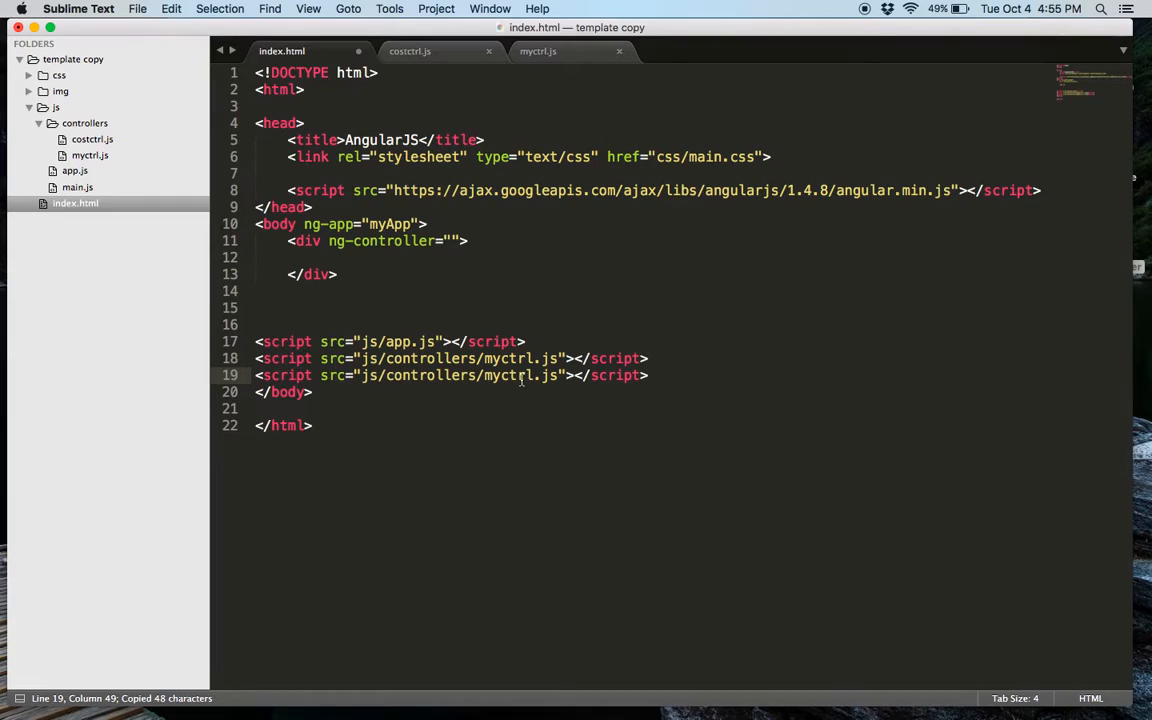
double_click(510, 376)
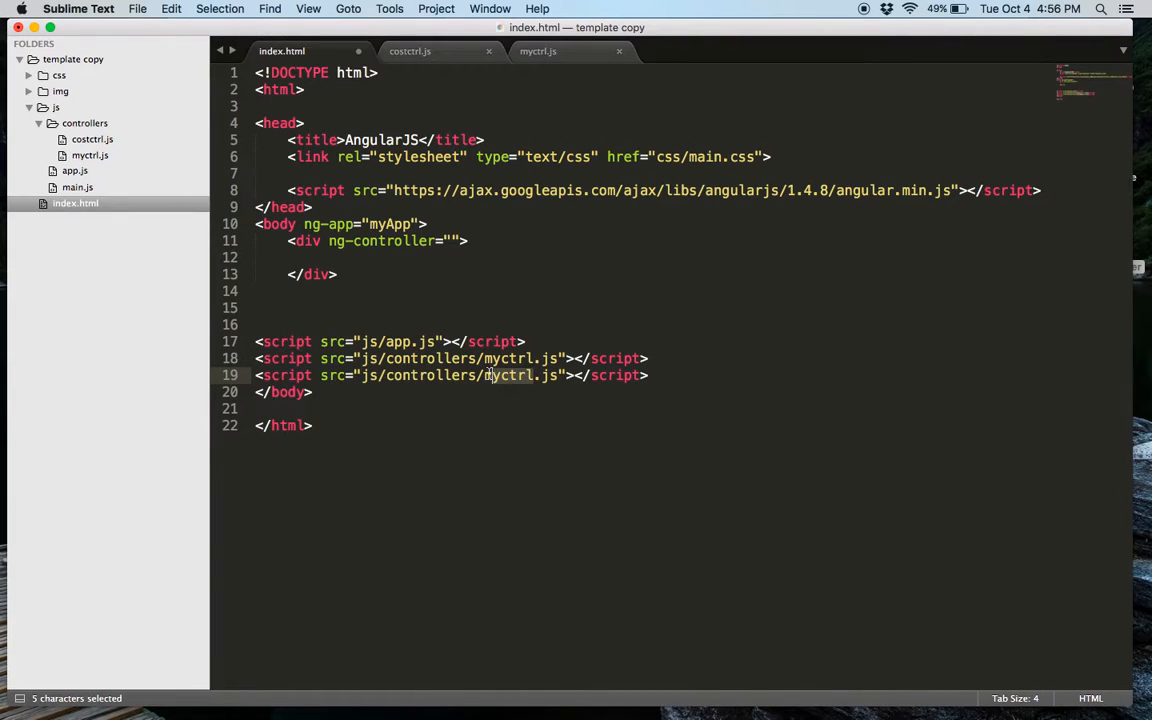
type("costctrl")
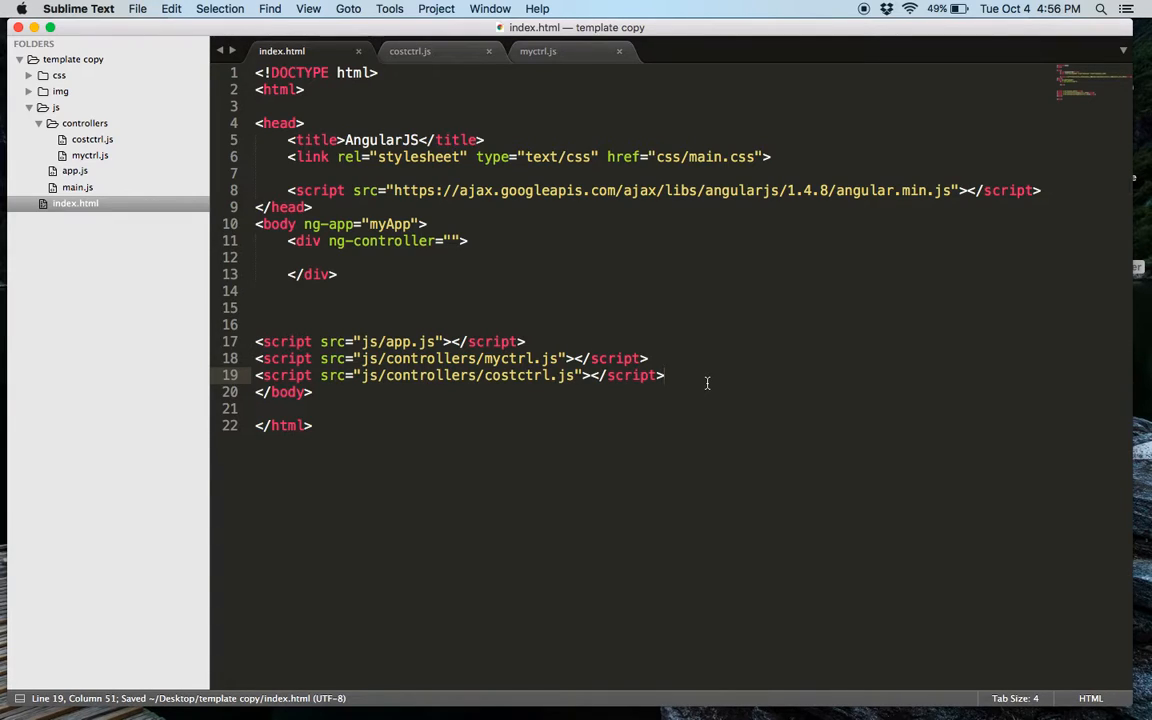
mouse_move(520, 100)
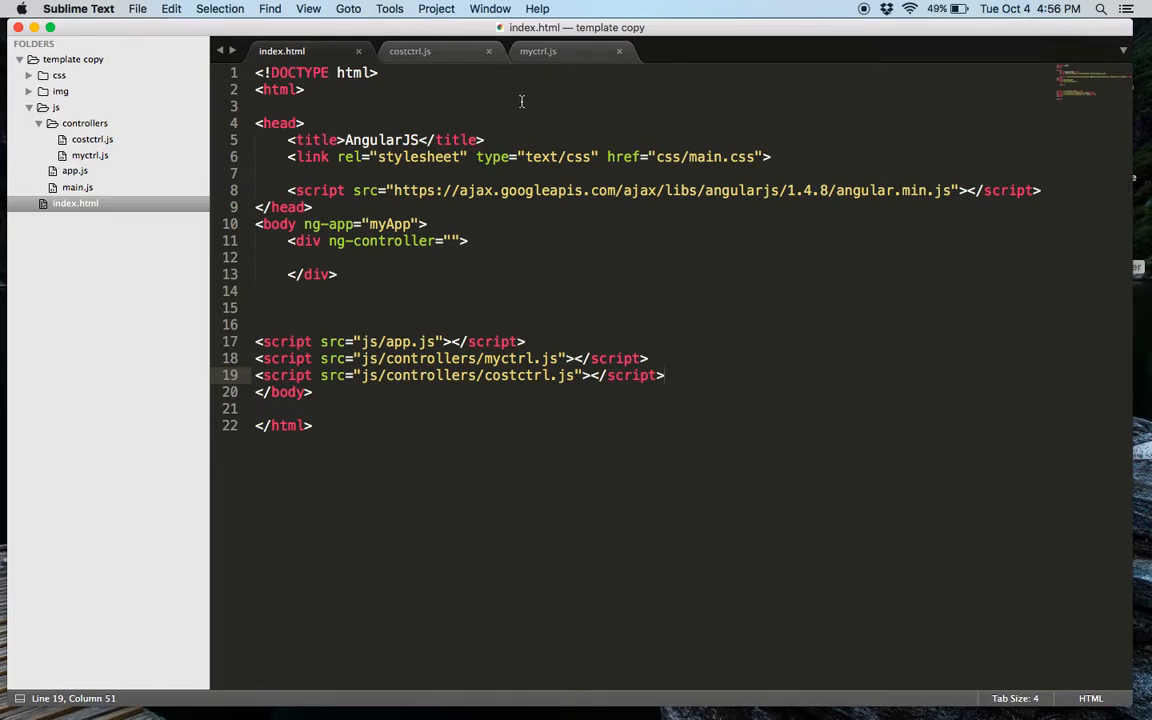
Step: Pick up the controller name costCtrl from costctrl.js and return to index.html
left_click(408, 52)
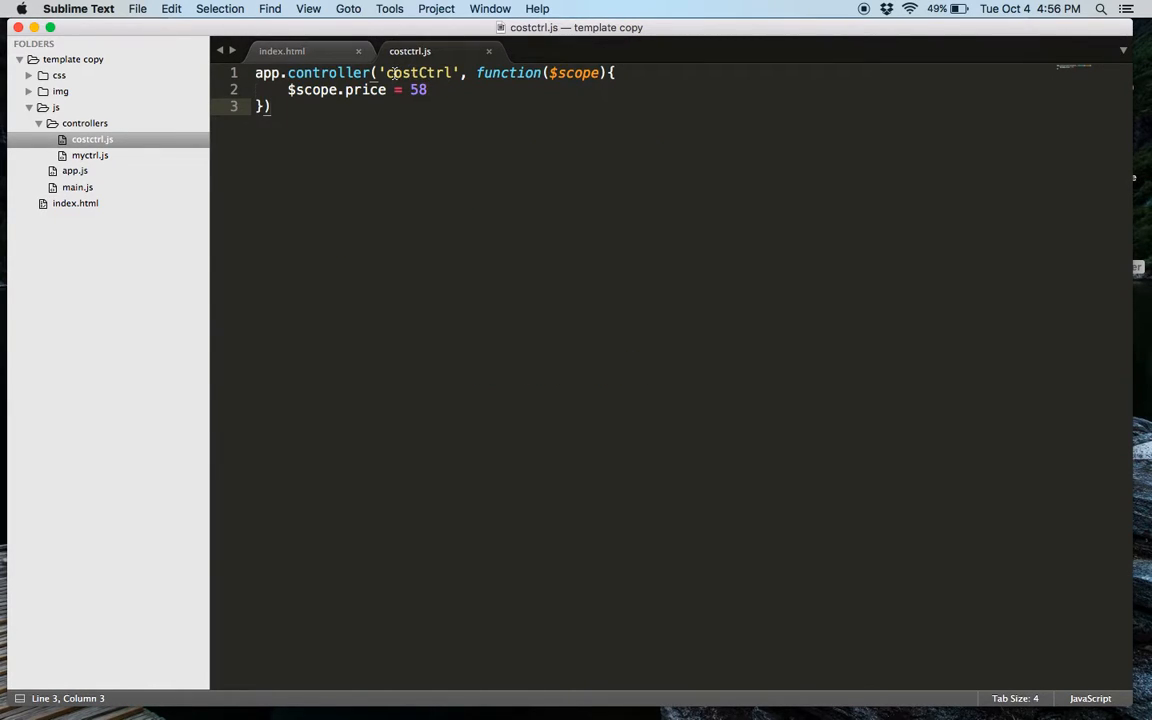
double_click(418, 72)
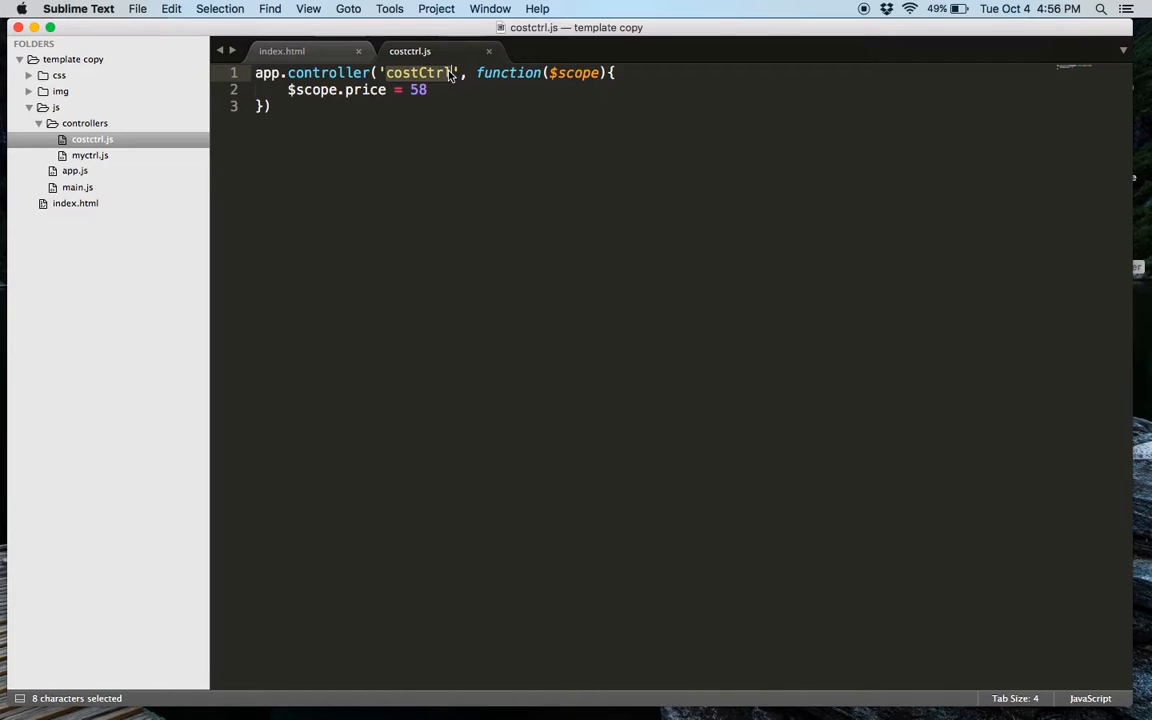
left_click(280, 52)
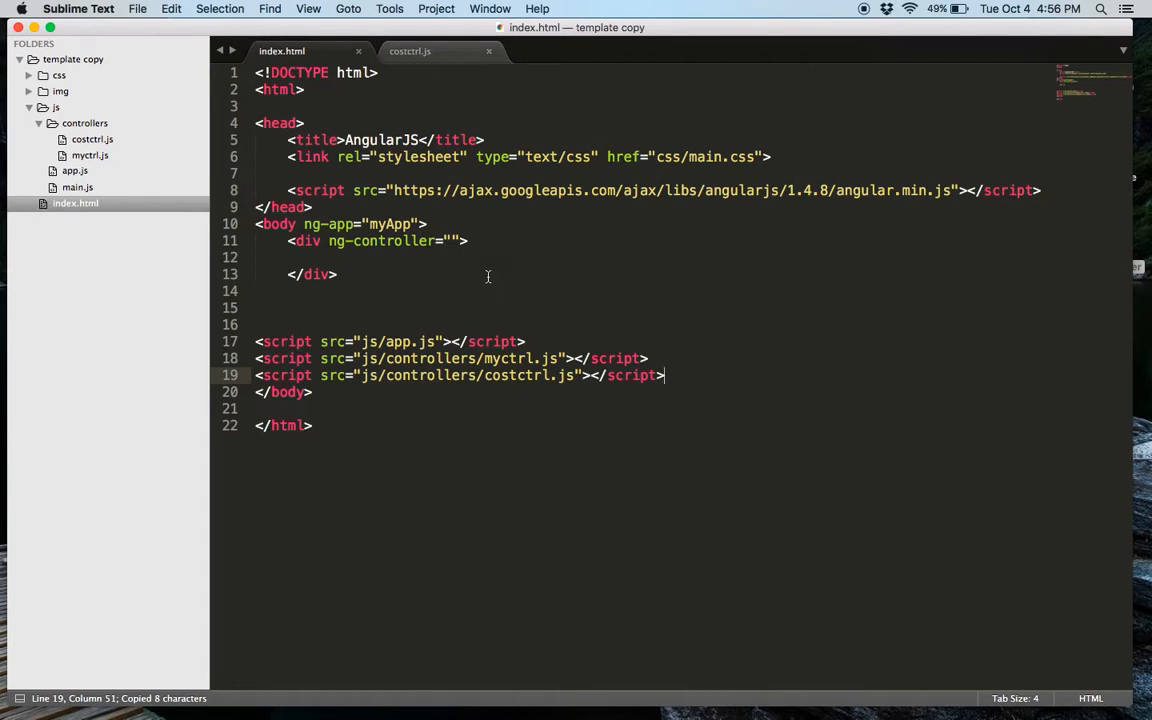
Step: Bind the div to costCtrl and make the heading read Price: {{ price | currency }}
type("costCtrl")
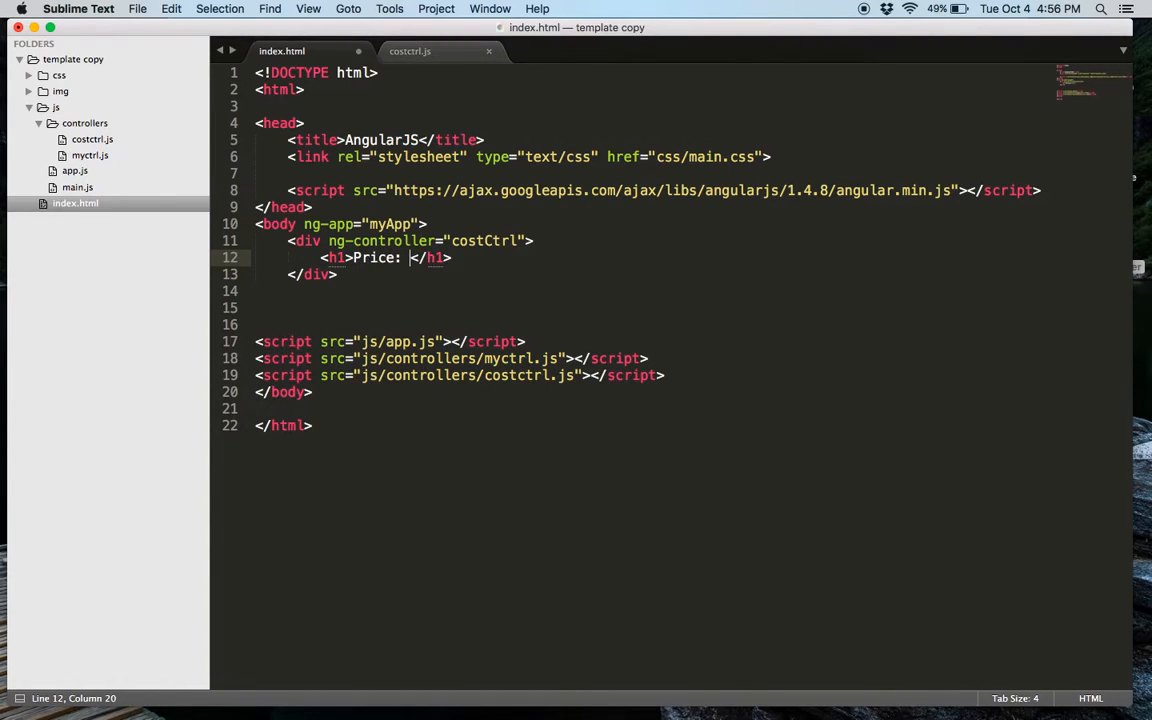
type("{{")
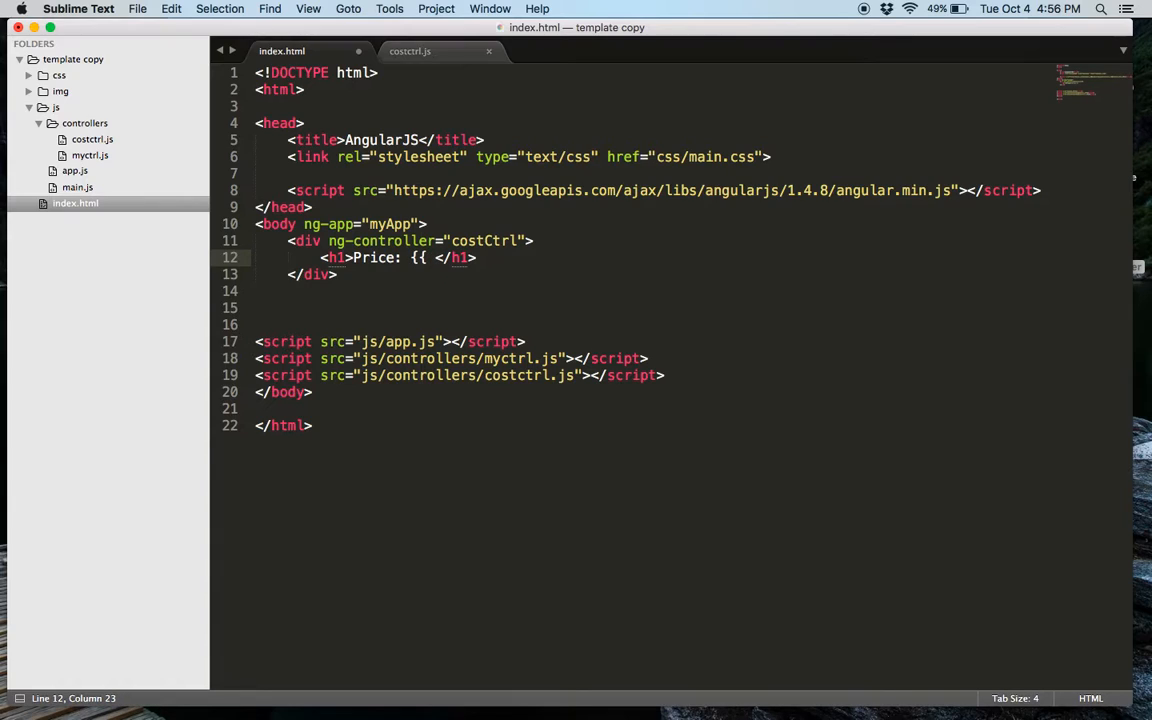
type("price |")
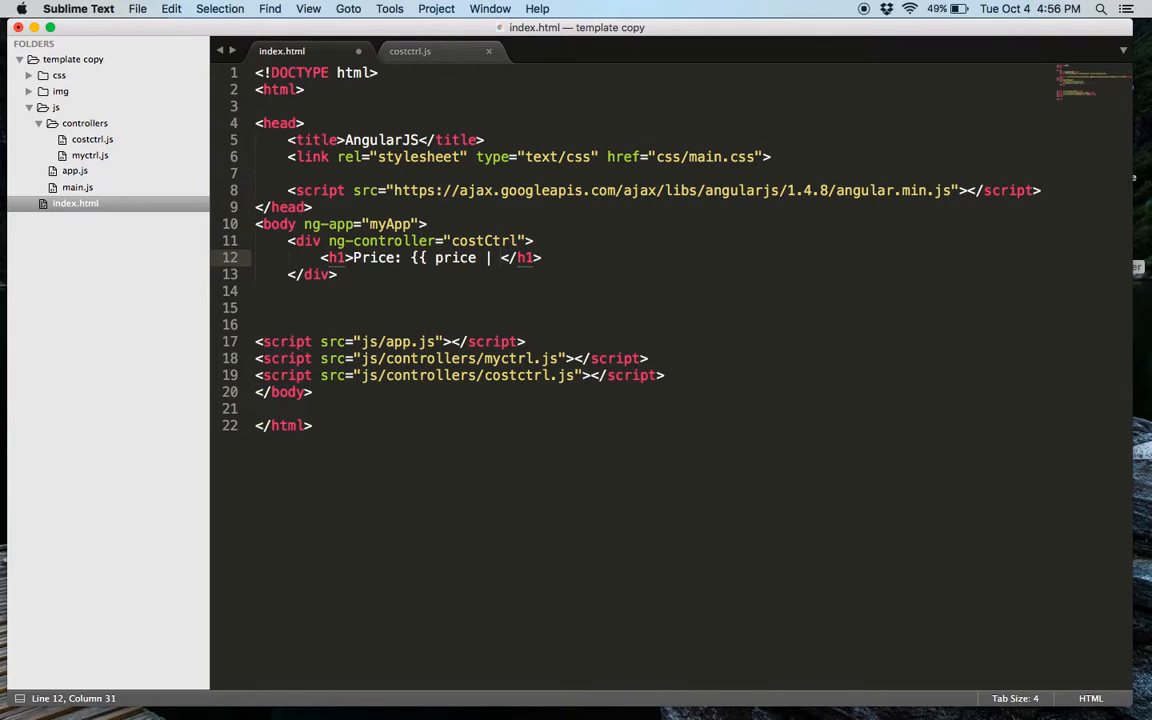
type("currency")
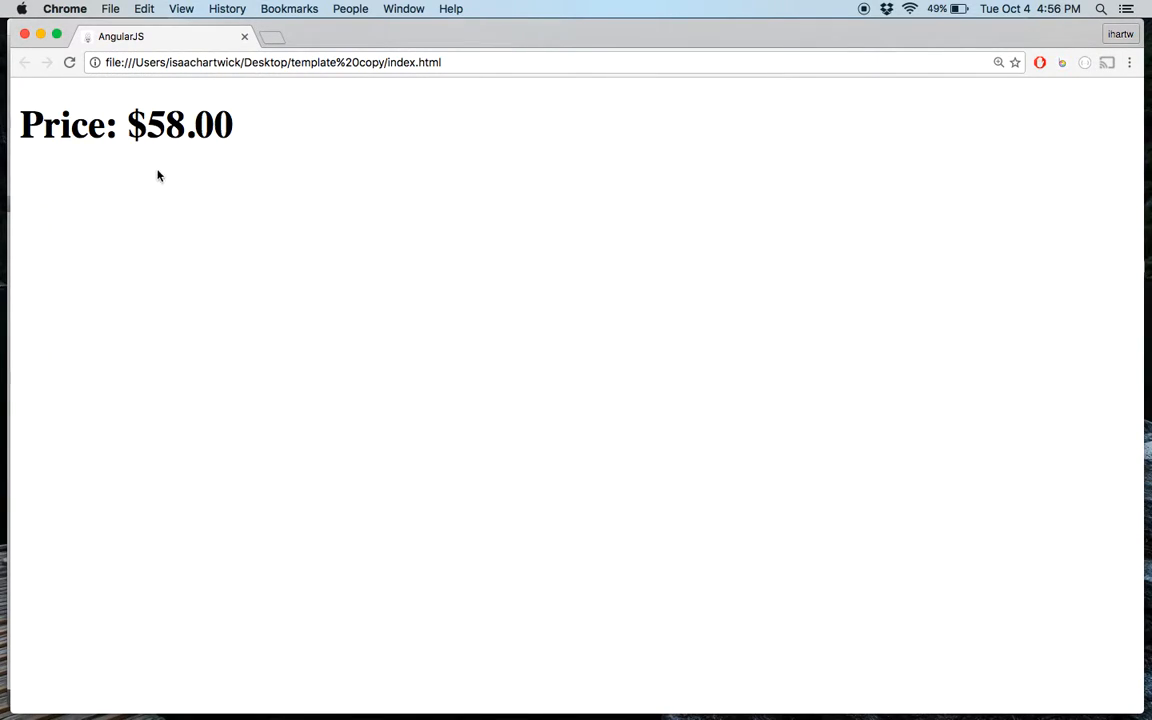
Step: Check the Chrome page showing Price: $58.00 and come back to Sublime Text
double_click(176, 124)
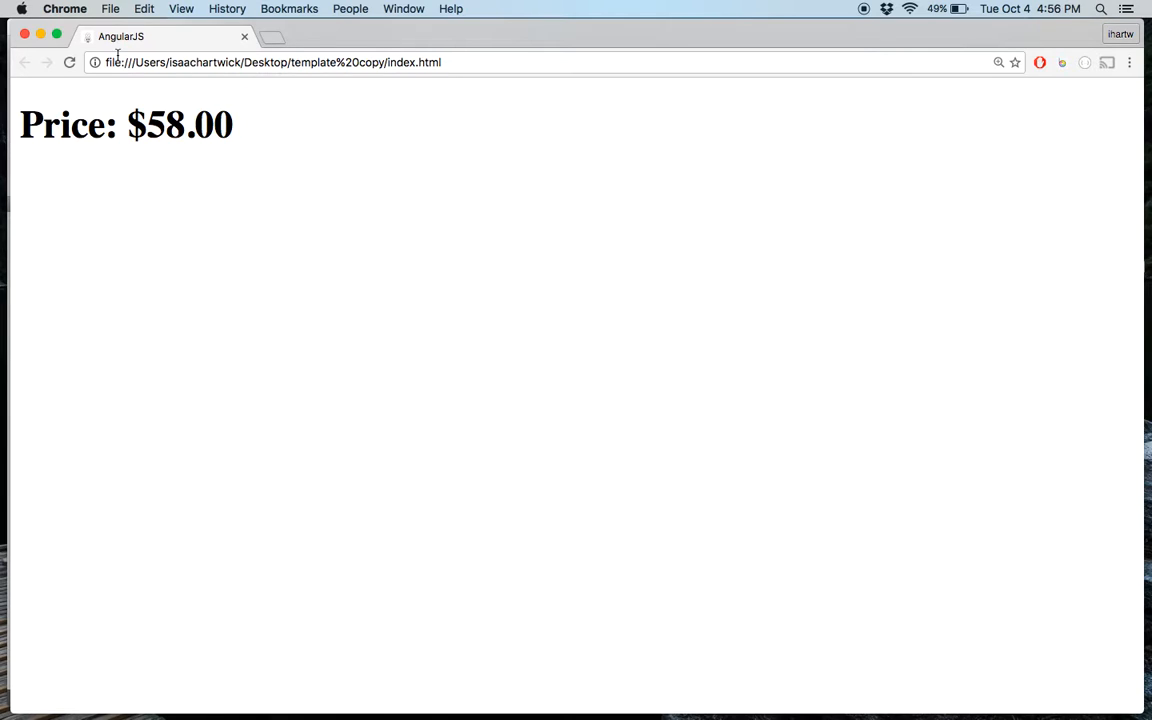
double_click(180, 124)
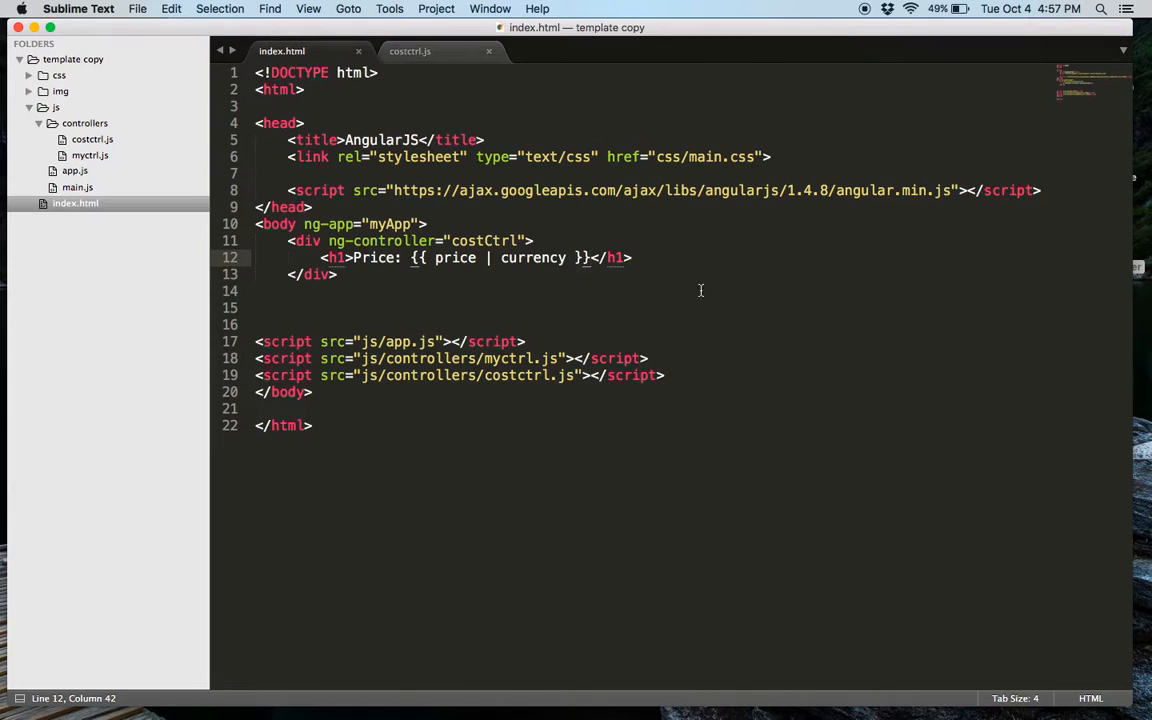
Step: Place the cursor below the costCtrl div in index.html for a new empty div
left_click(632, 258)
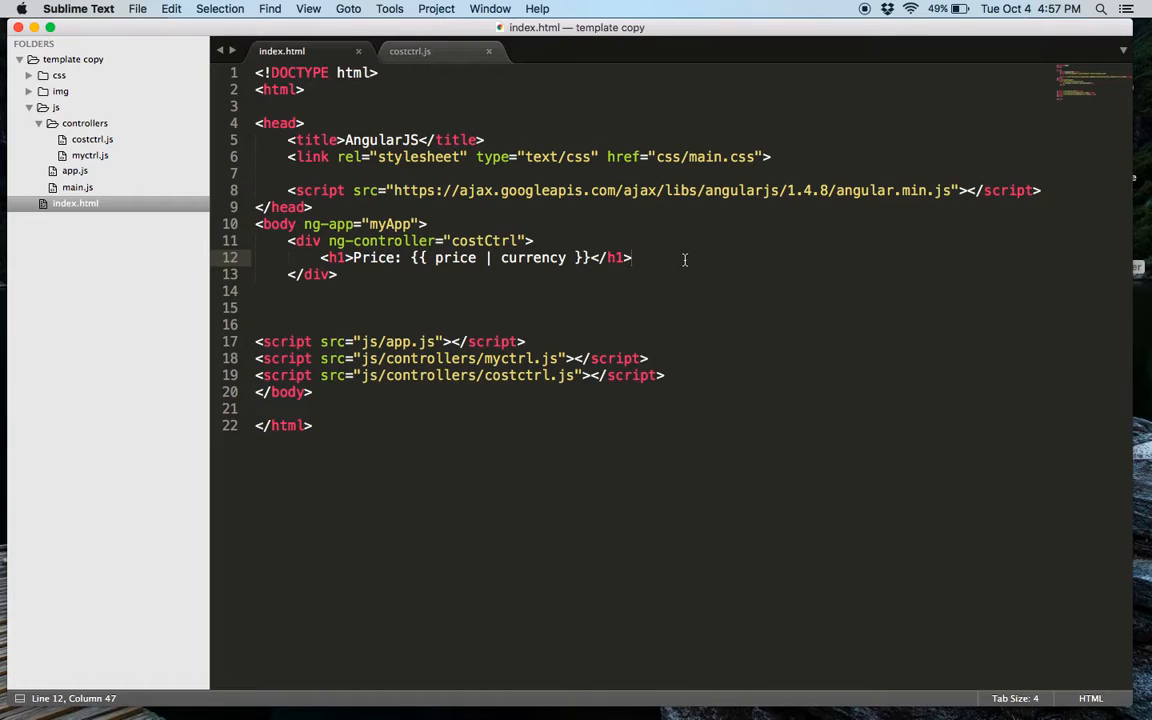
mouse_move(364, 272)
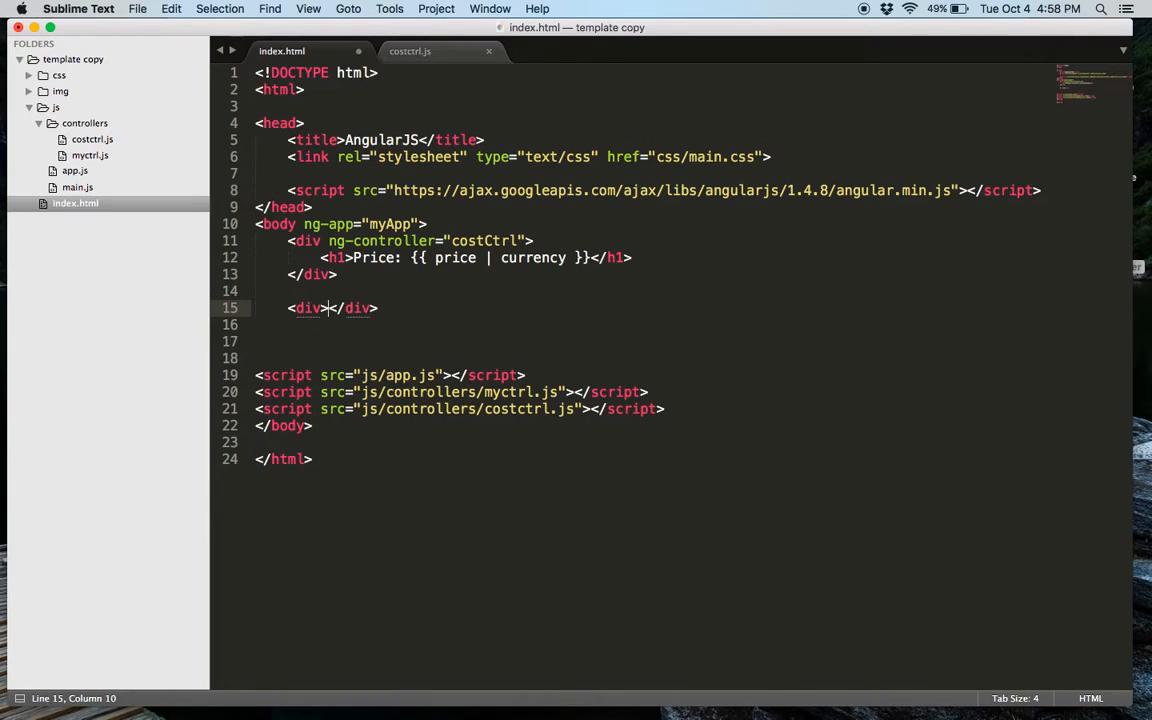
Step: Give the new div the attribute ng-controller="usersCtrl"
type("ng")
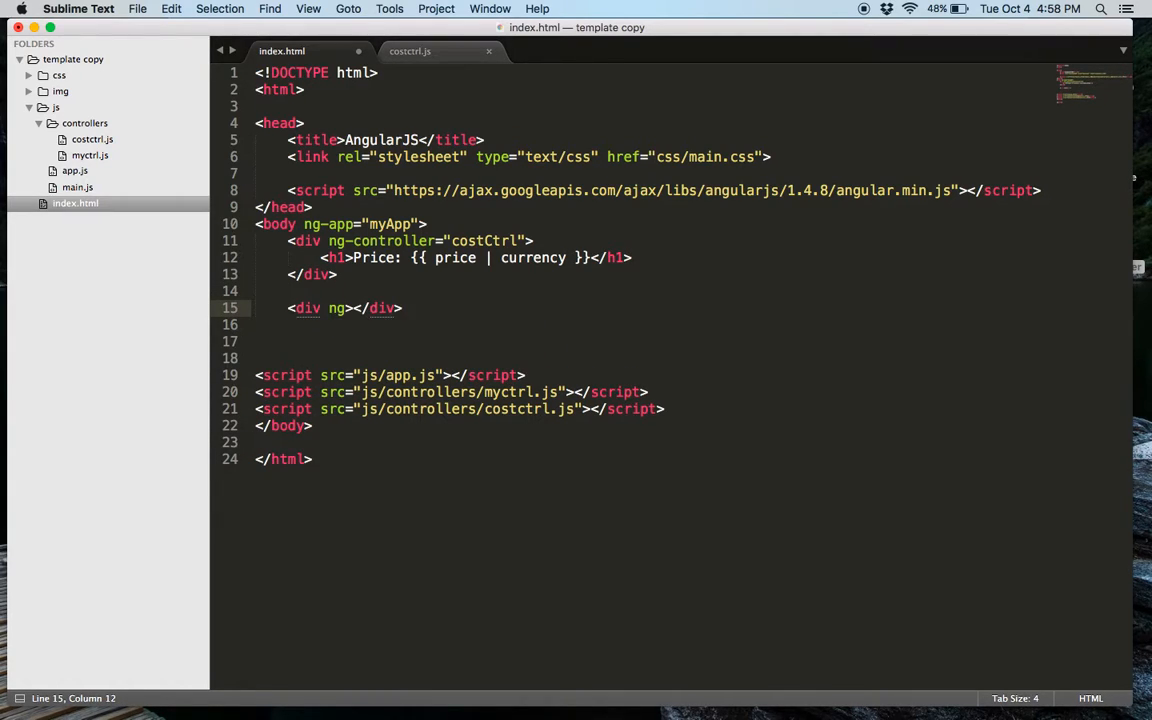
type("-cont")
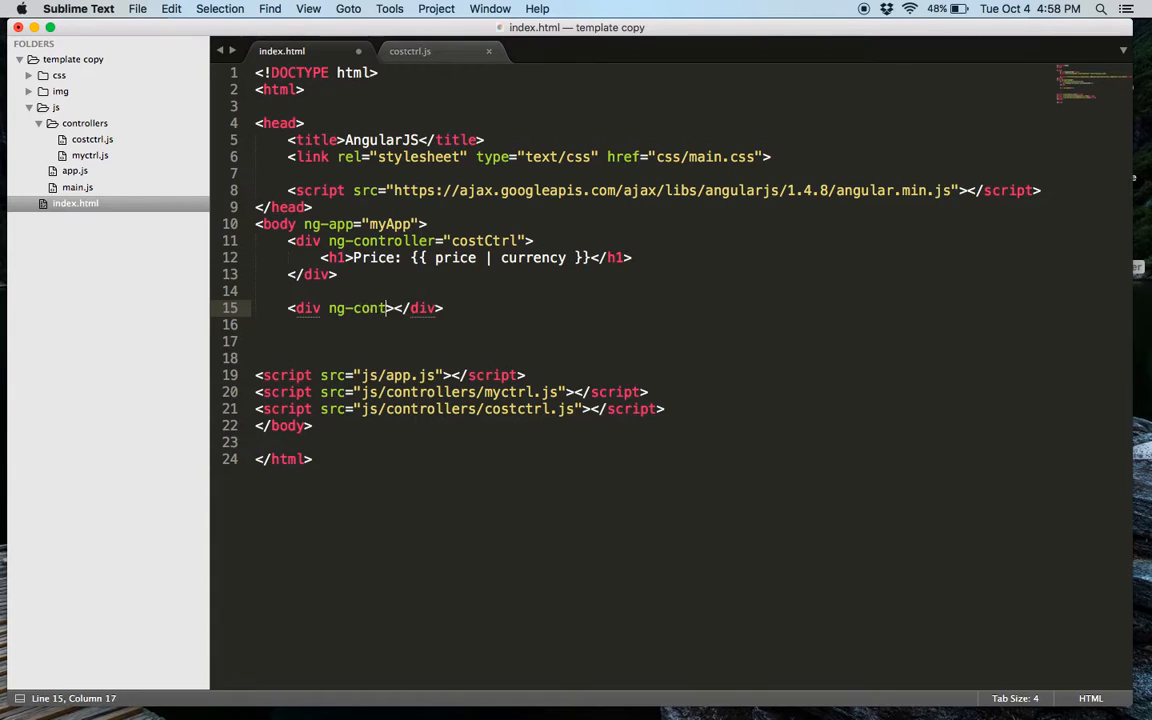
type("roller=")
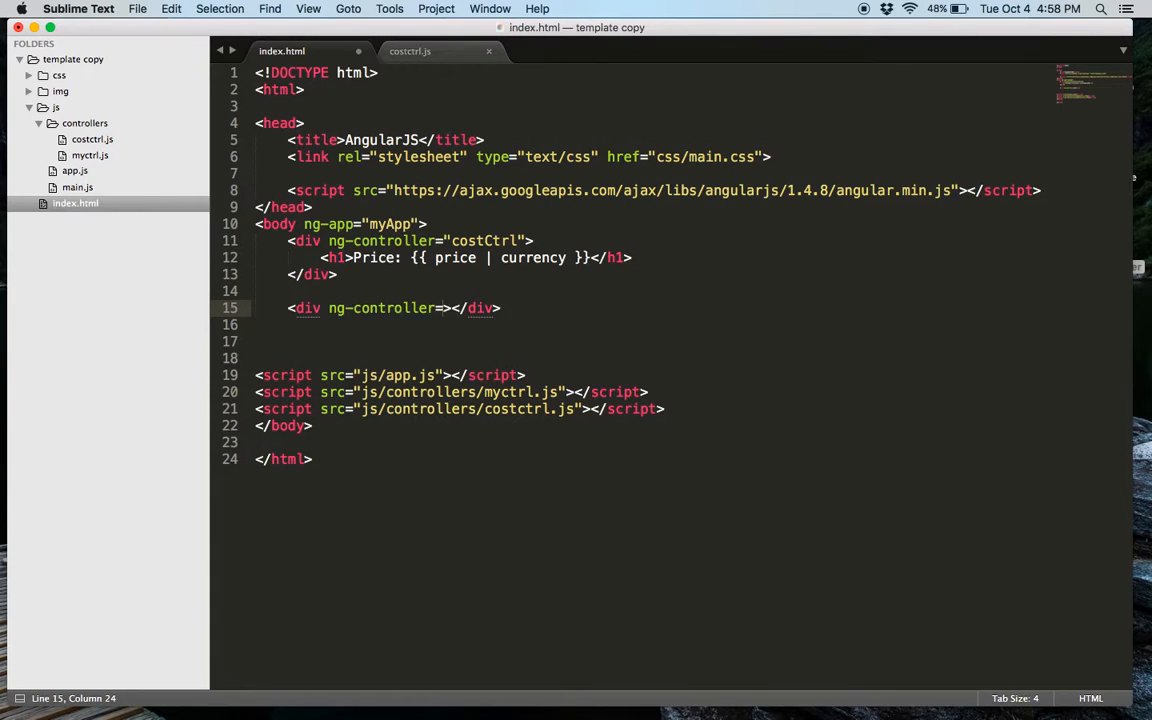
type("\"")
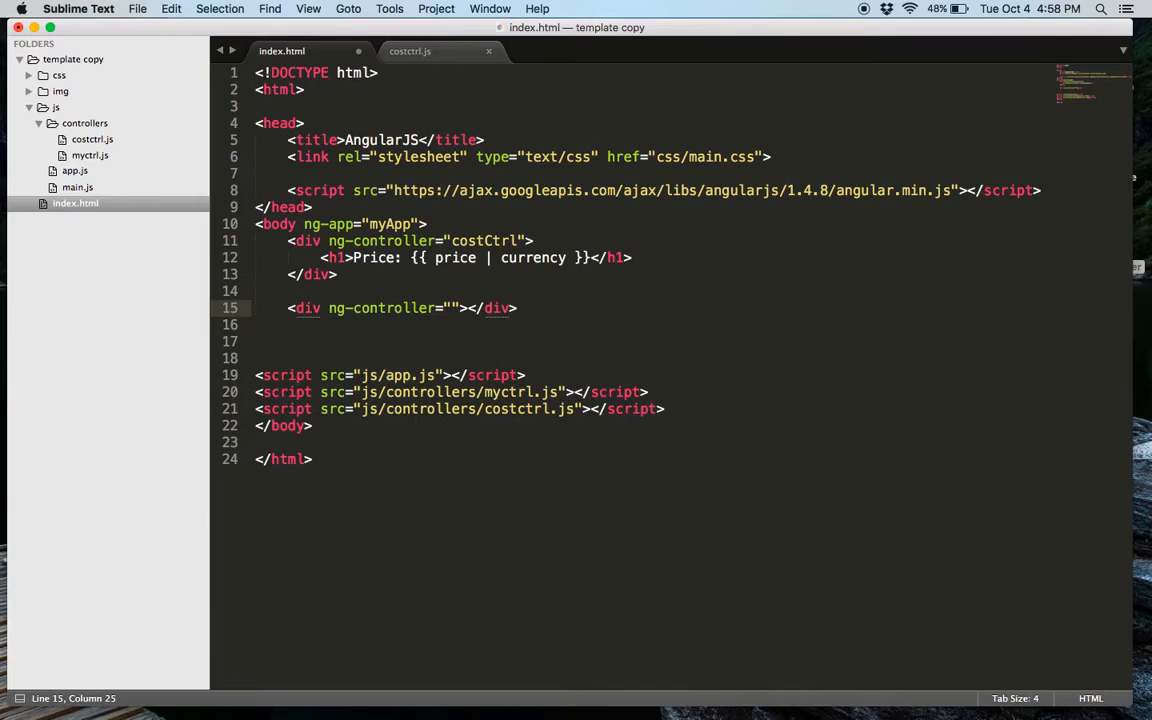
type("usersCT")
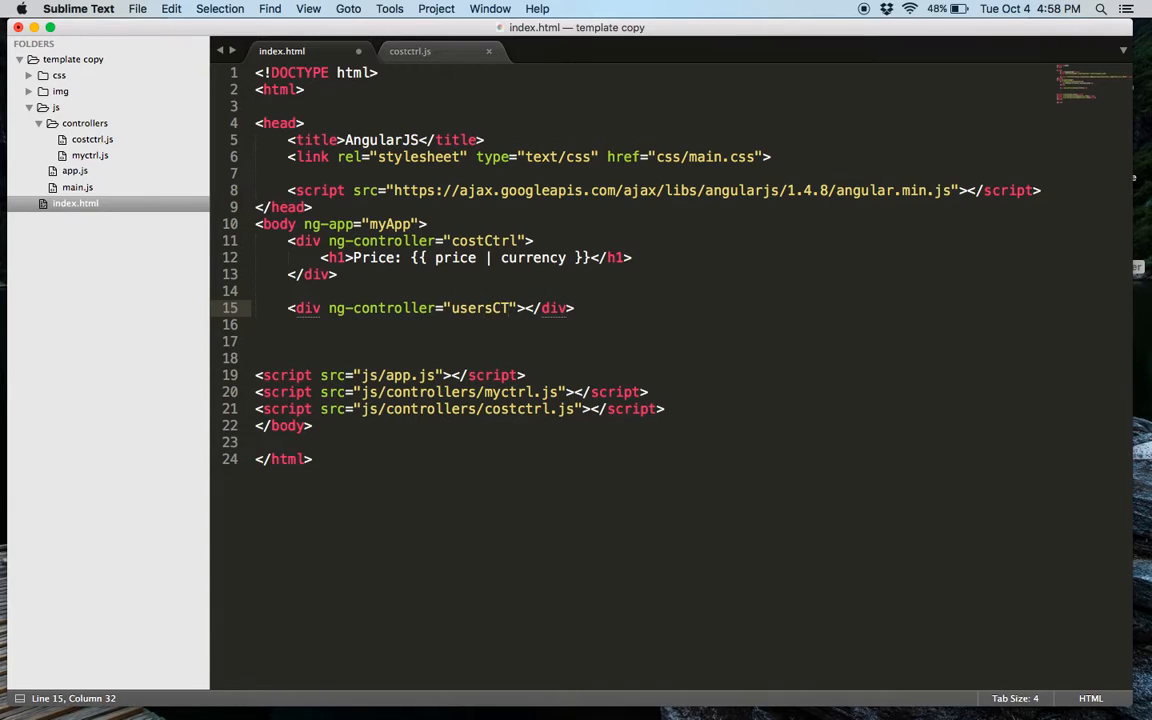
type("rl")
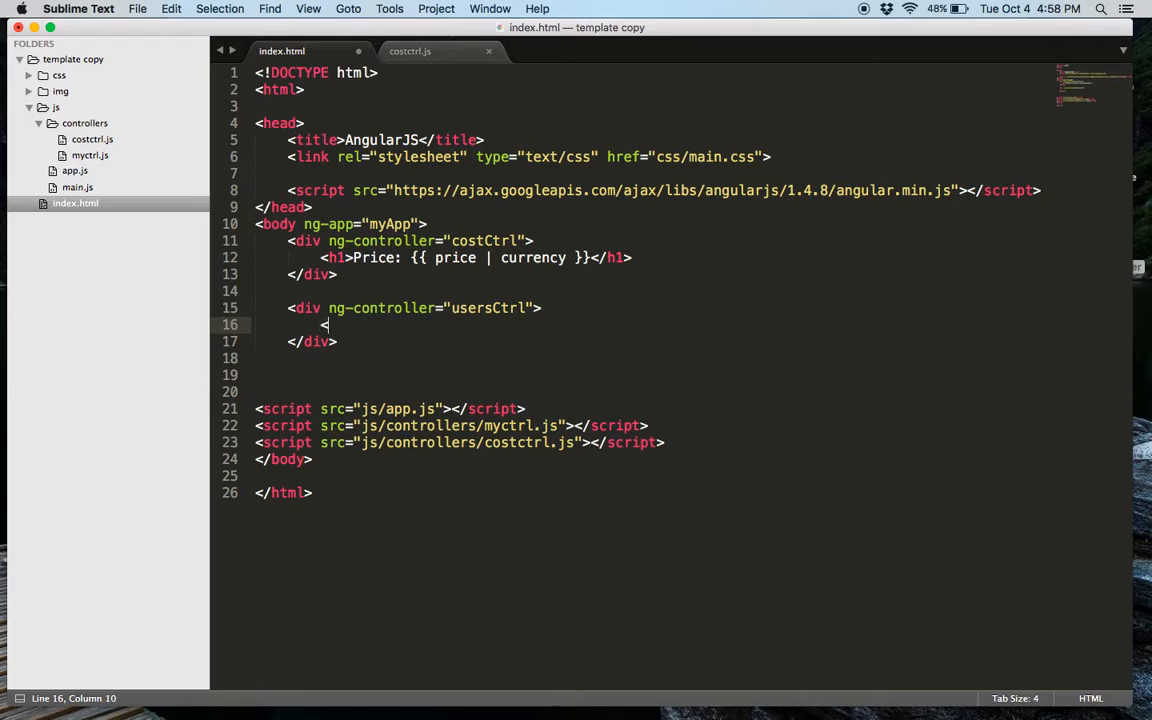
Step: Add a <ul> with an <li ng-repeat=""> inside it, then select the name usersCtrl
type("<ul></ul>")
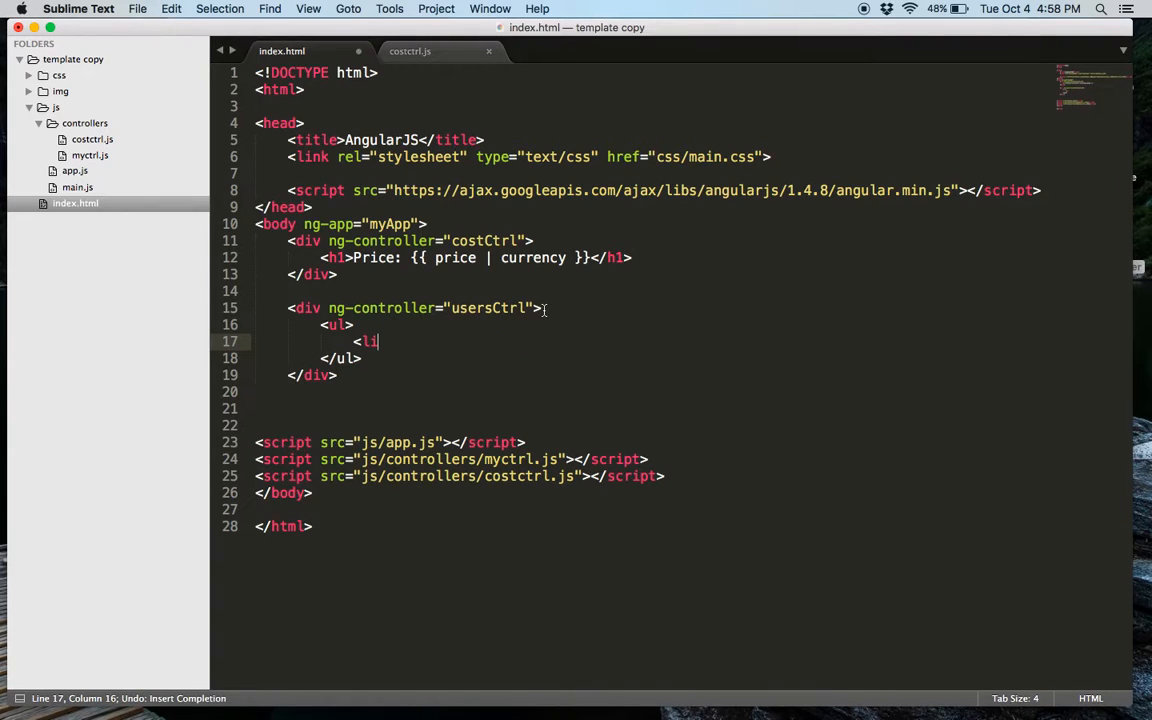
type(">")
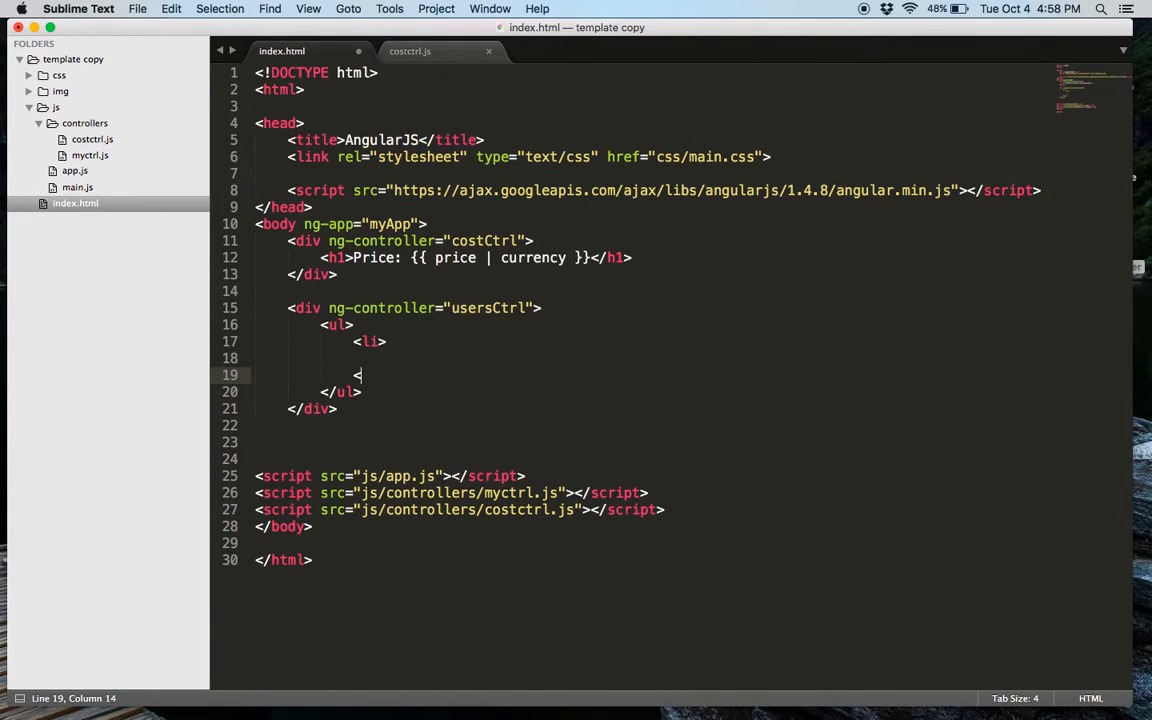
type("li>")
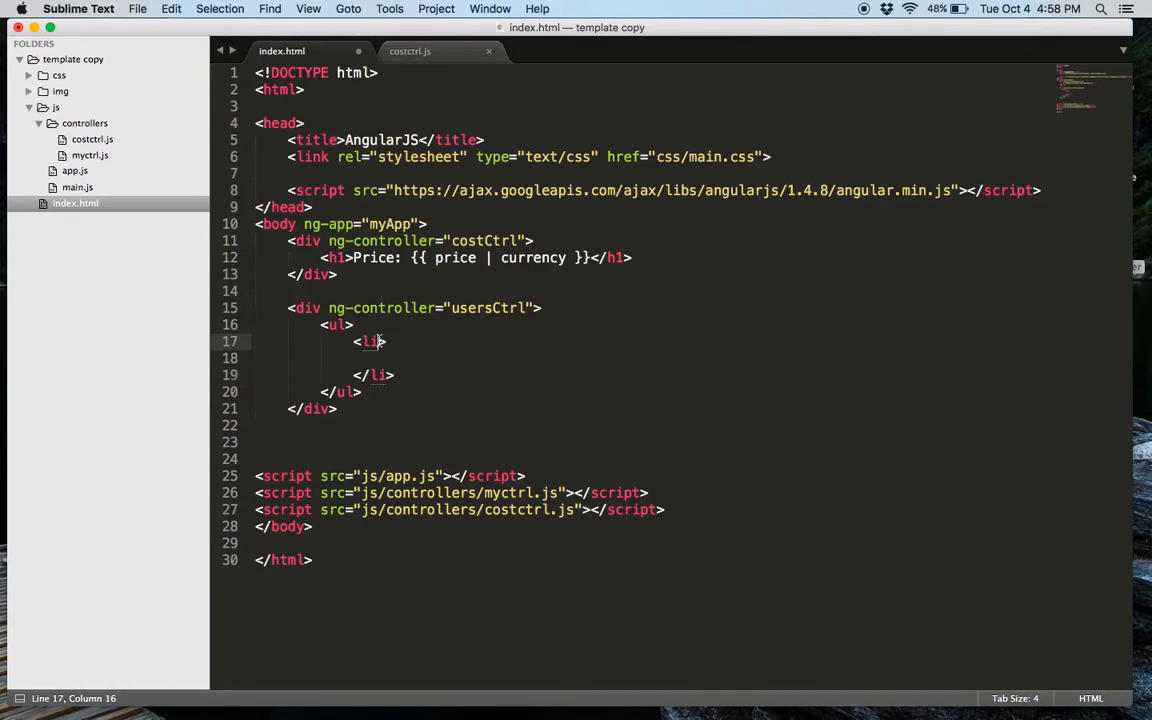
type("ng-repeat=")
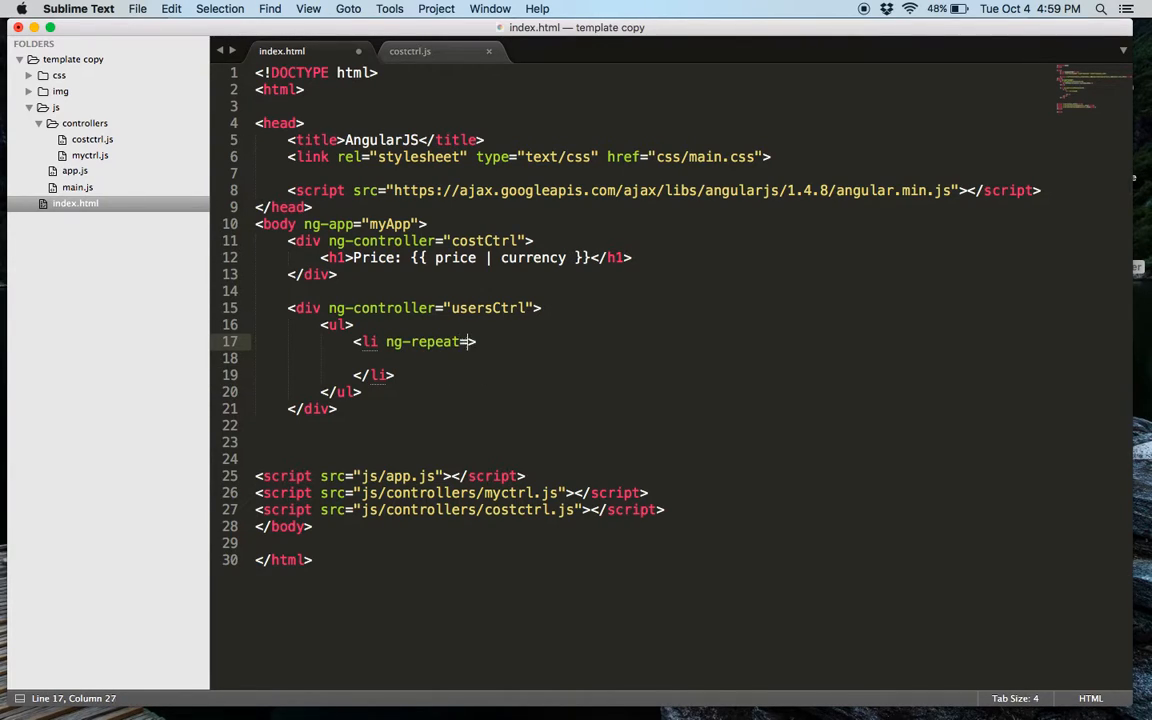
mouse_move(540, 380)
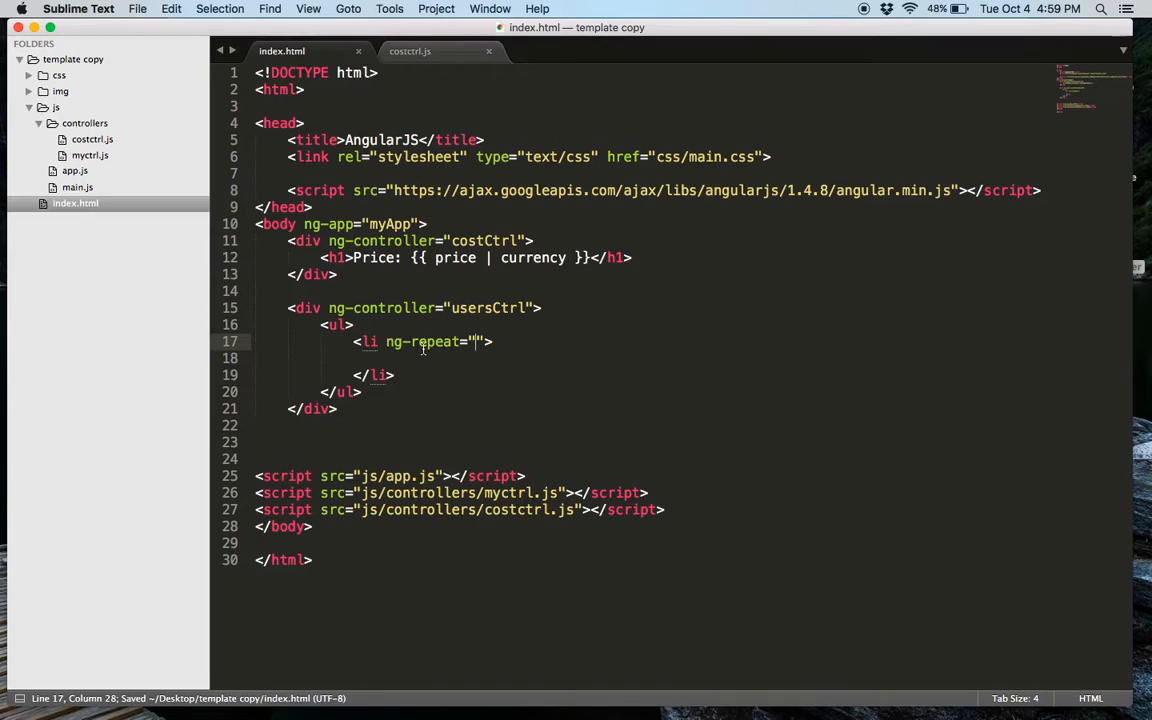
mouse_move(480, 280)
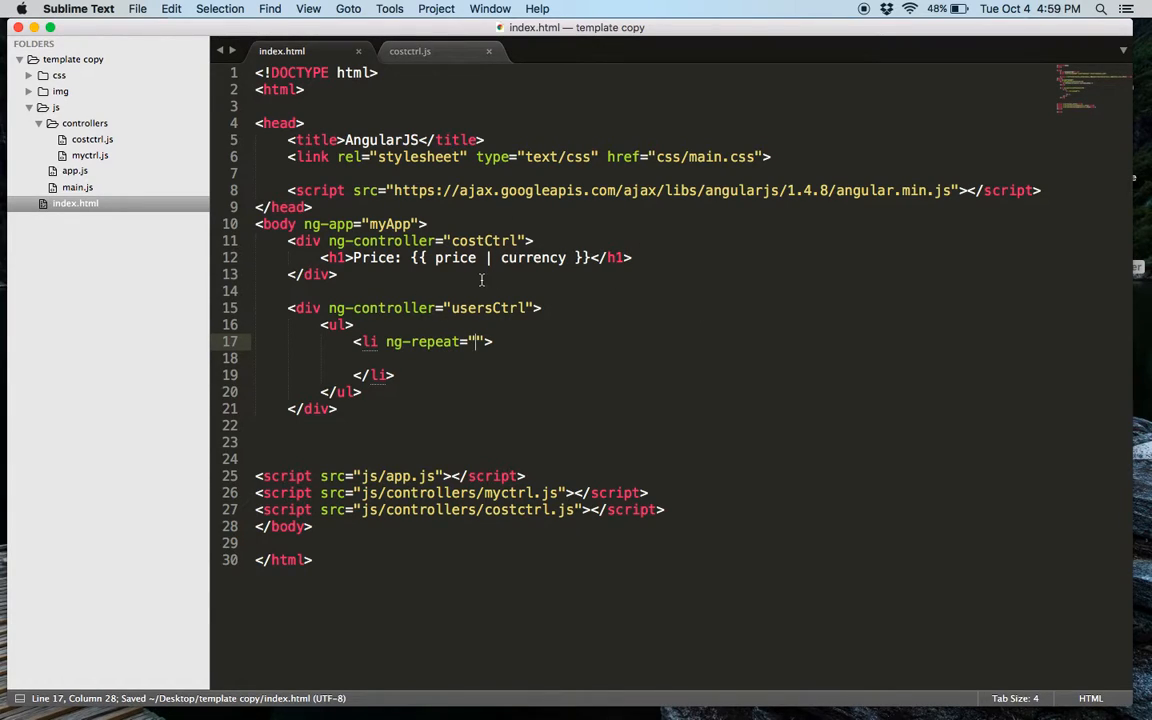
mouse_move(460, 292)
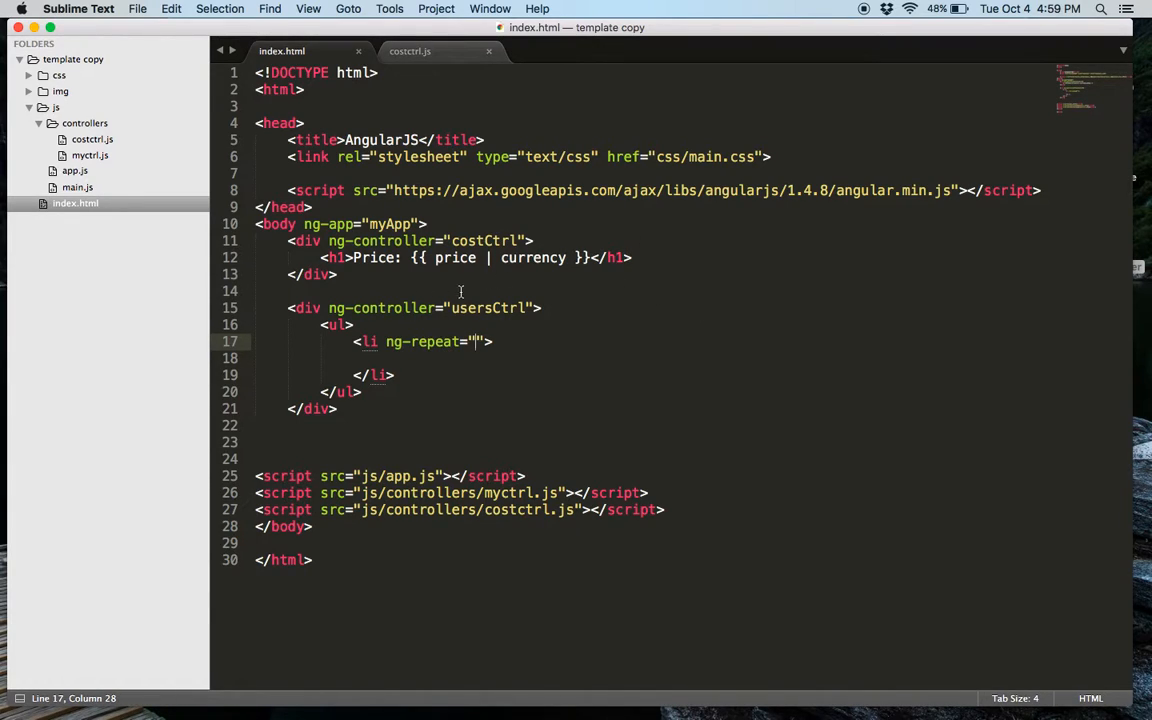
double_click(488, 308)
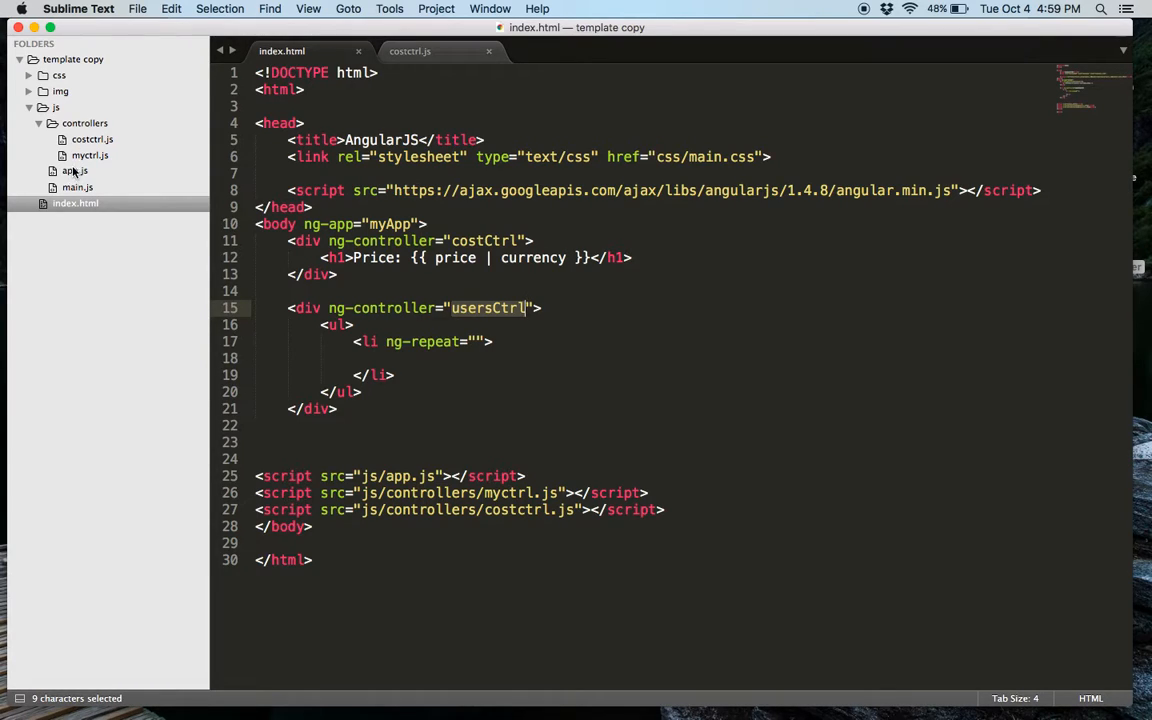
Step: Create a new file in the controllers folder and save it as usersctrl.js
right_click(84, 124)
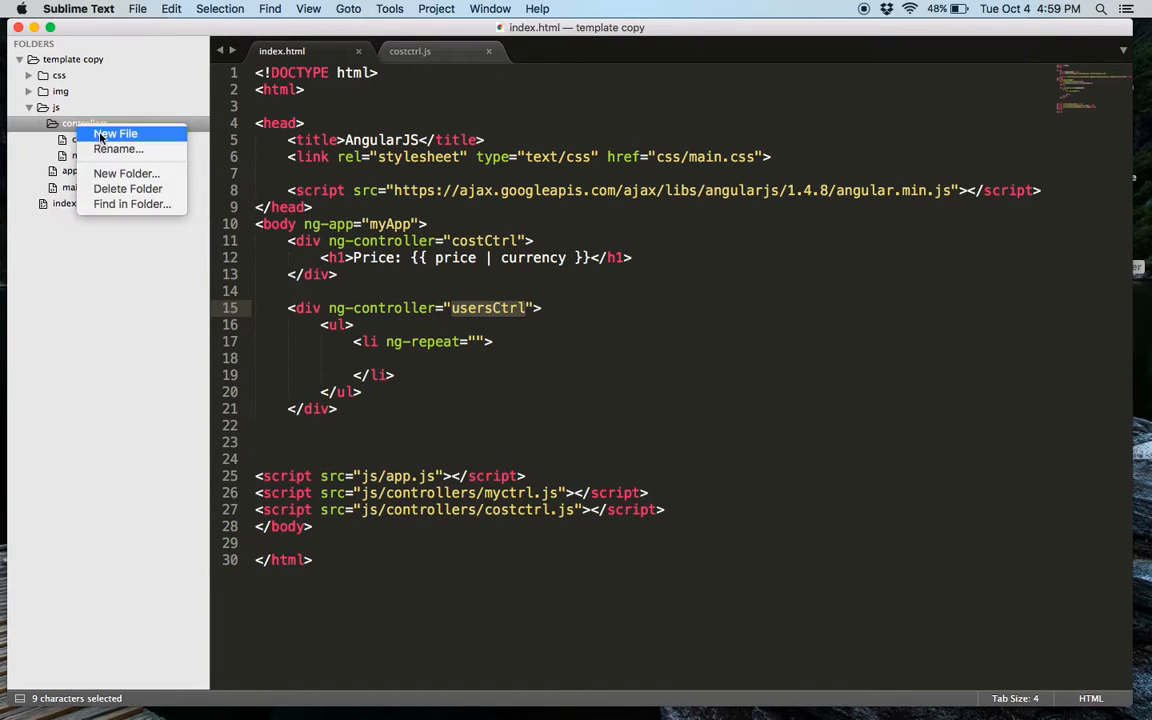
left_click(116, 132)
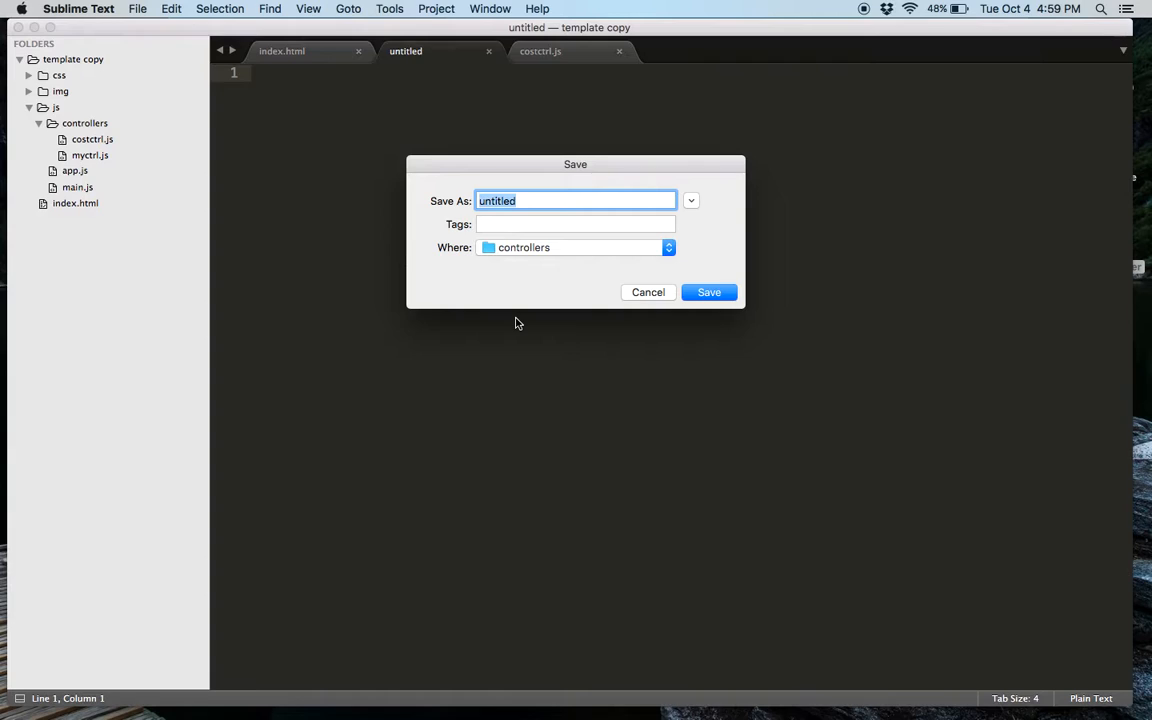
type("usersct")
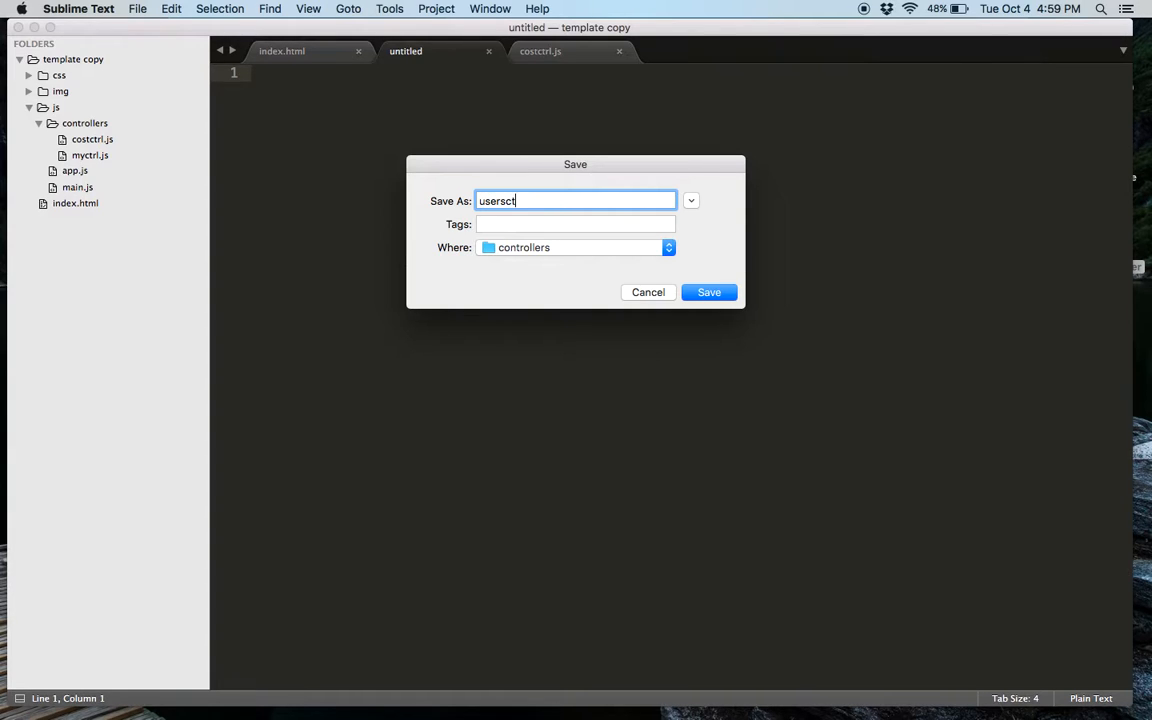
type("rl.js")
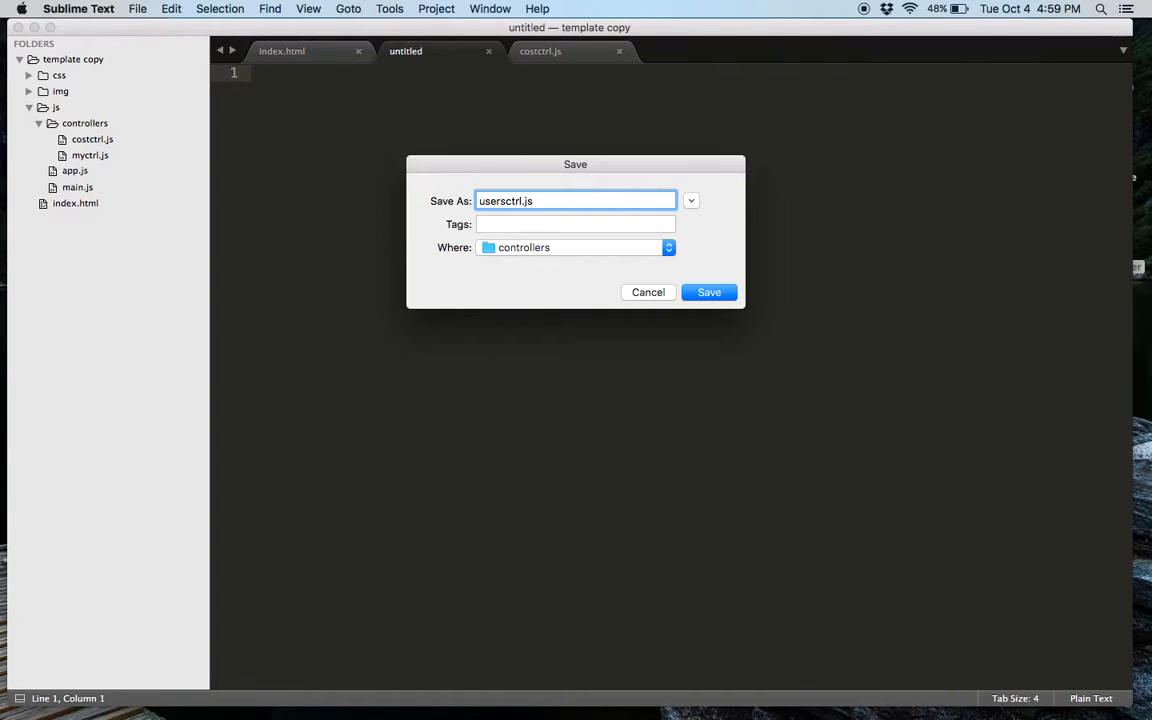
left_click(708, 292)
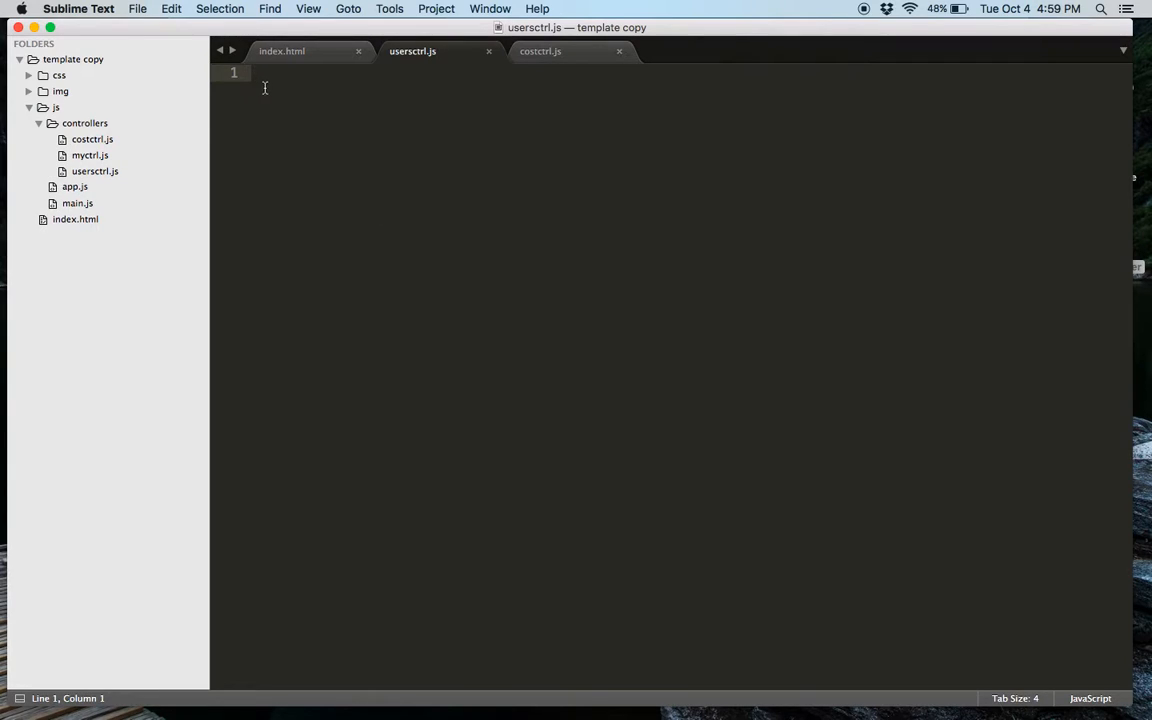
mouse_move(372, 152)
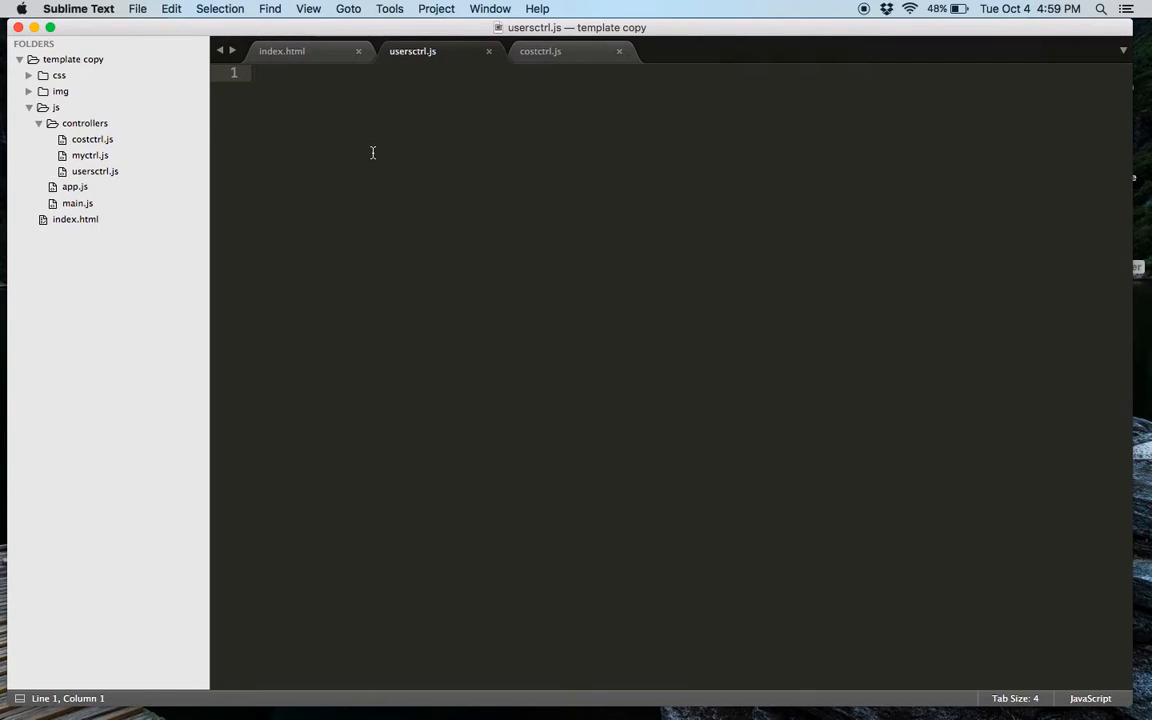
Step: Write app.controller('usersCtrl', function($scope){ with the body on its own line
type("app.cont")
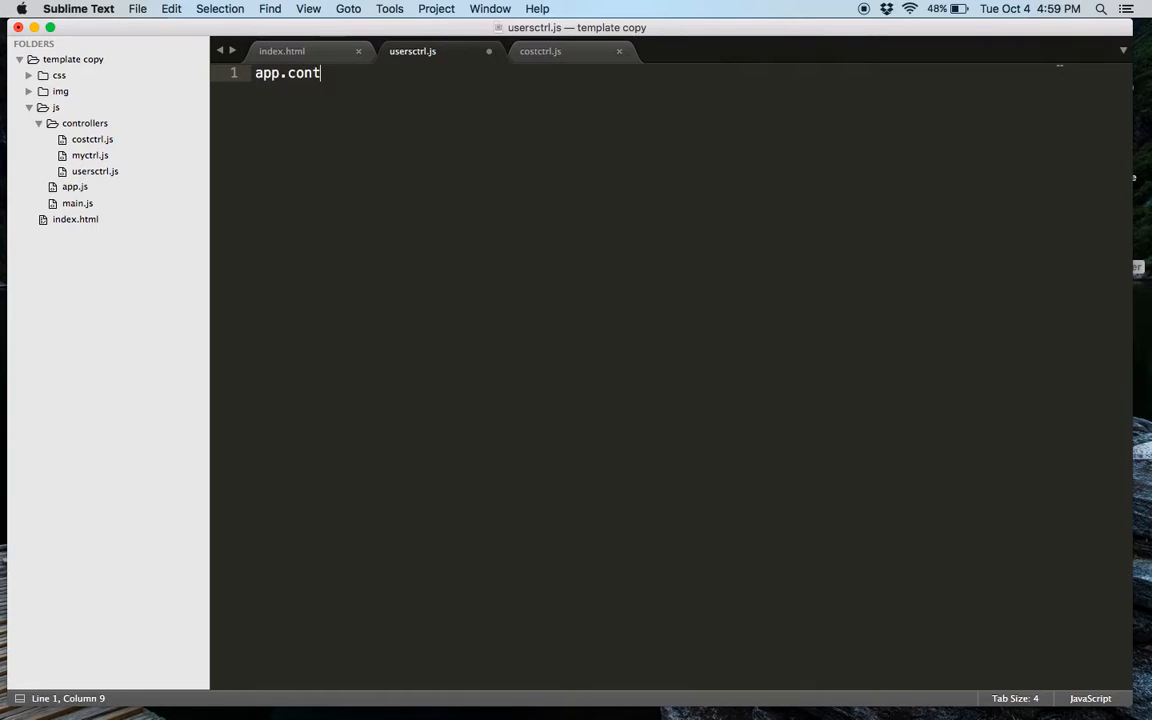
type("roller()")
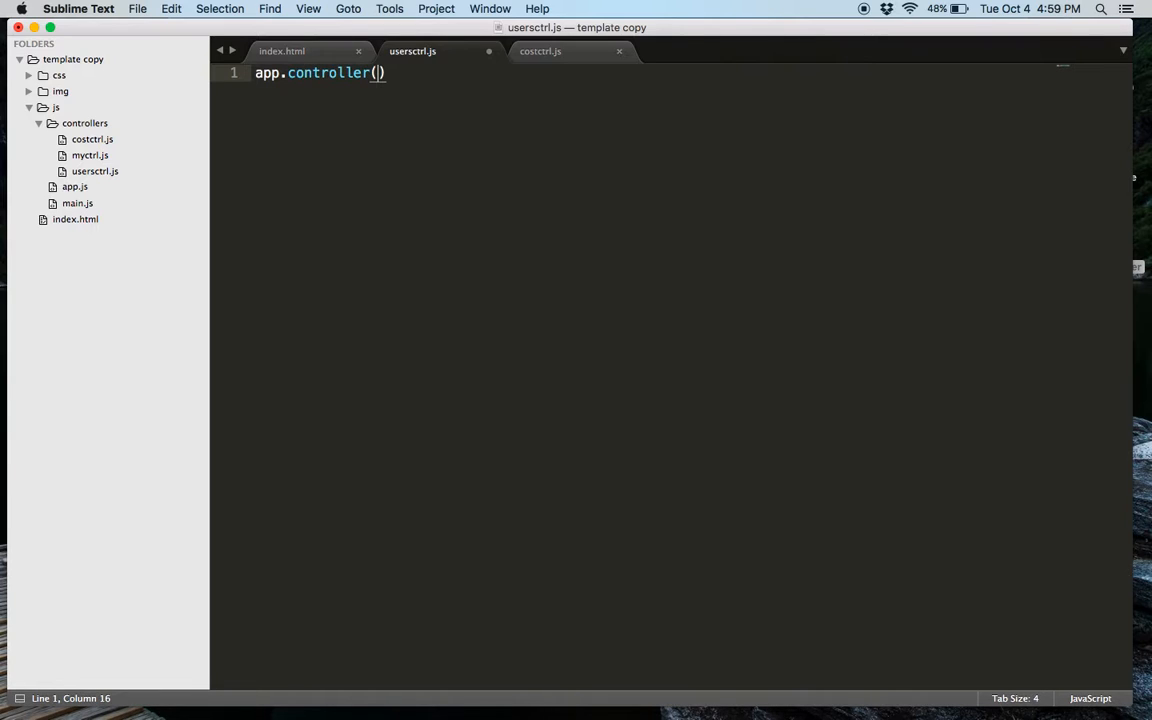
type("'us'")
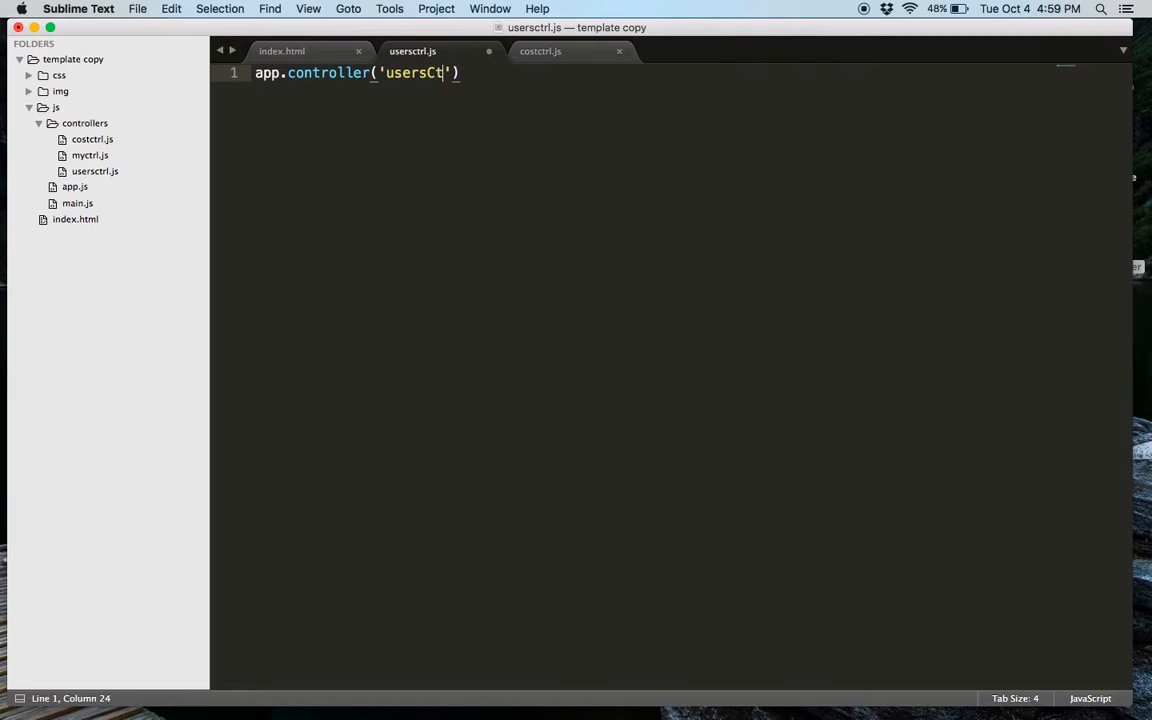
type("rl',")
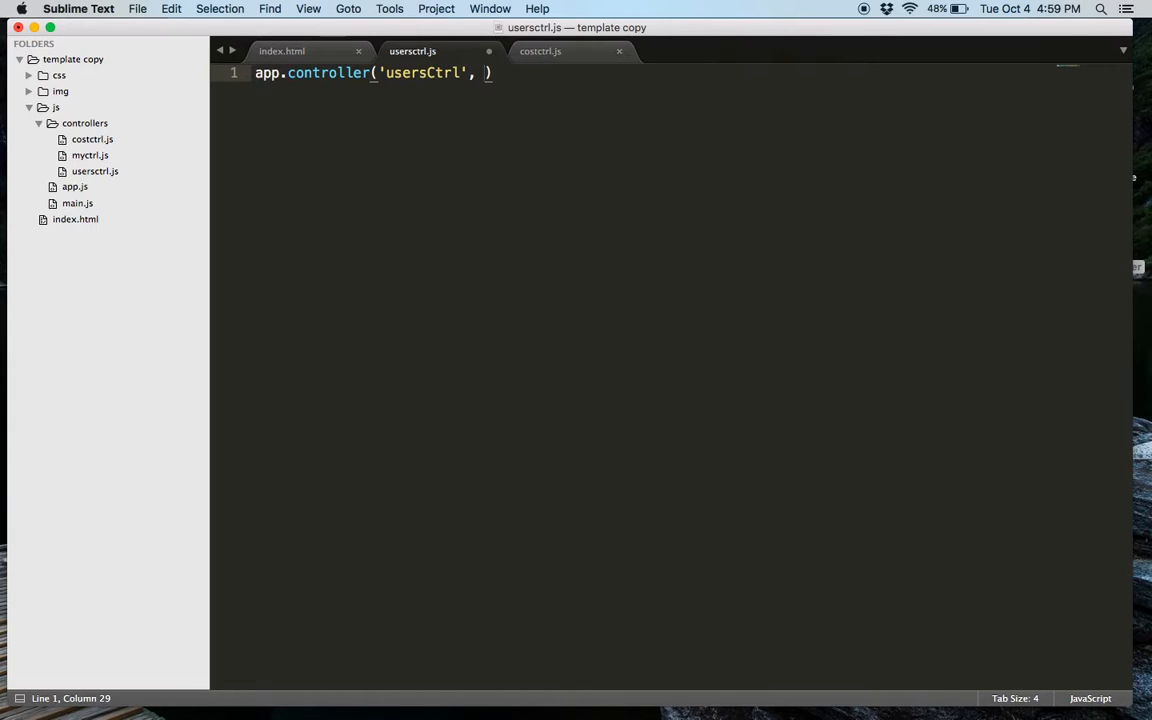
type("f")
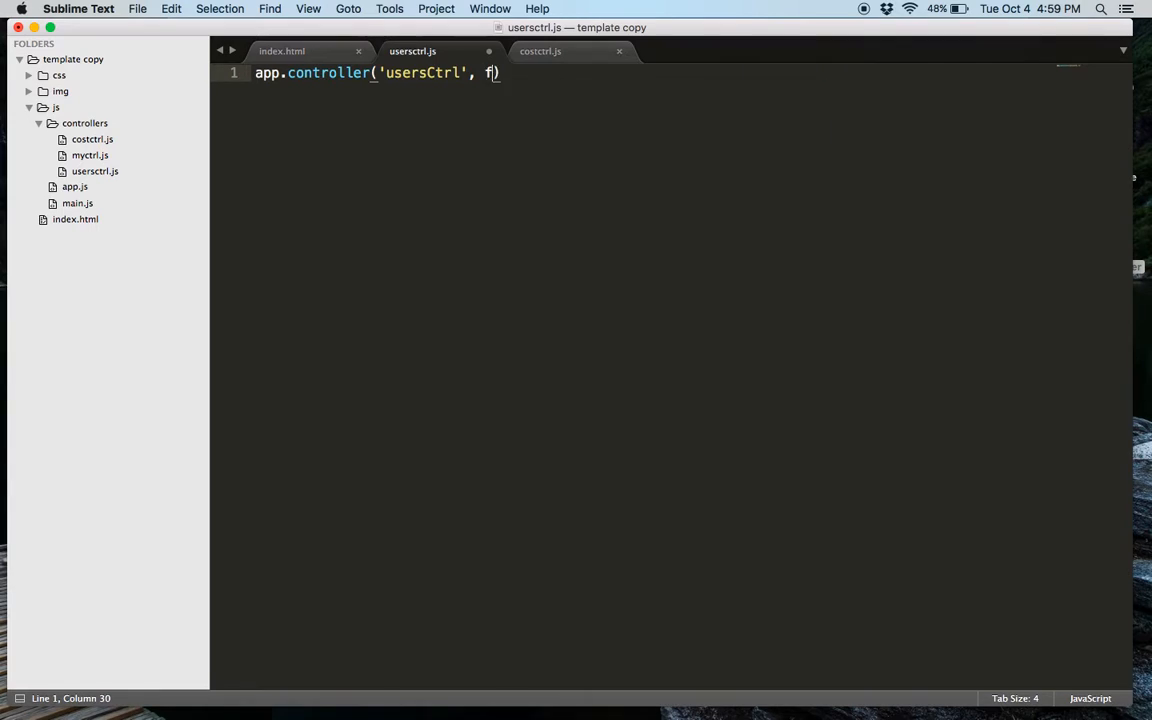
type("unction()")
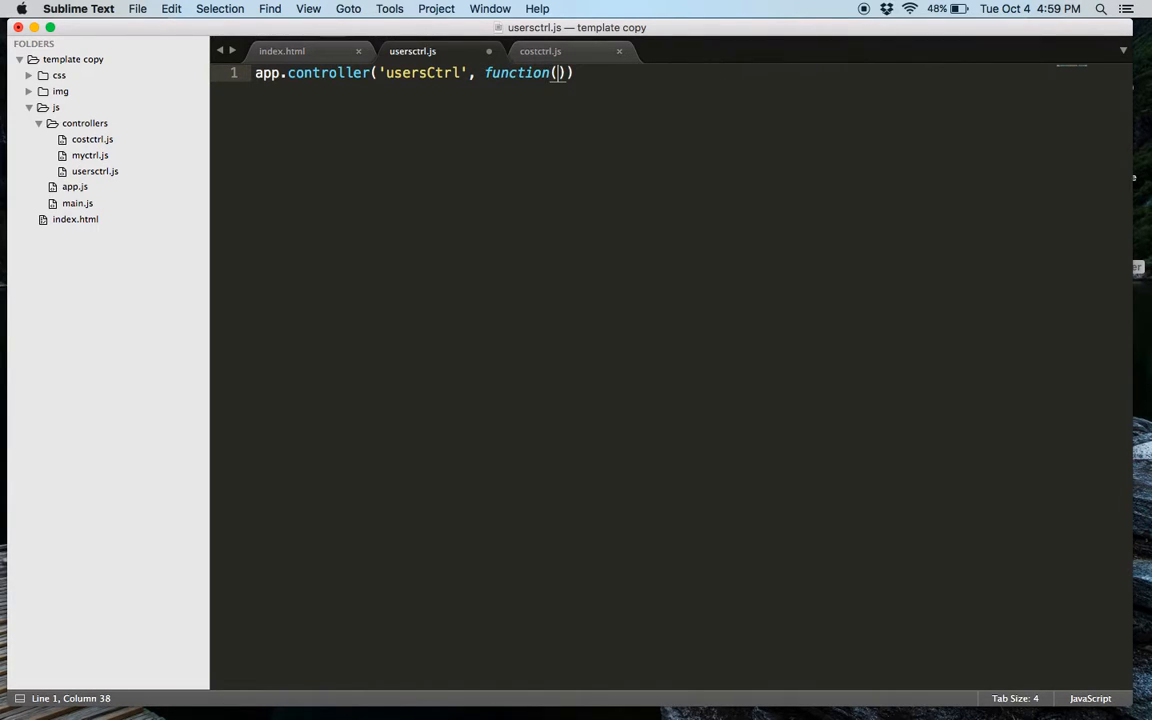
type("$scope){")
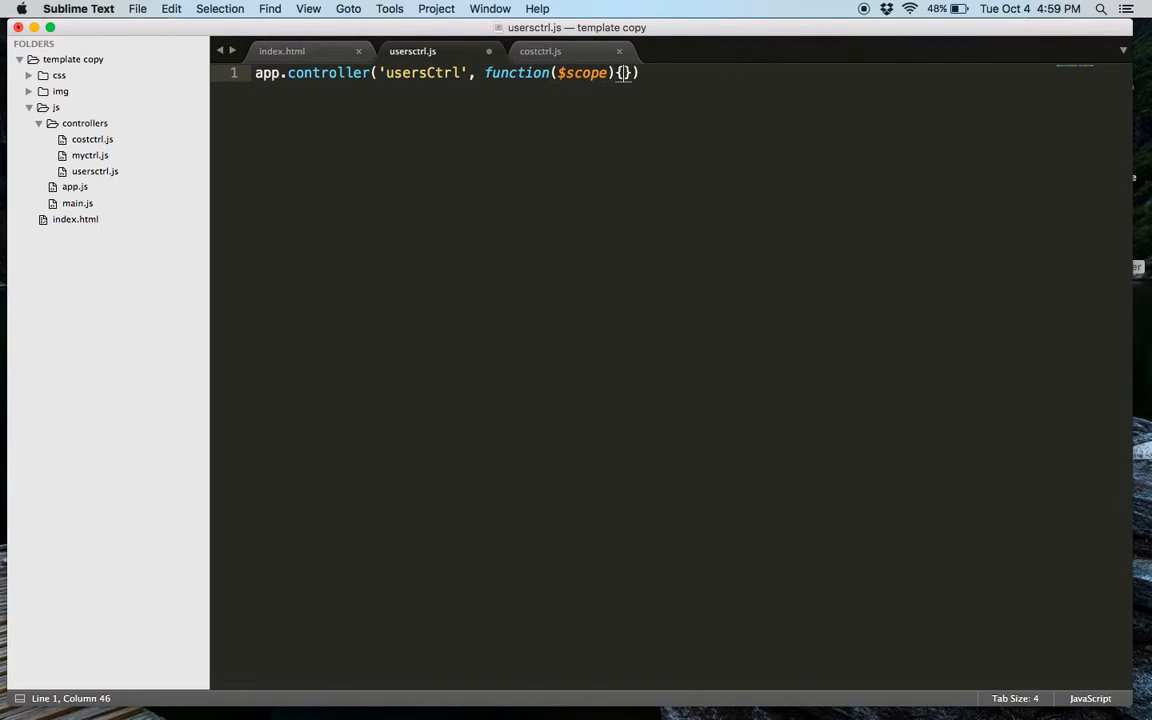
key("Return")
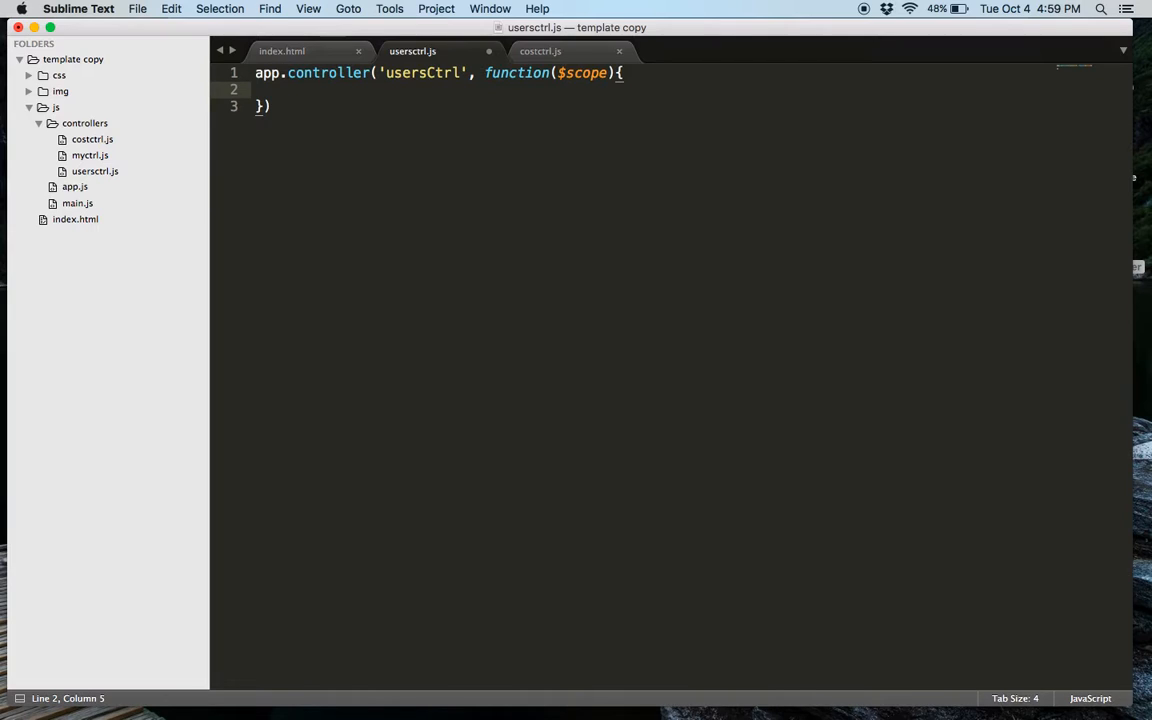
Step: Begin the controller body with $scope.users = [
type("$scope")
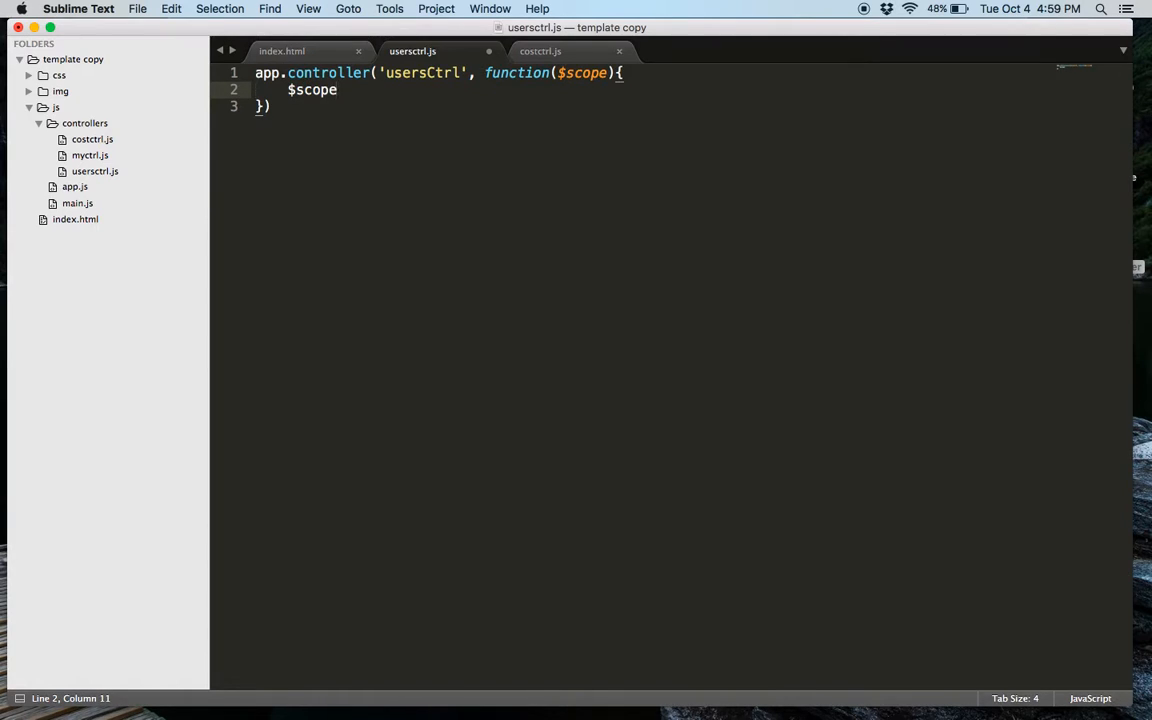
type(".us")
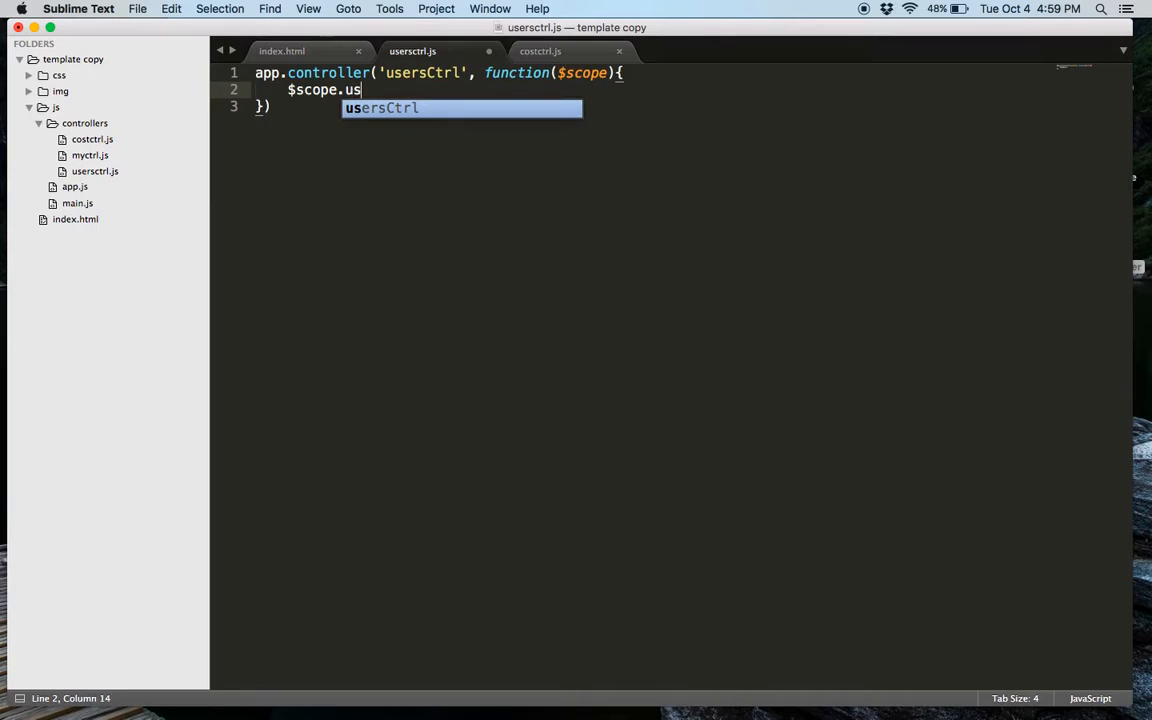
type("er")
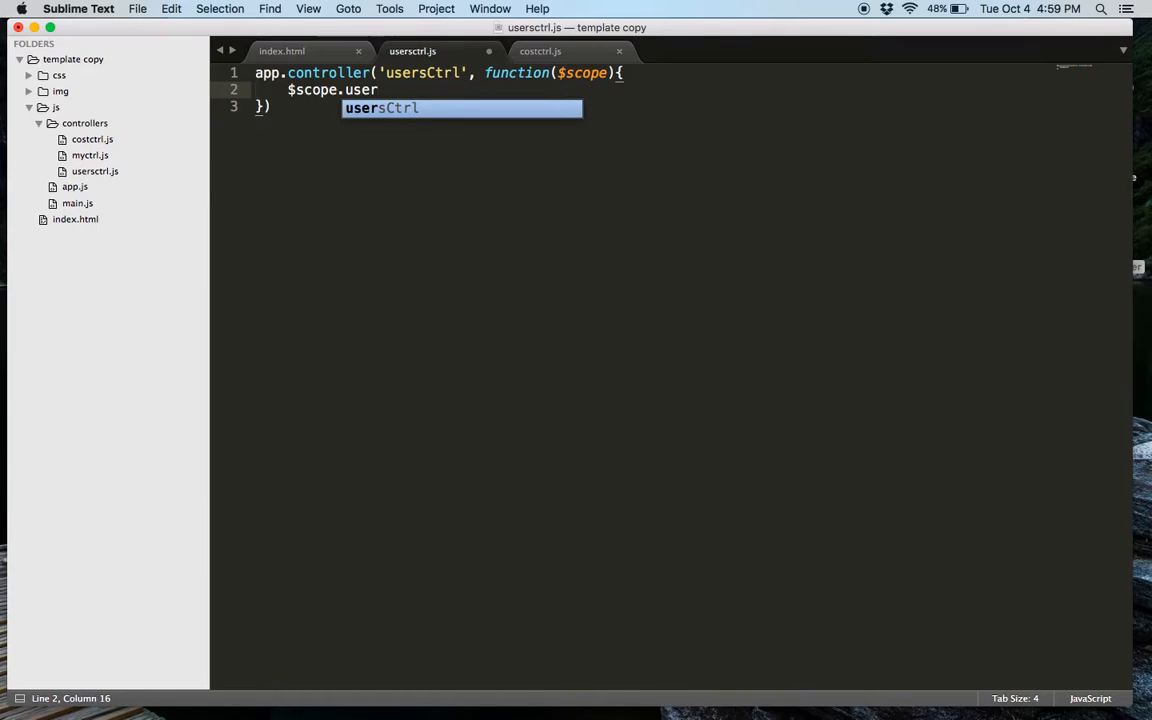
type("s = [")
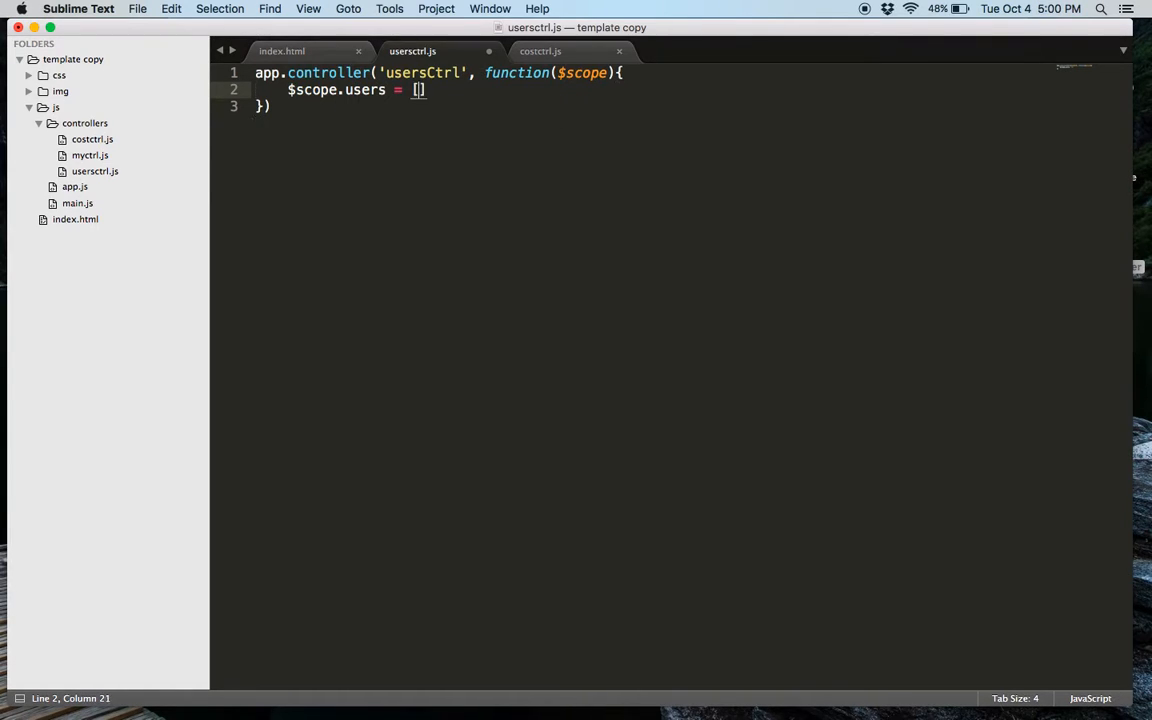
key("enter")
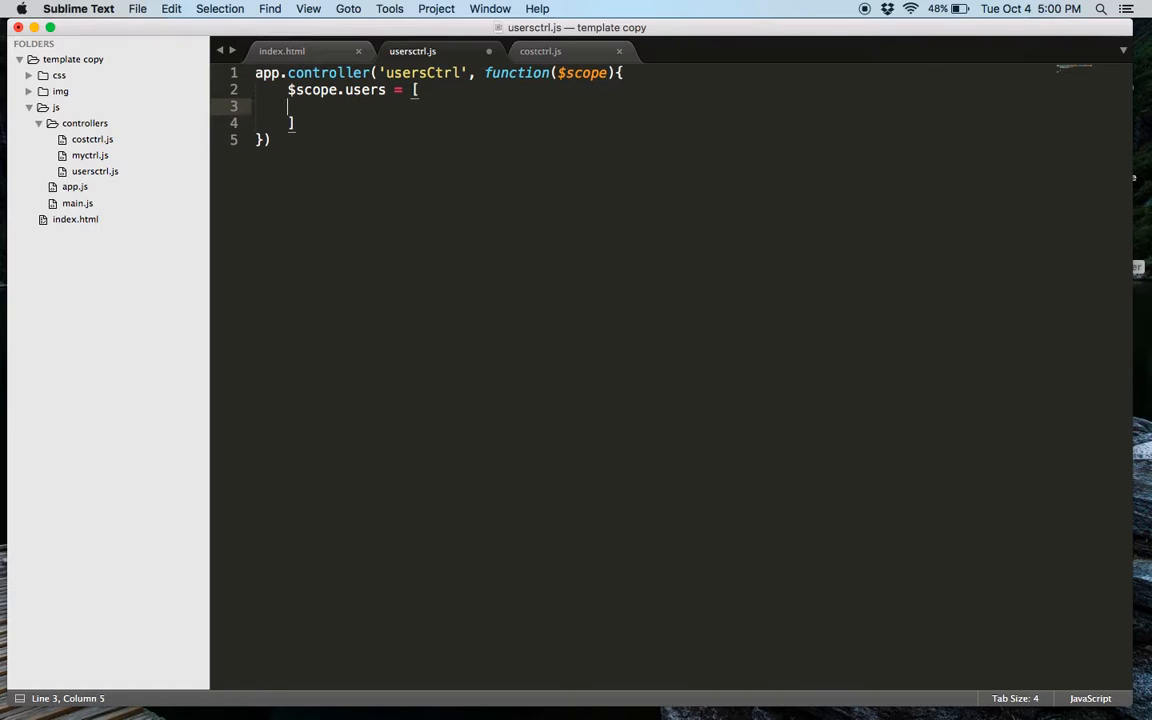
type("{")
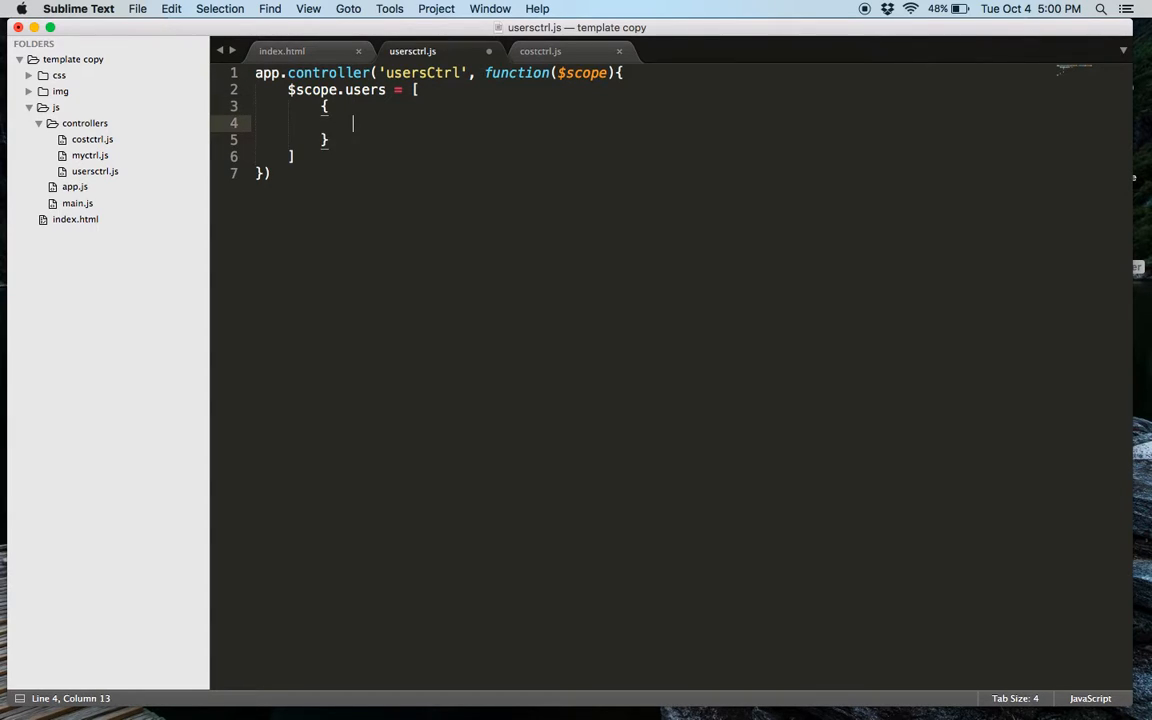
type("u")
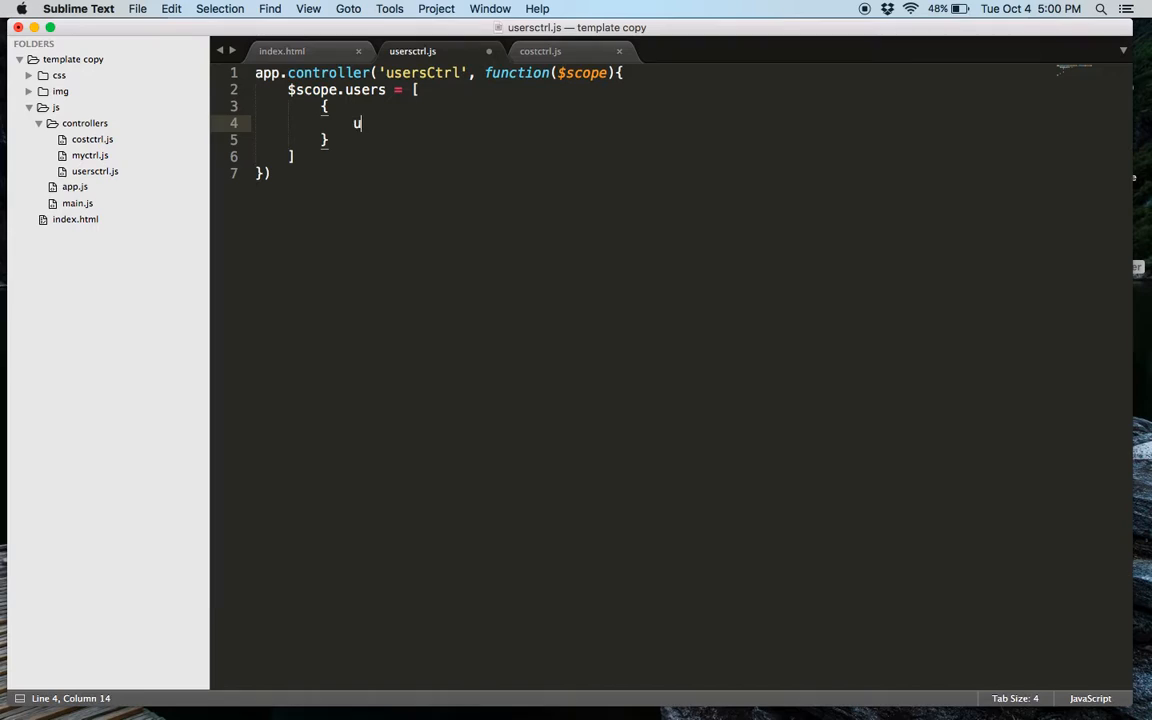
type("sername:")
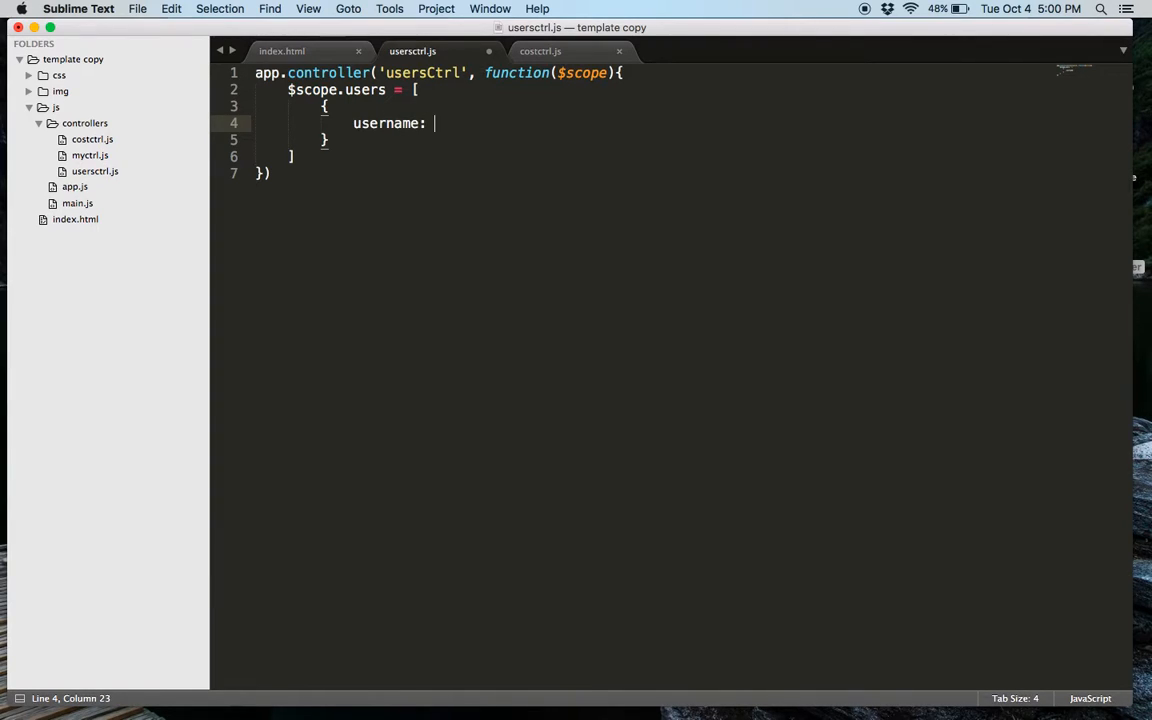
type("''")
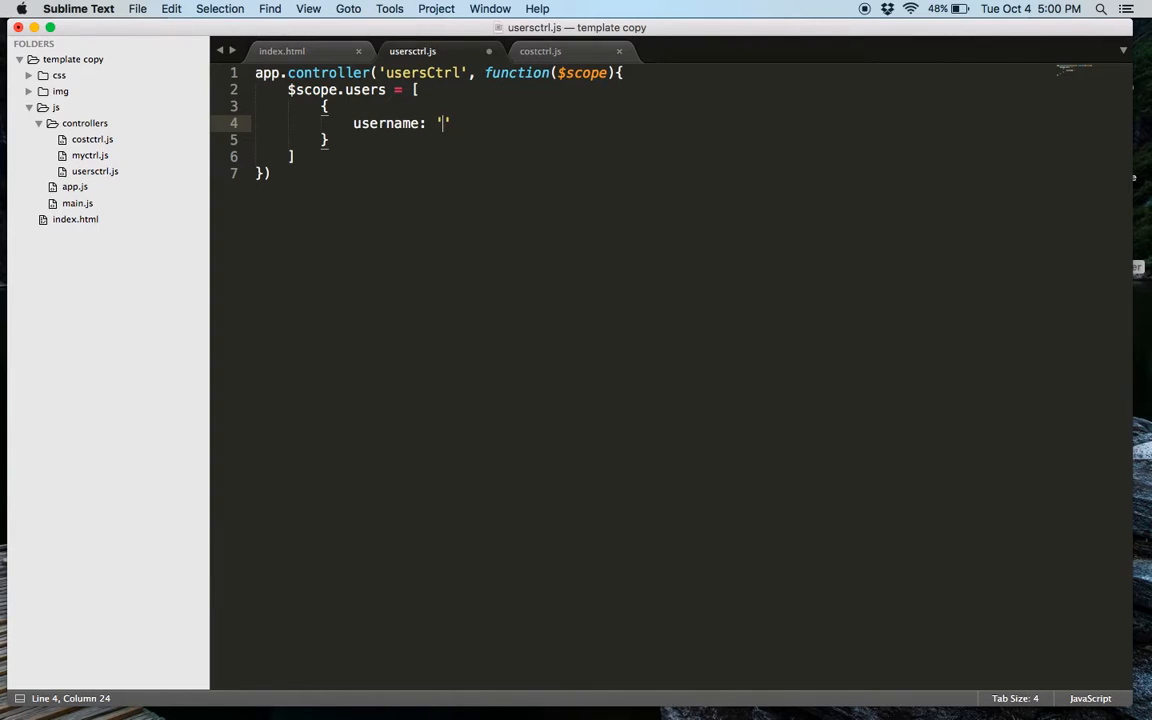
type("isaac")
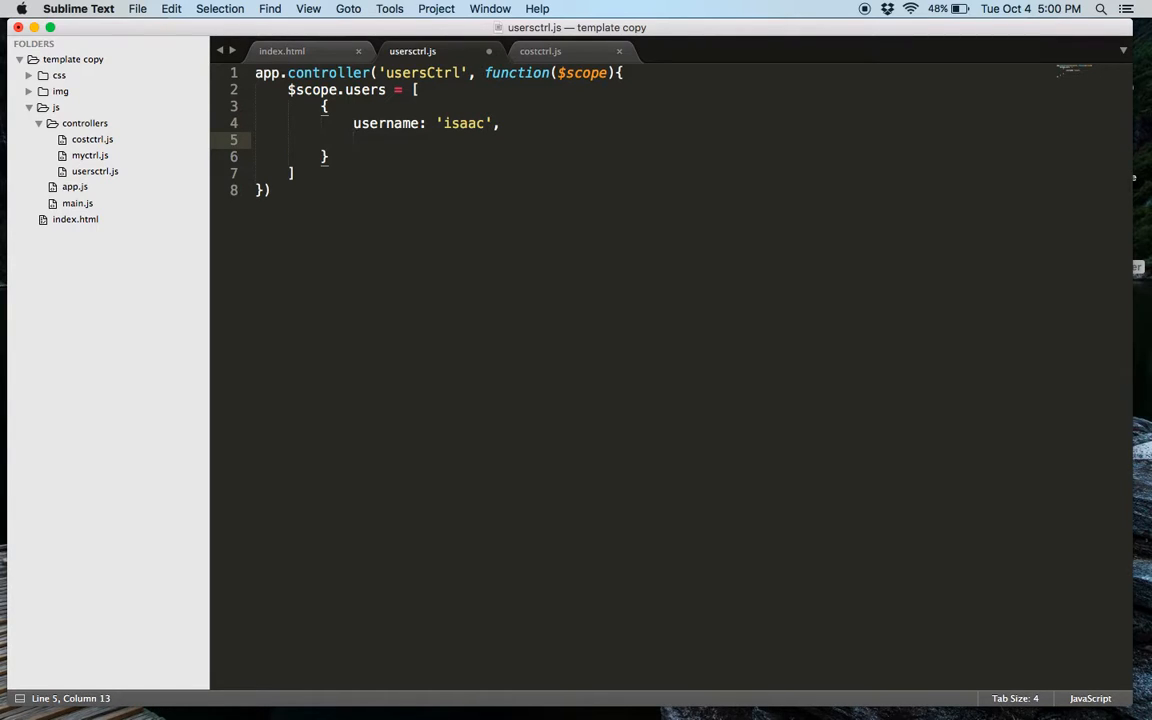
type("password:")
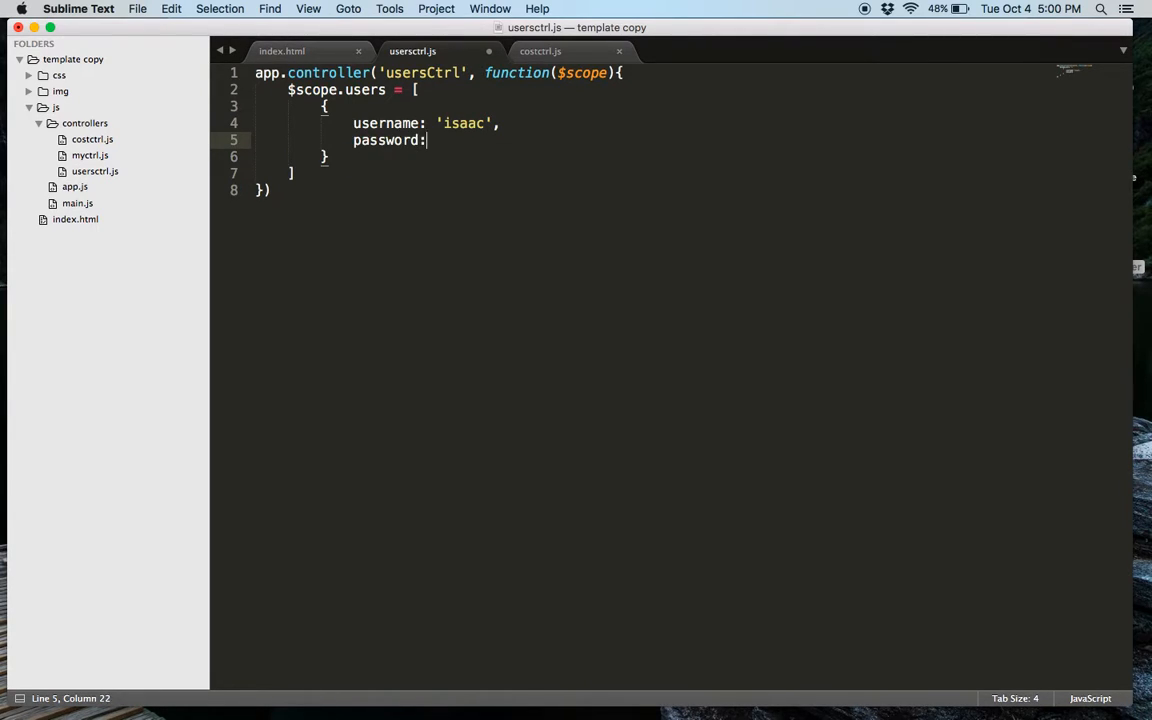
type("'p'")
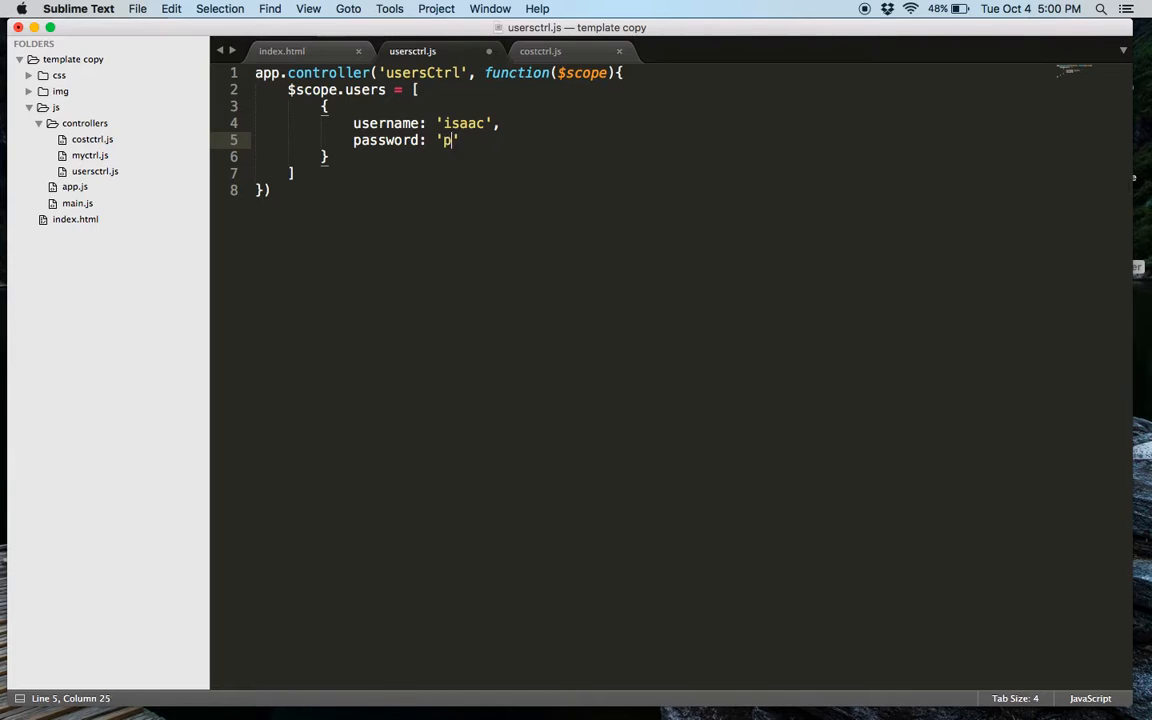
type("assword")
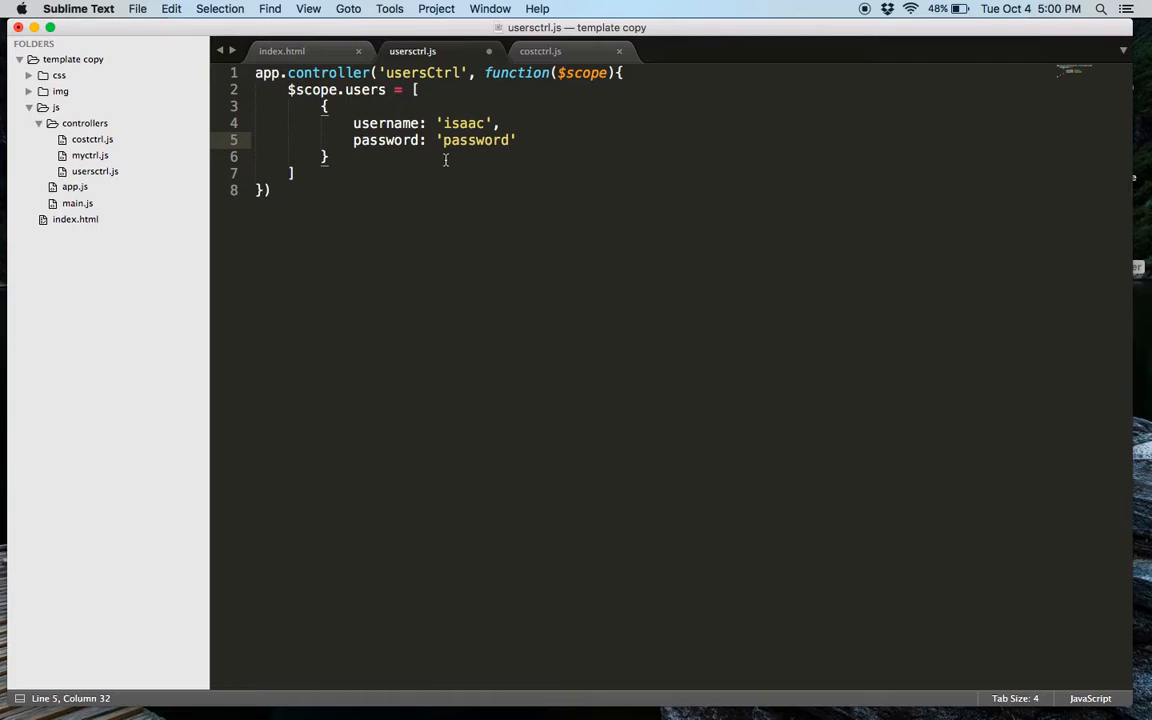
type(",")
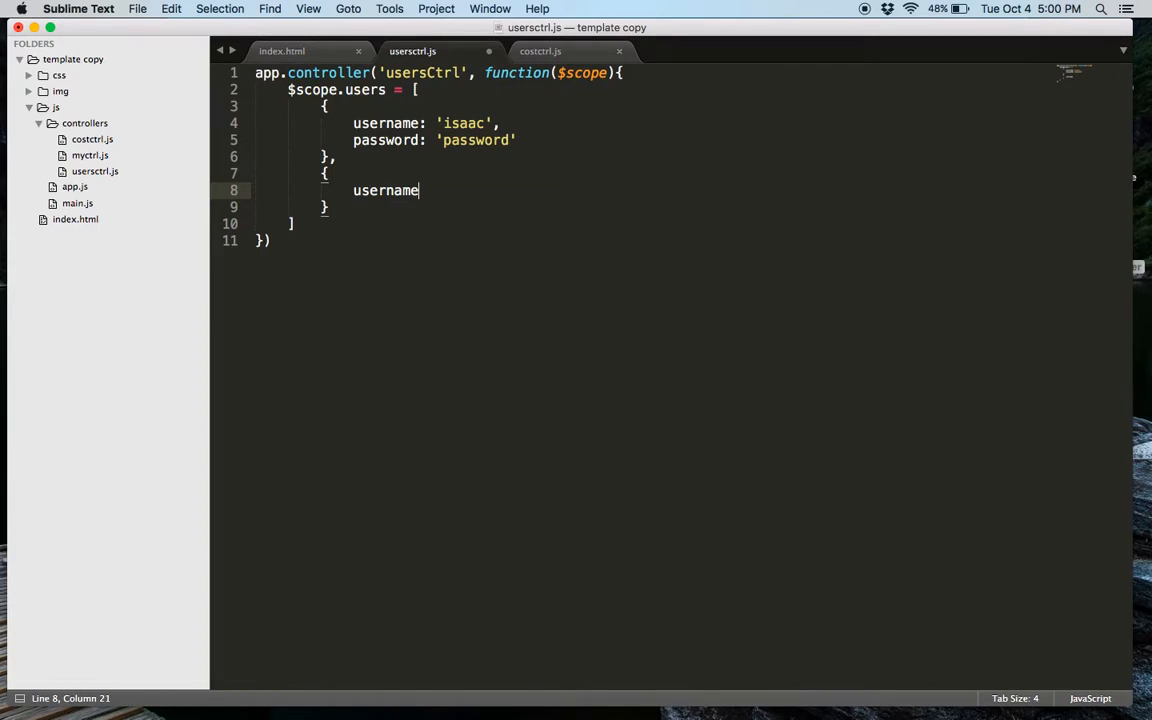
type(": ''")
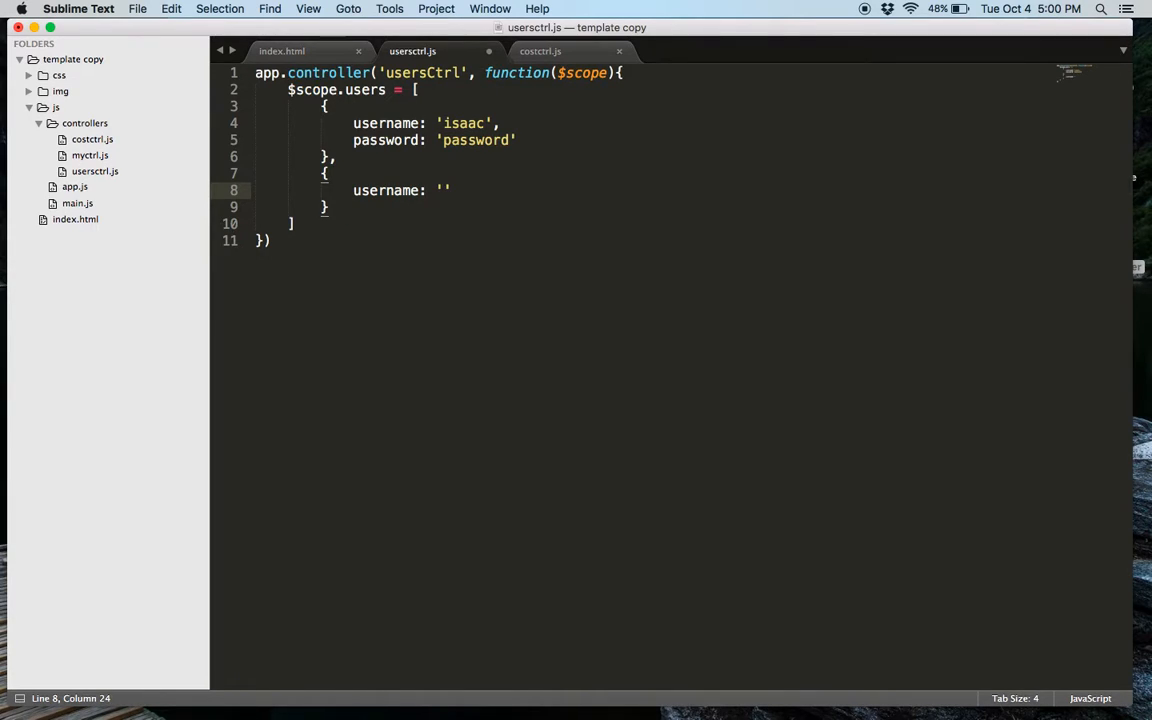
type("matt")
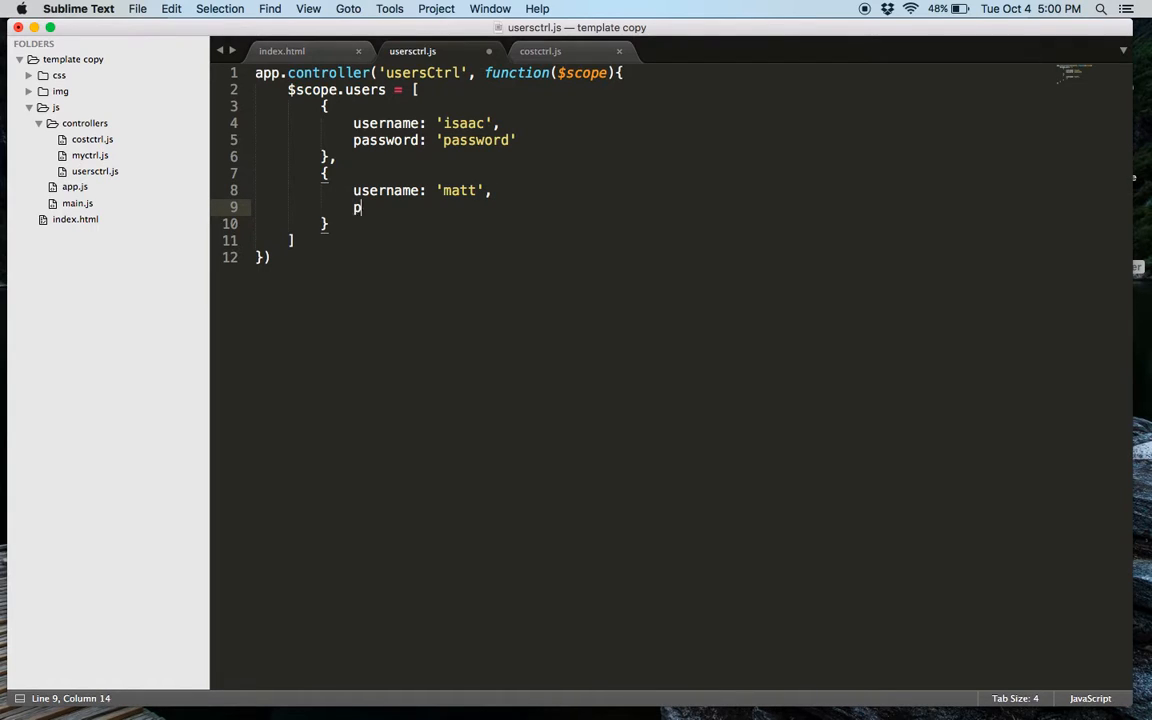
type("assword:")
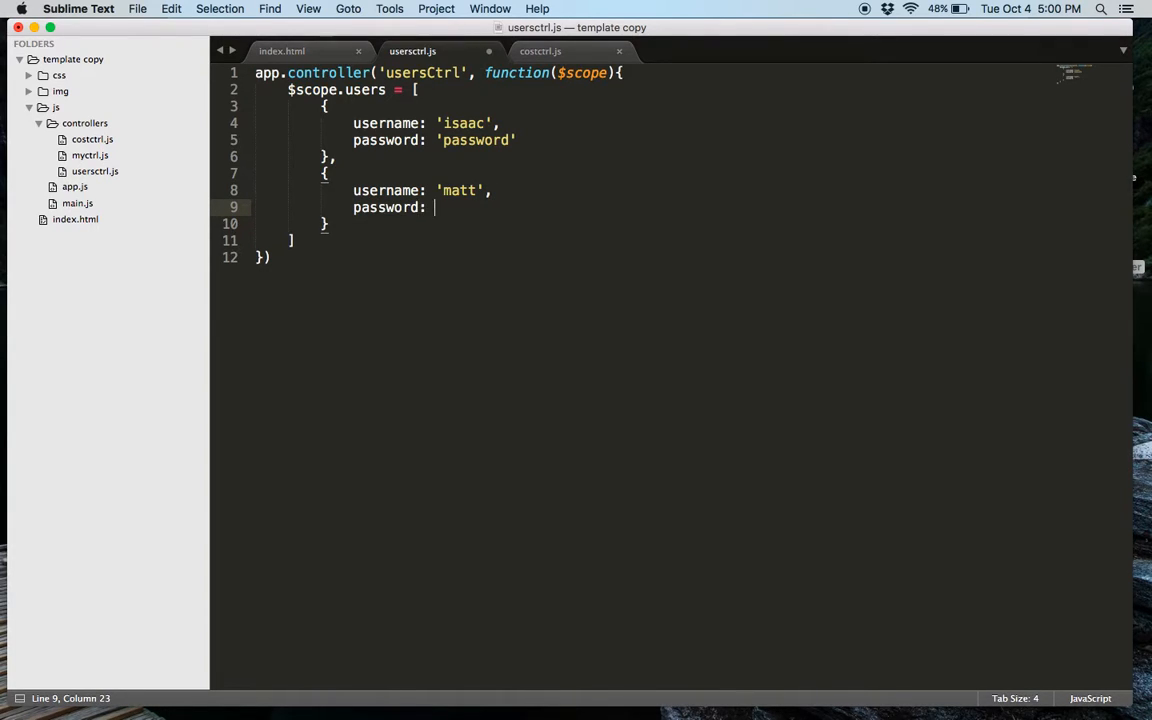
type("'")
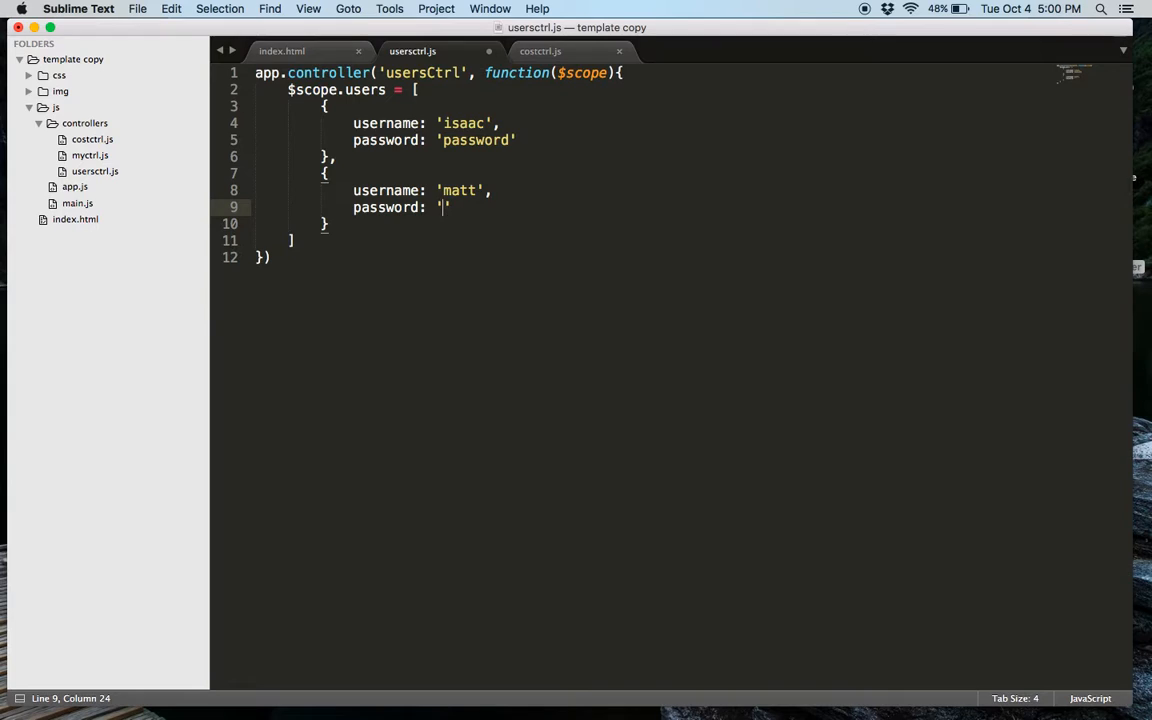
type("password")
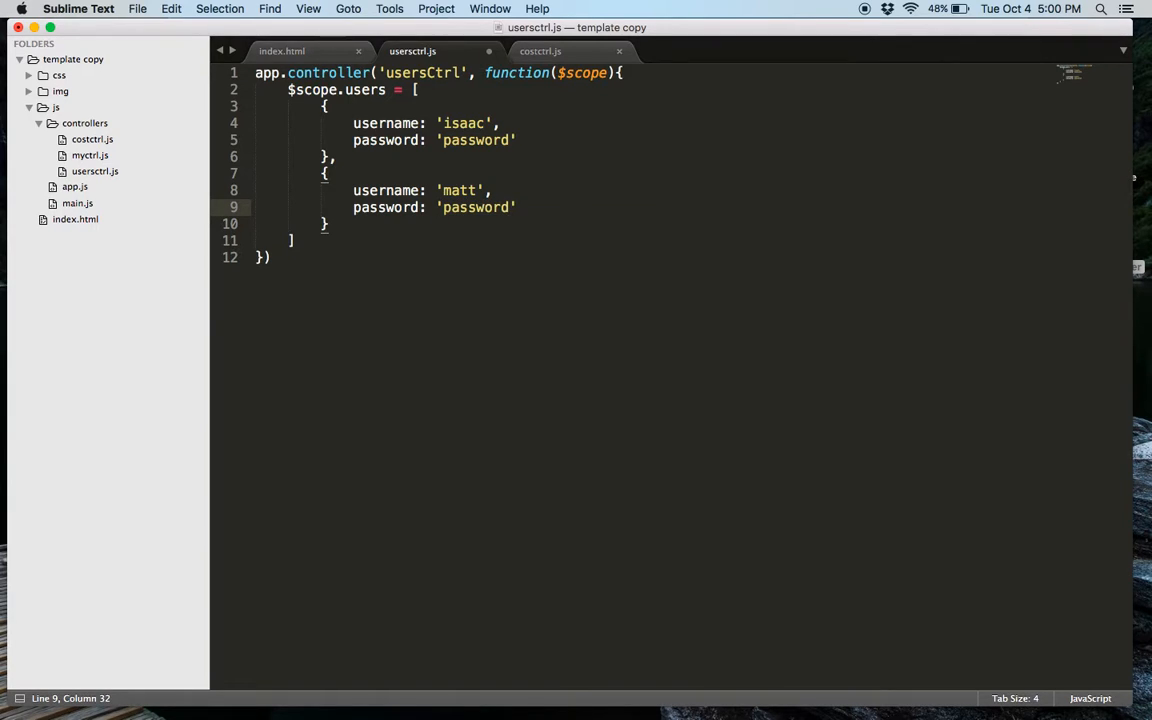
type("2")
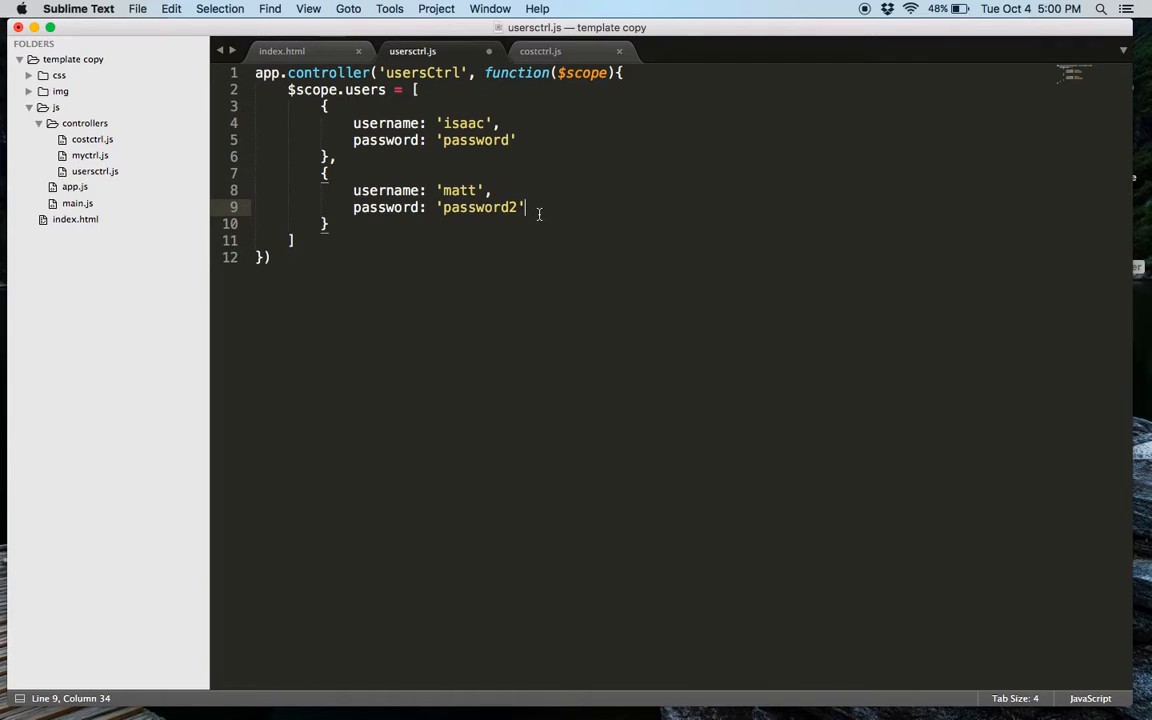
key("Enter")
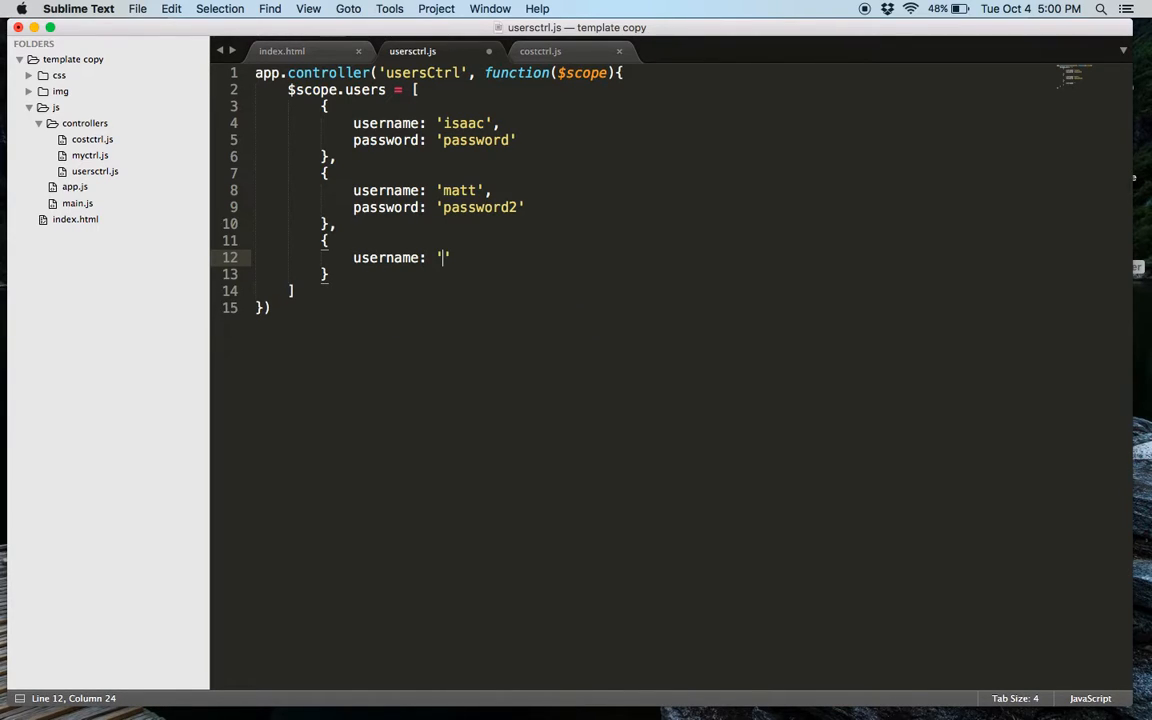
type("chris")
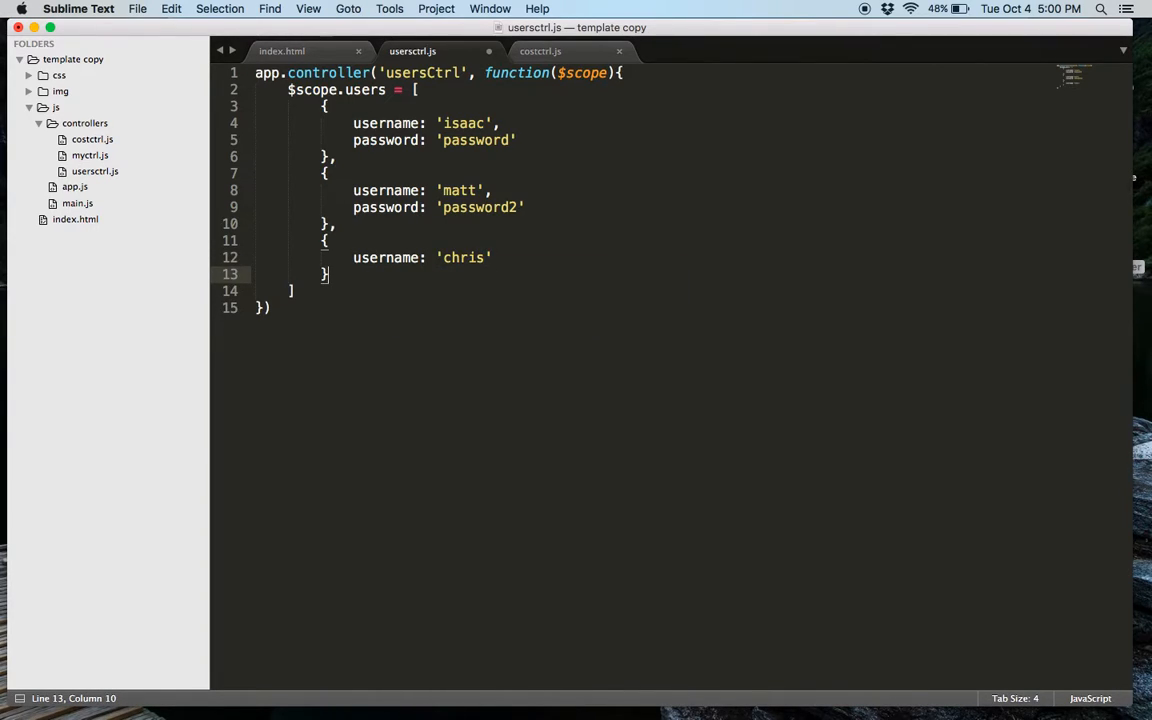
type(",")
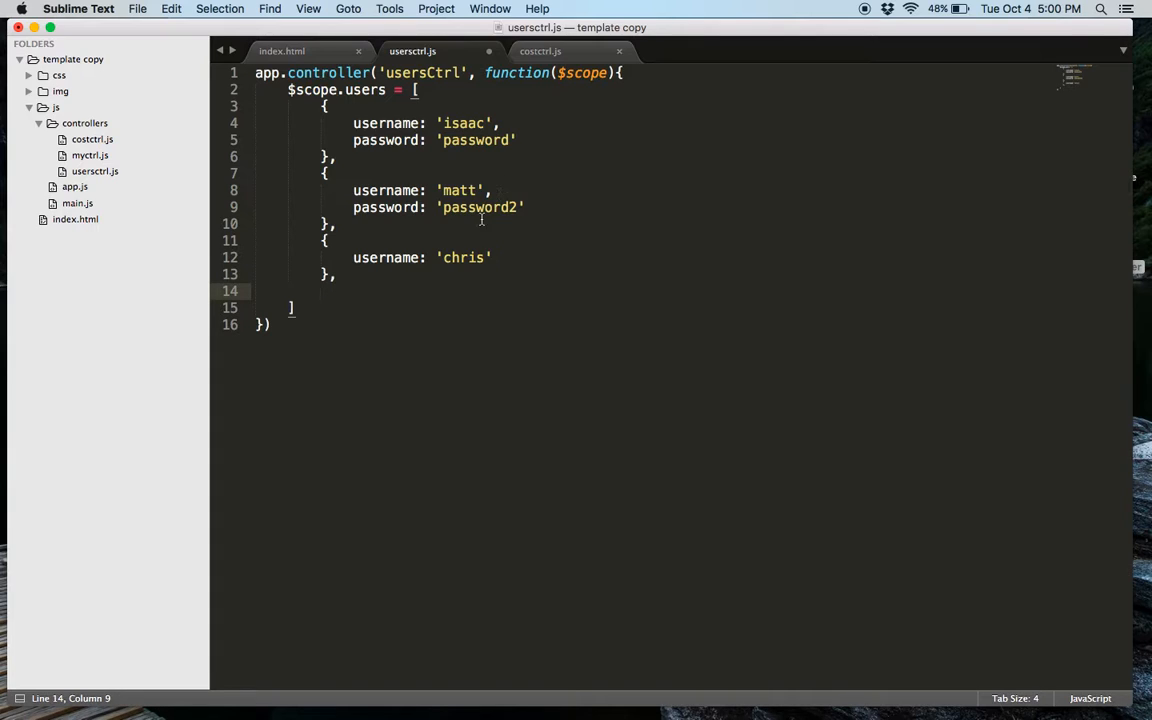
key("enter")
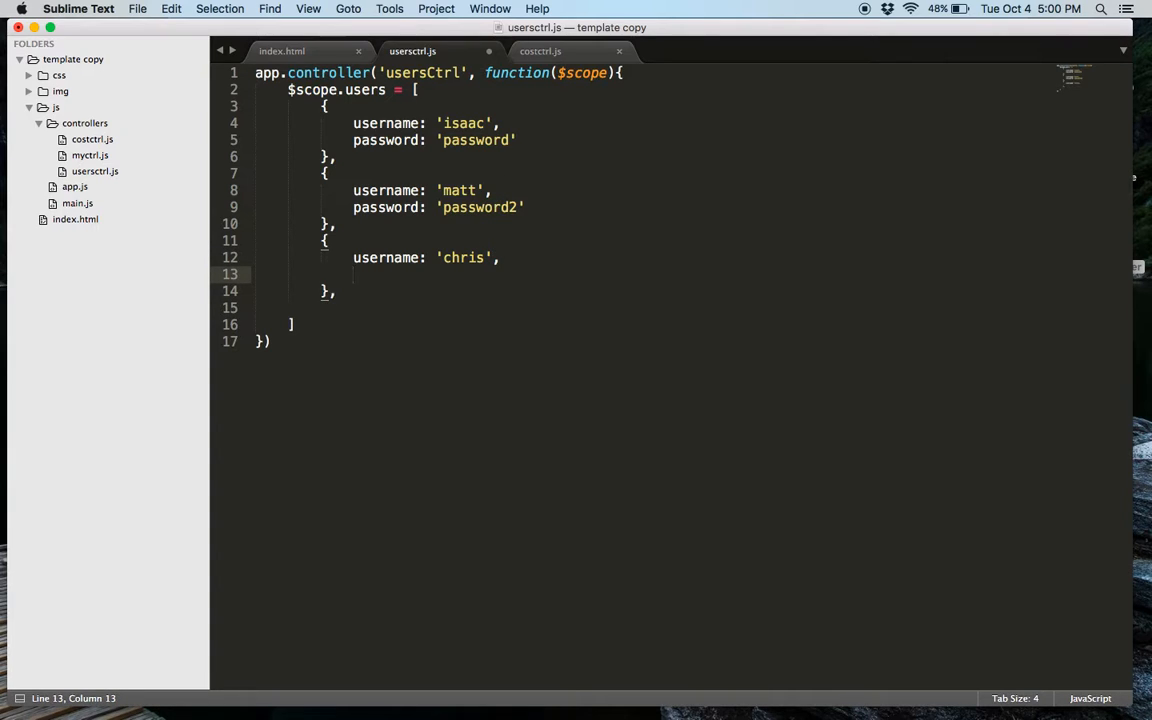
type("password")
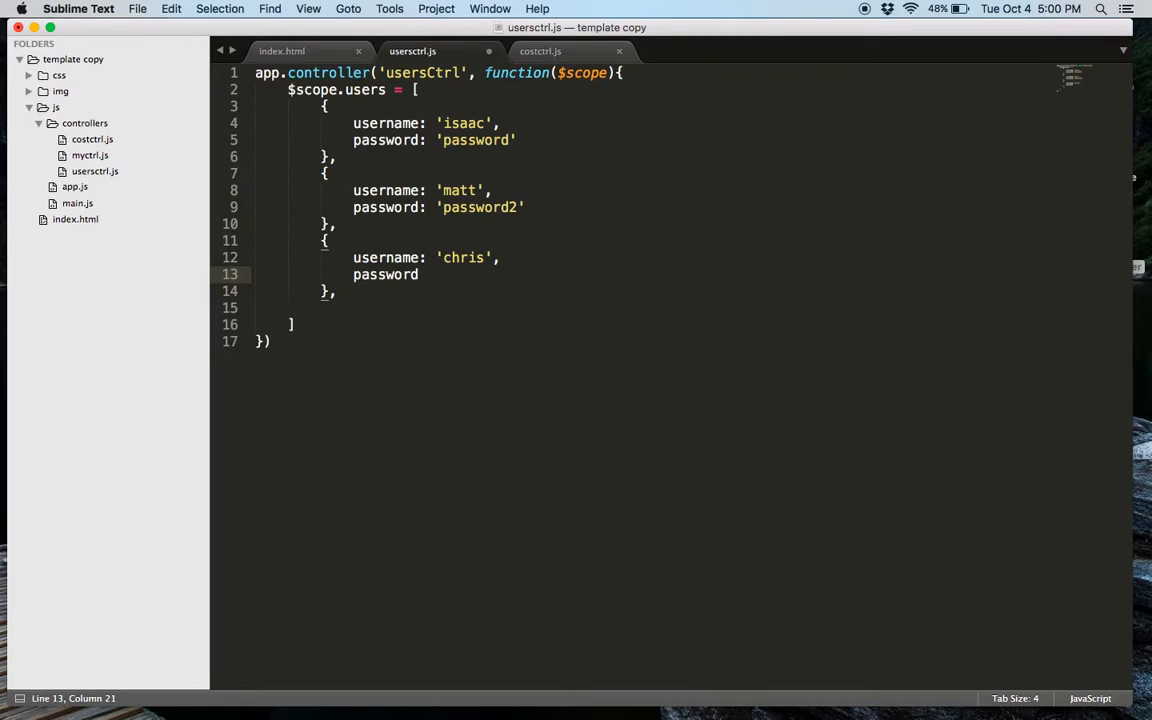
type(": 'password3")
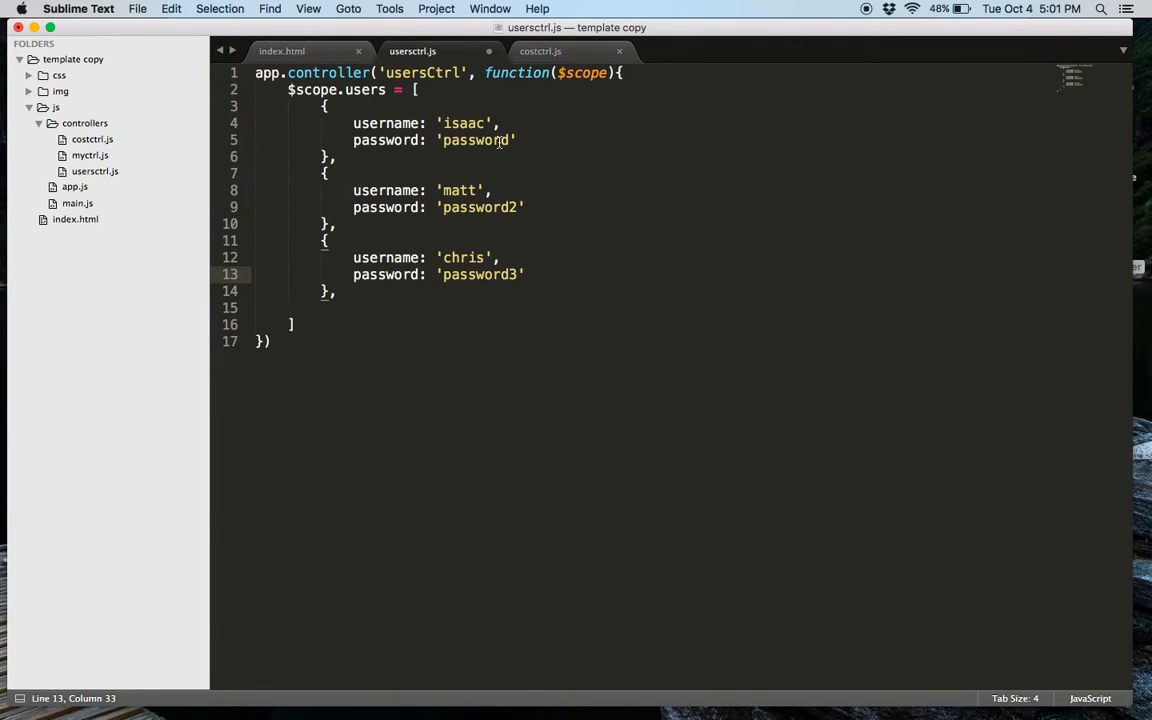
type("1")
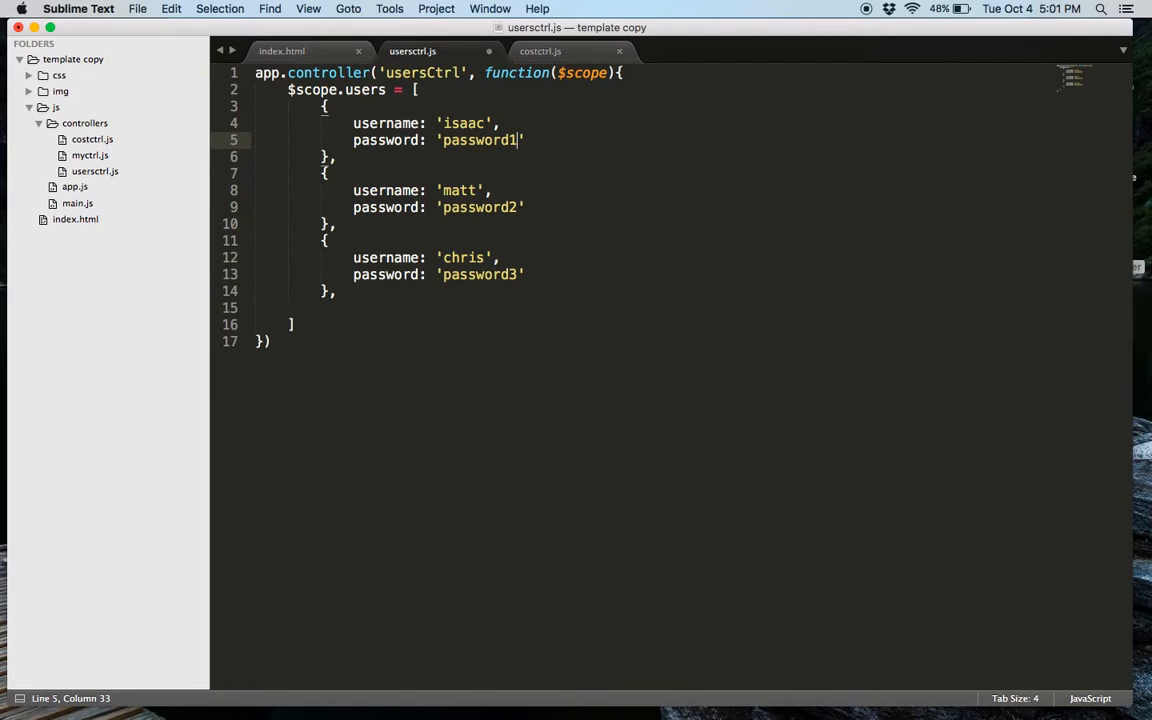
key("cmd+s")
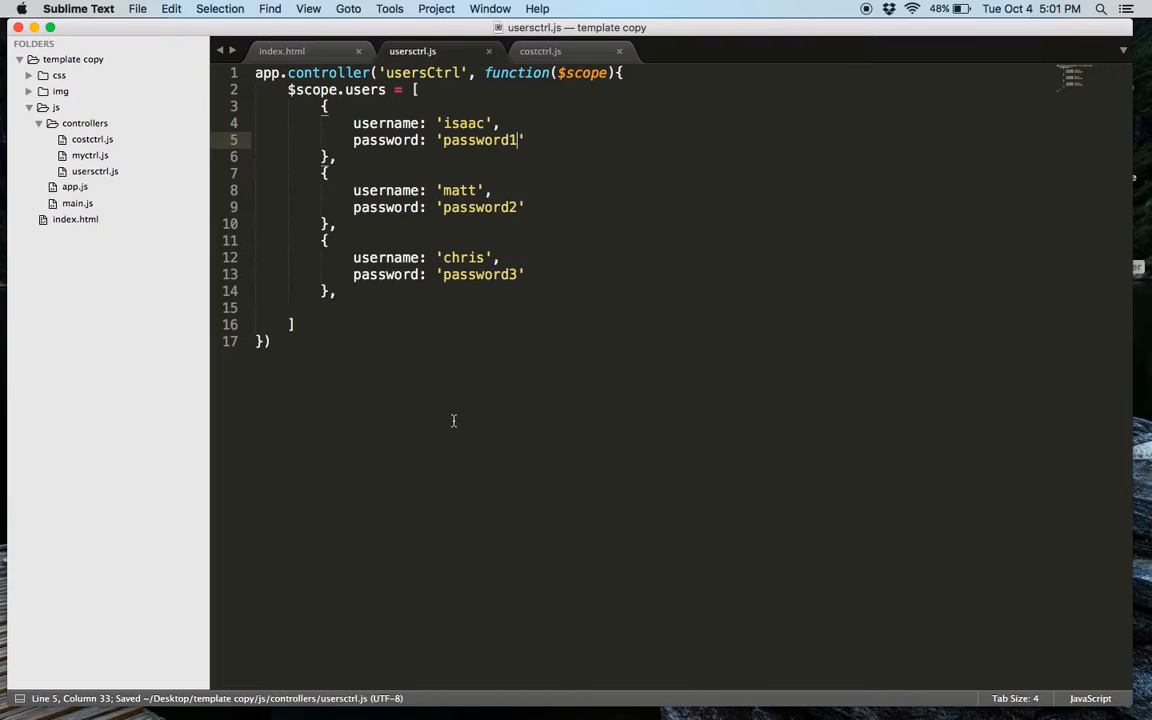
mouse_move(444, 348)
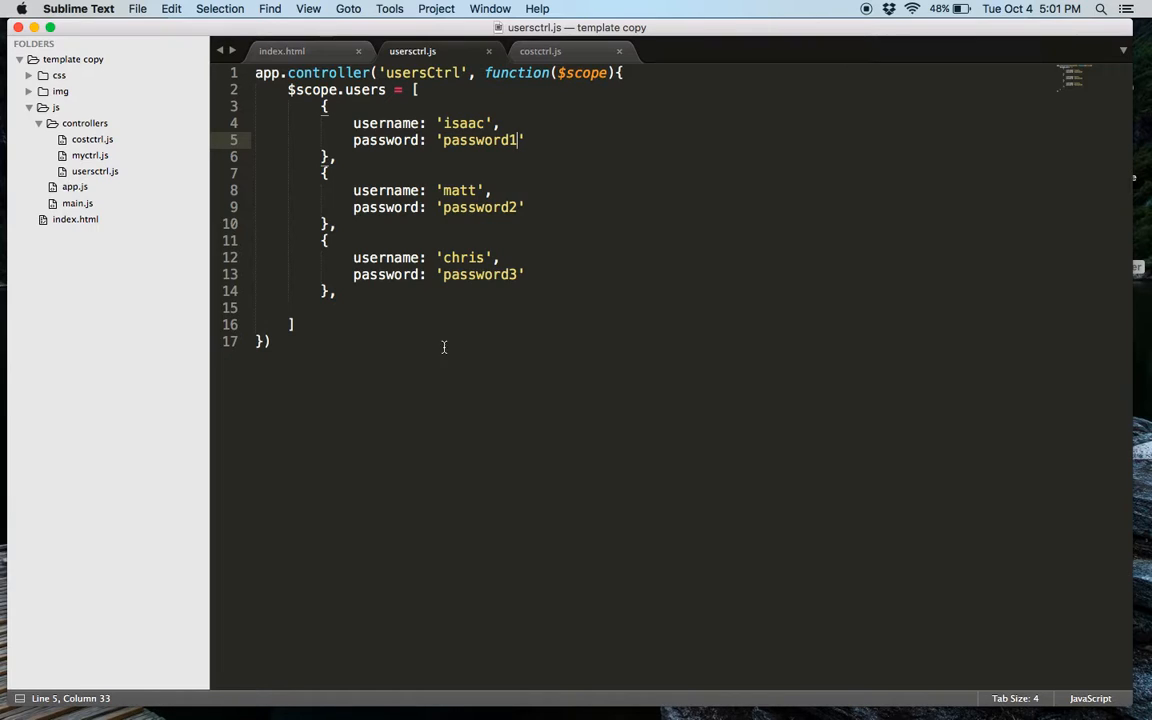
key("backspace")
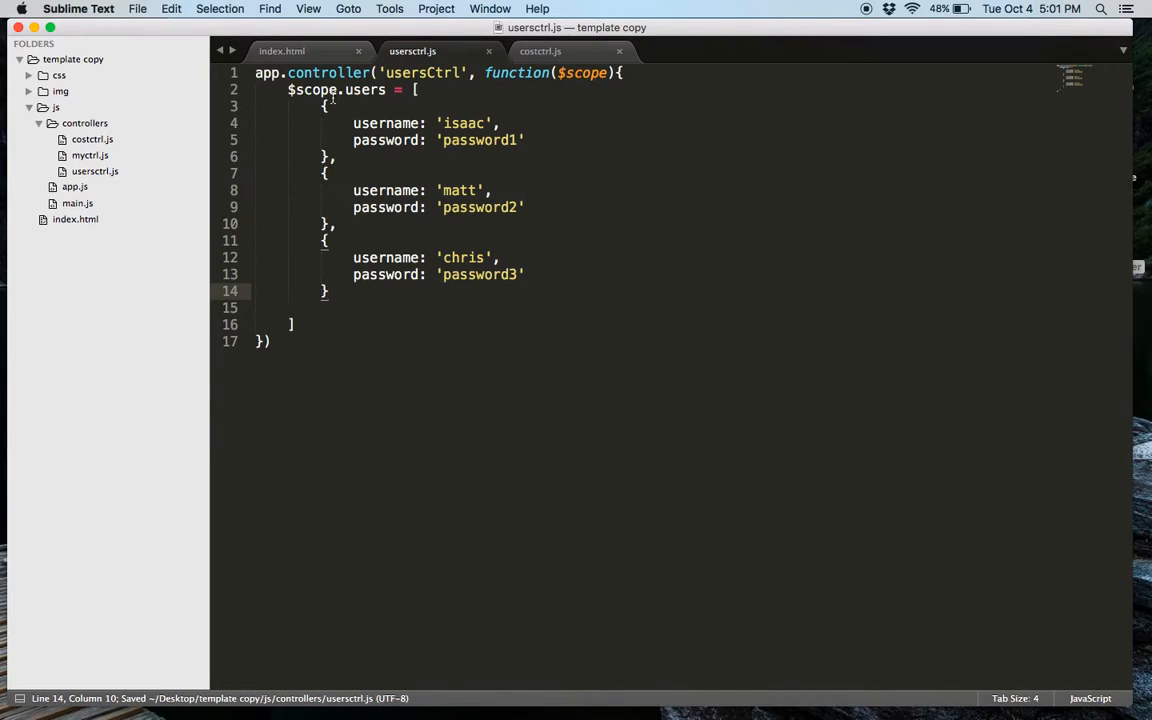
mouse_move(556, 348)
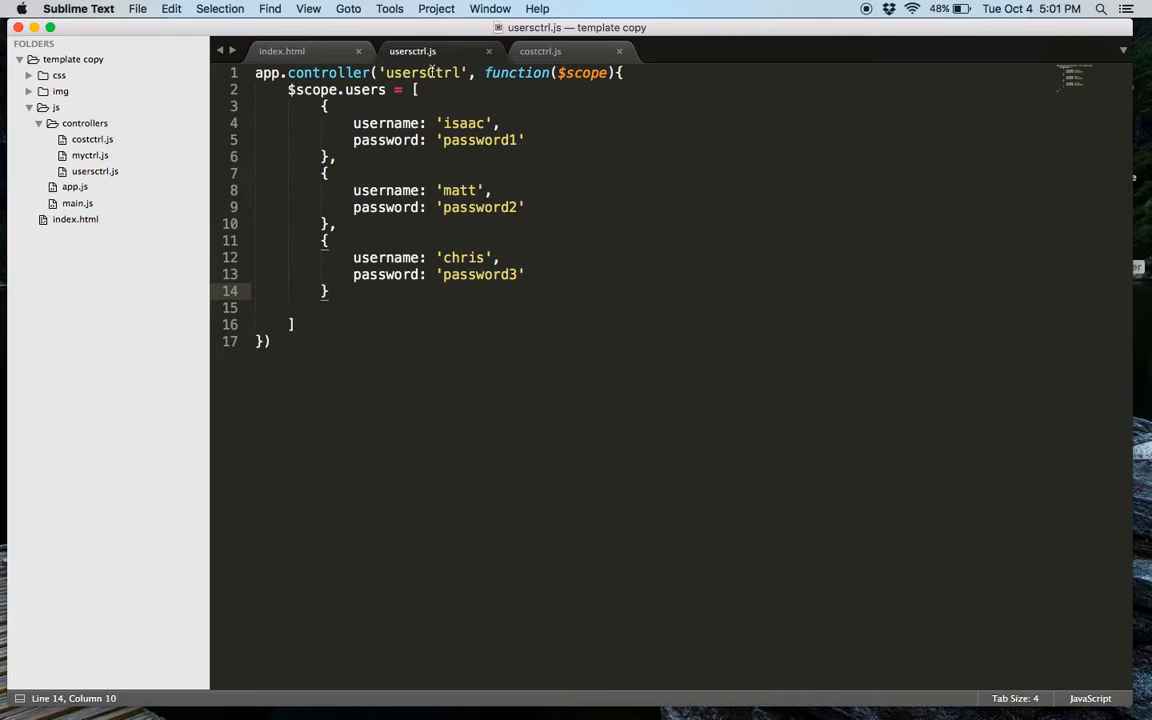
Step: Add a script tag for js/controllers/usersctrl.js after costctrl.js in index.html and save
left_click(282, 52)
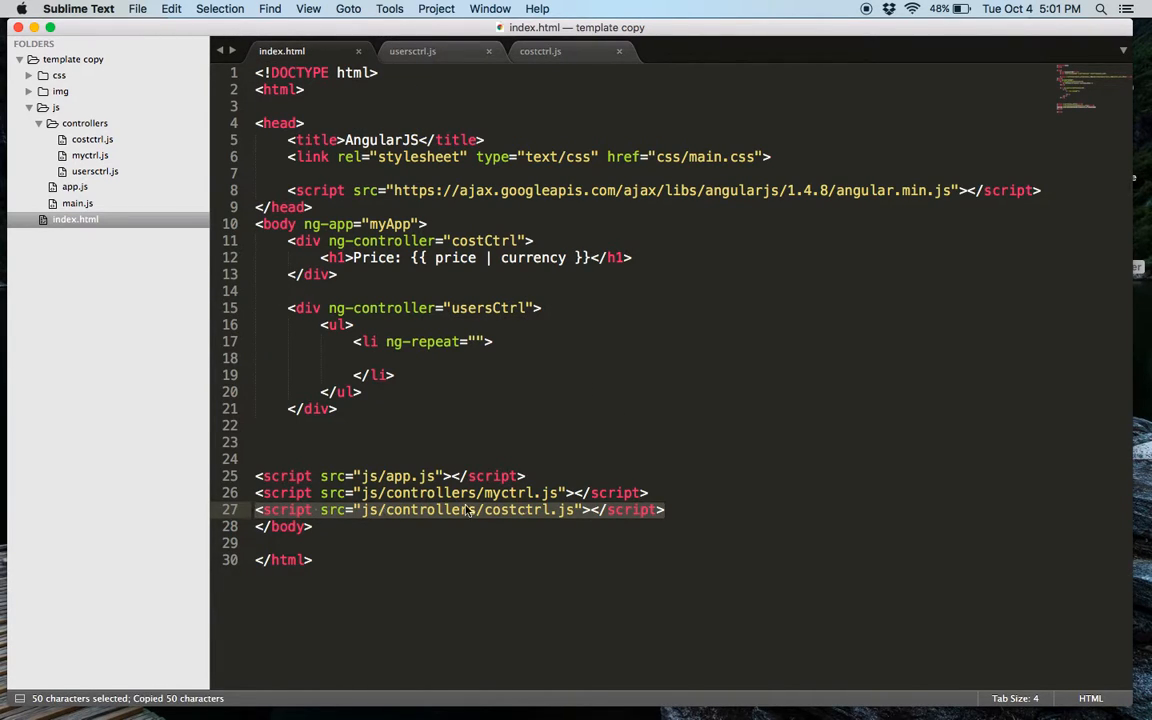
key("cmd+v")
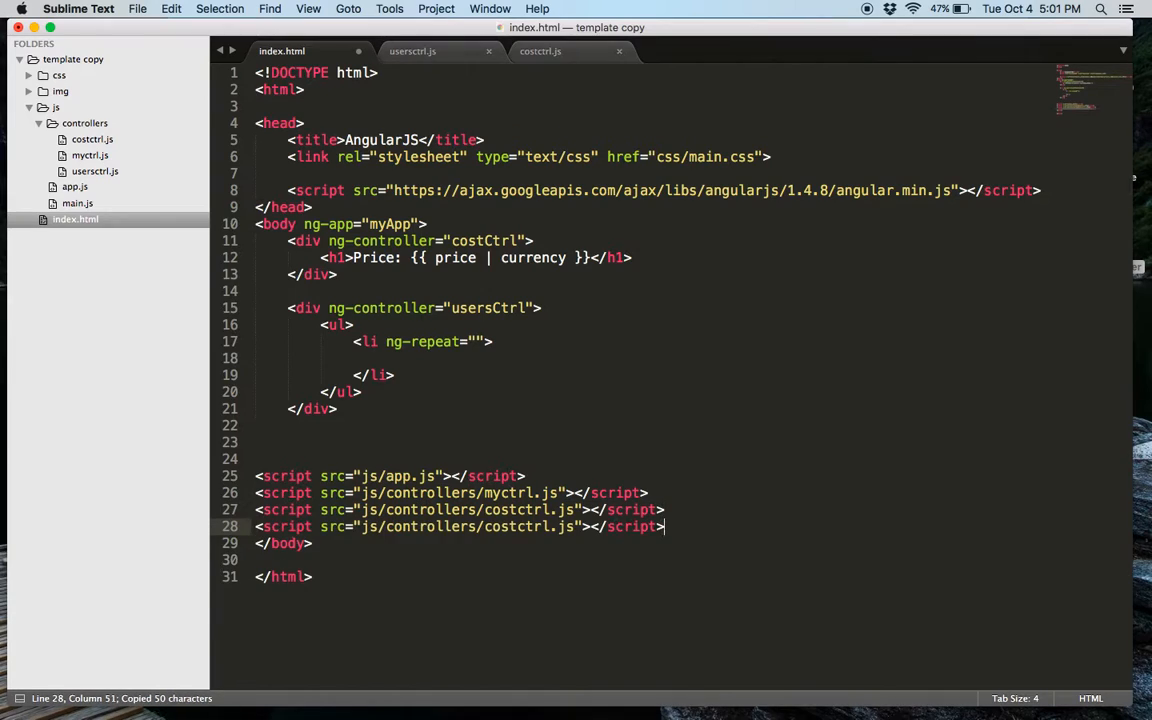
double_click(516, 528)
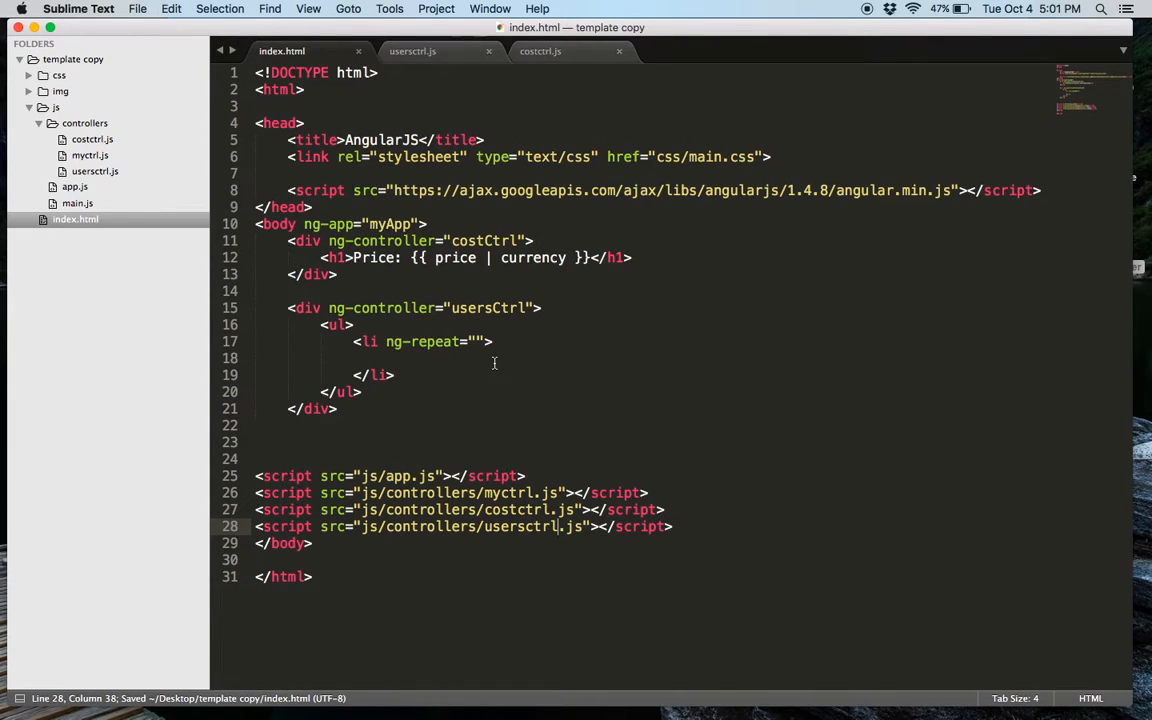
left_click(492, 340)
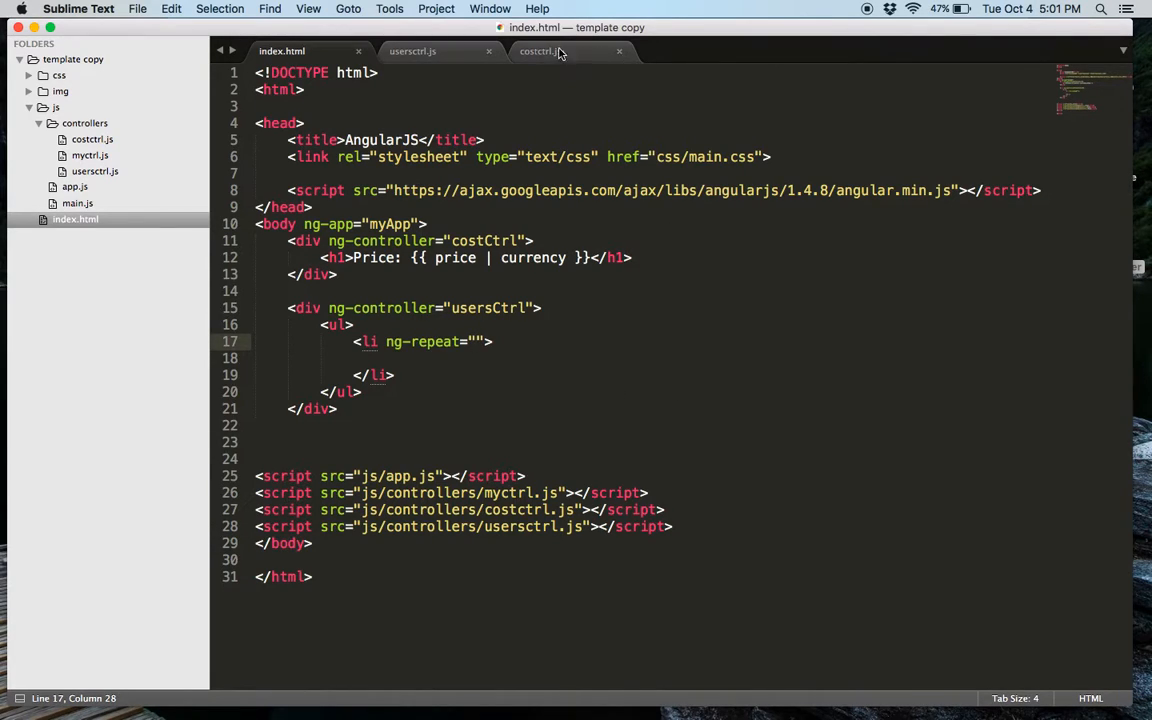
Step: Show usersctrl.js beside index.html and set the list item to ng-repeat="x in users"
left_click(620, 52)
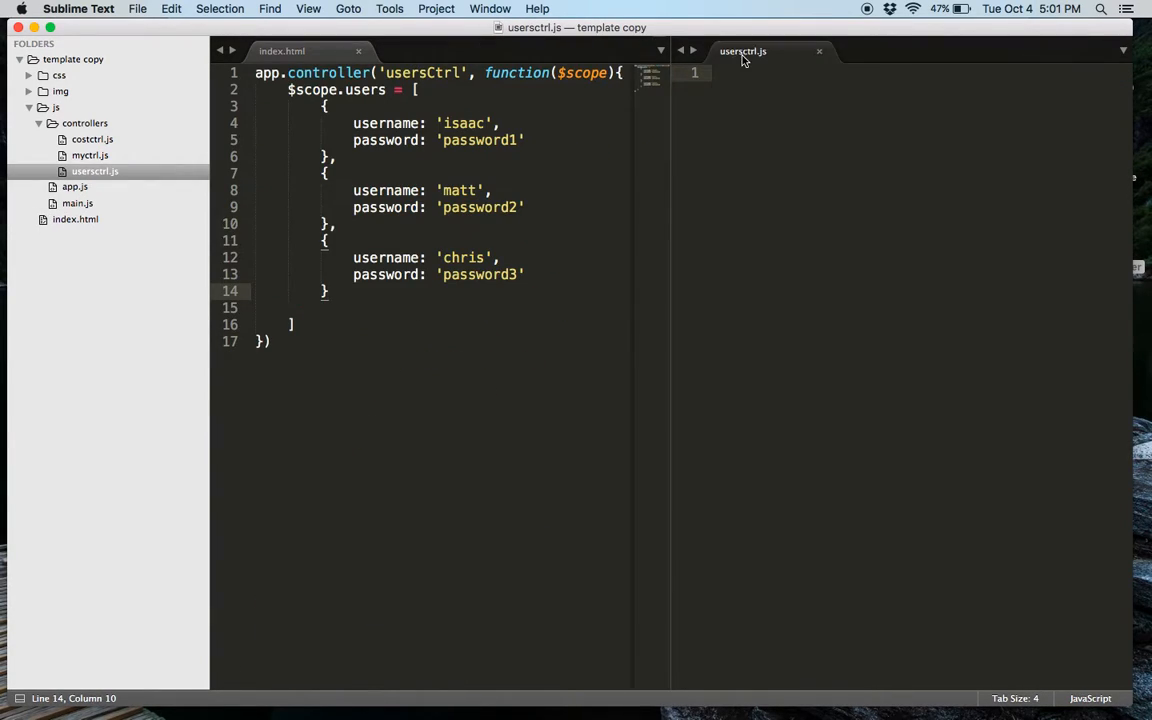
left_click(282, 52)
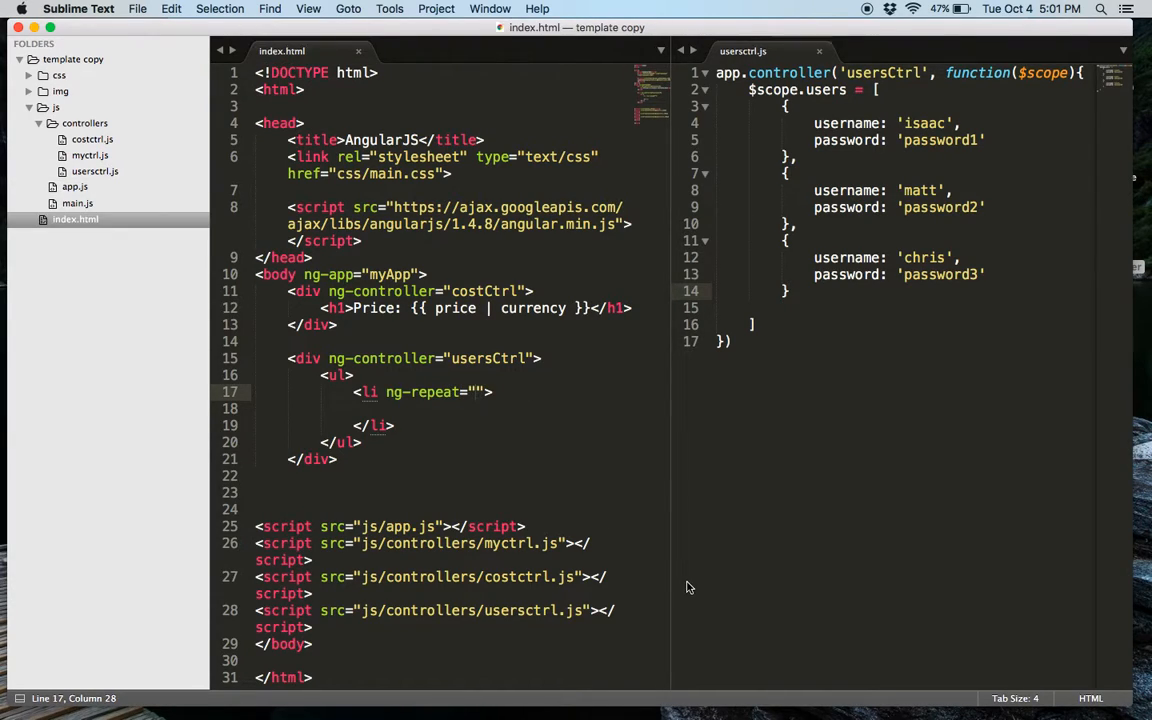
mouse_move(696, 584)
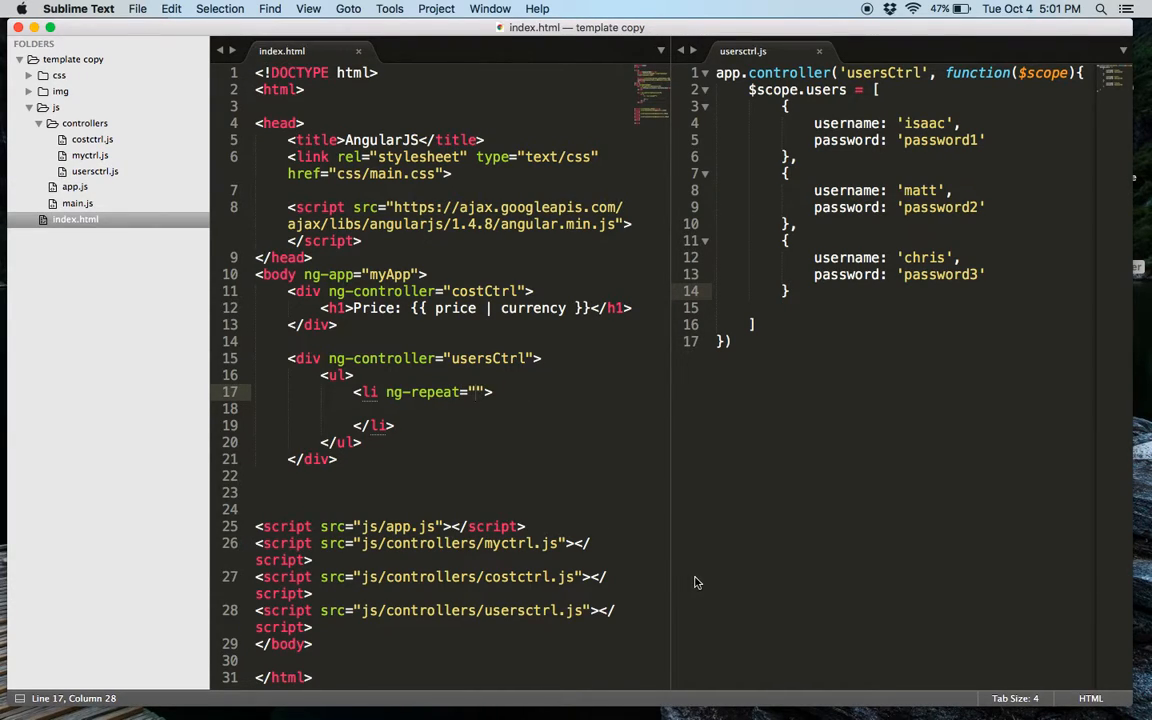
type("x in us")
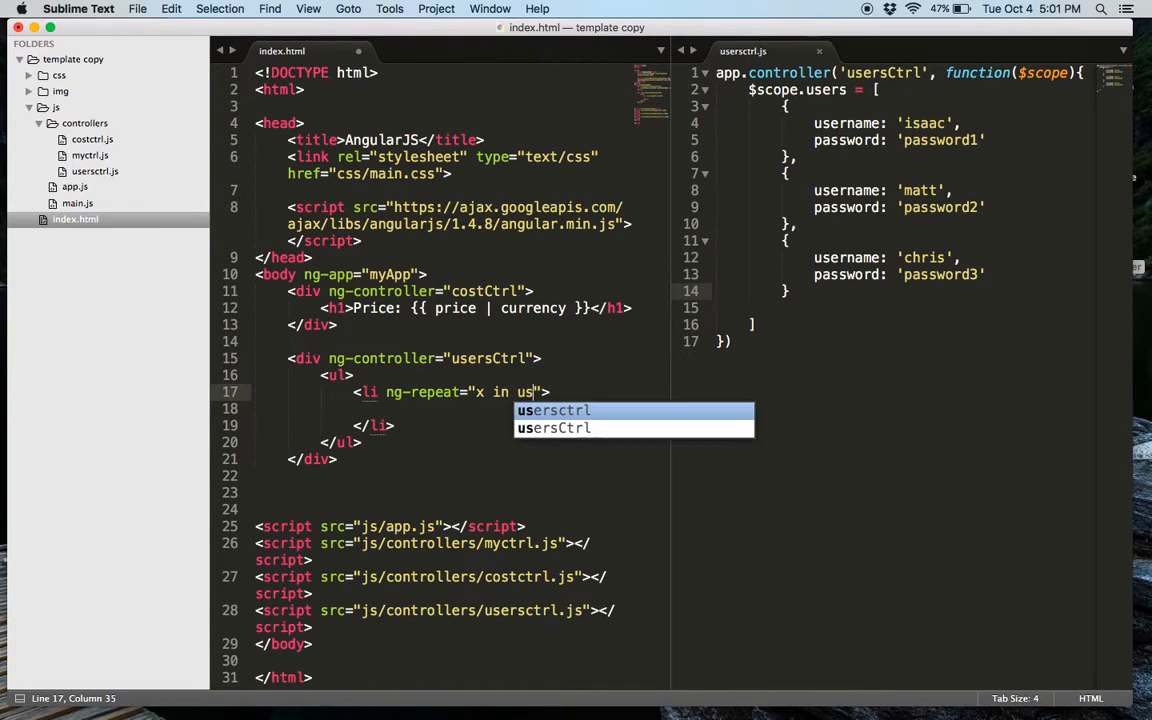
type("ers")
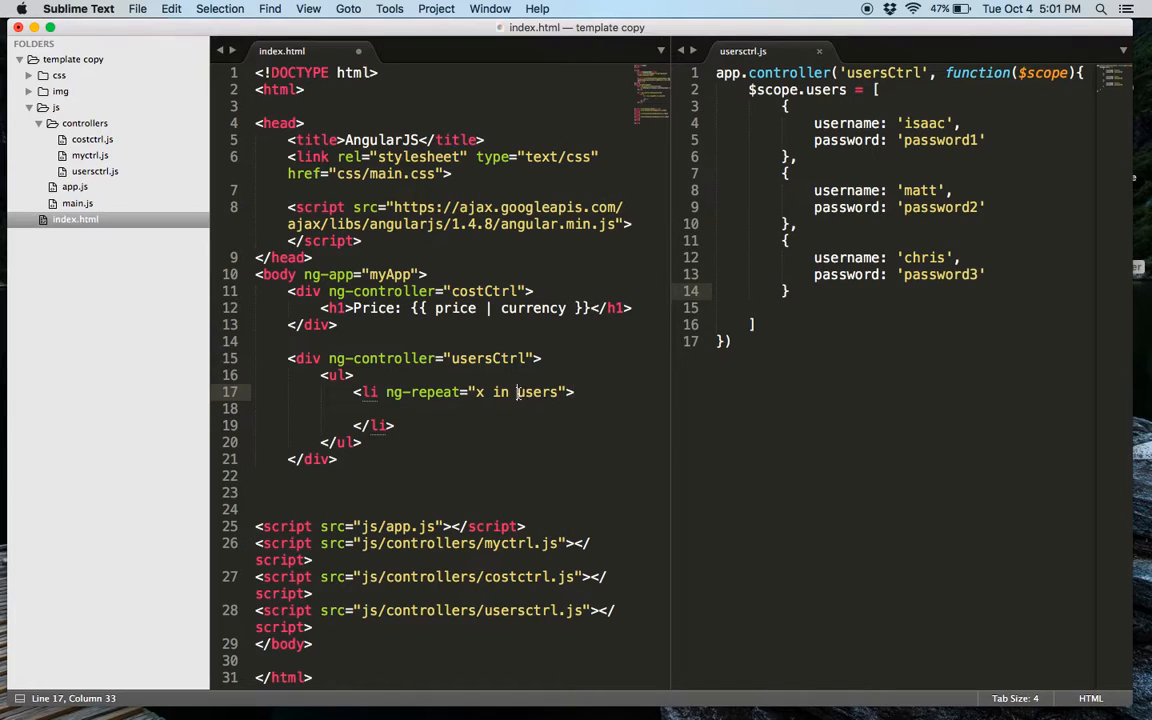
Step: Write the expression {{ x.username + ", " + x.password }} inside the li
double_click(536, 390)
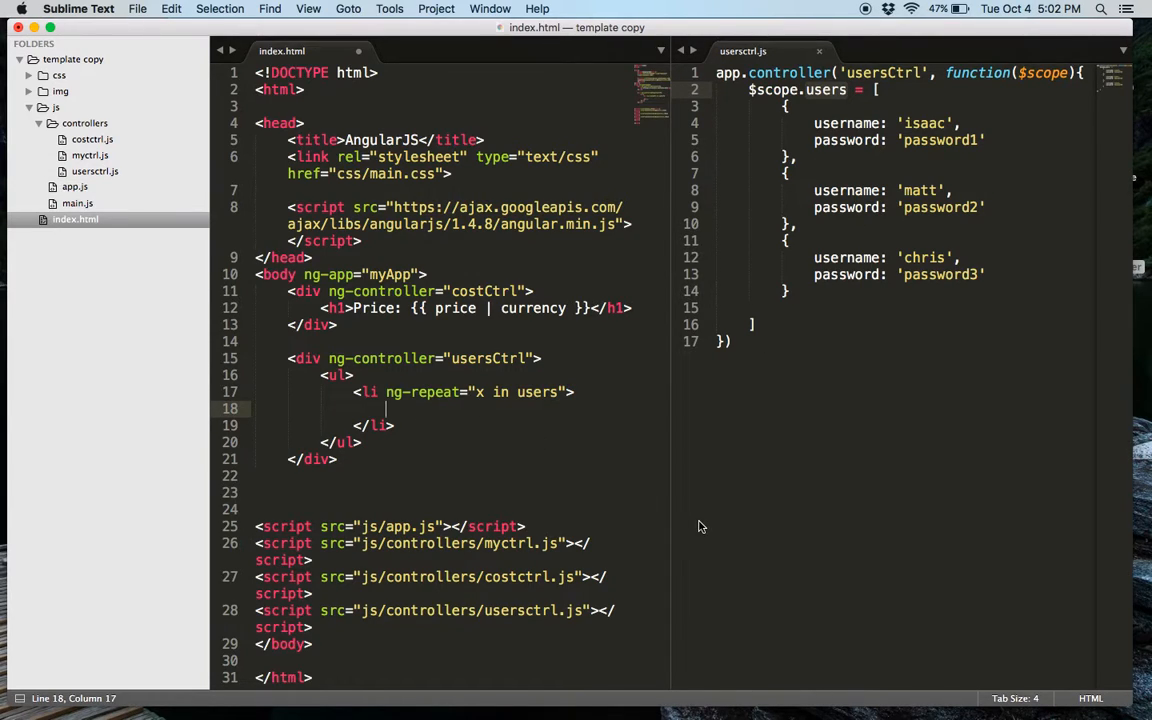
type("{{}}")
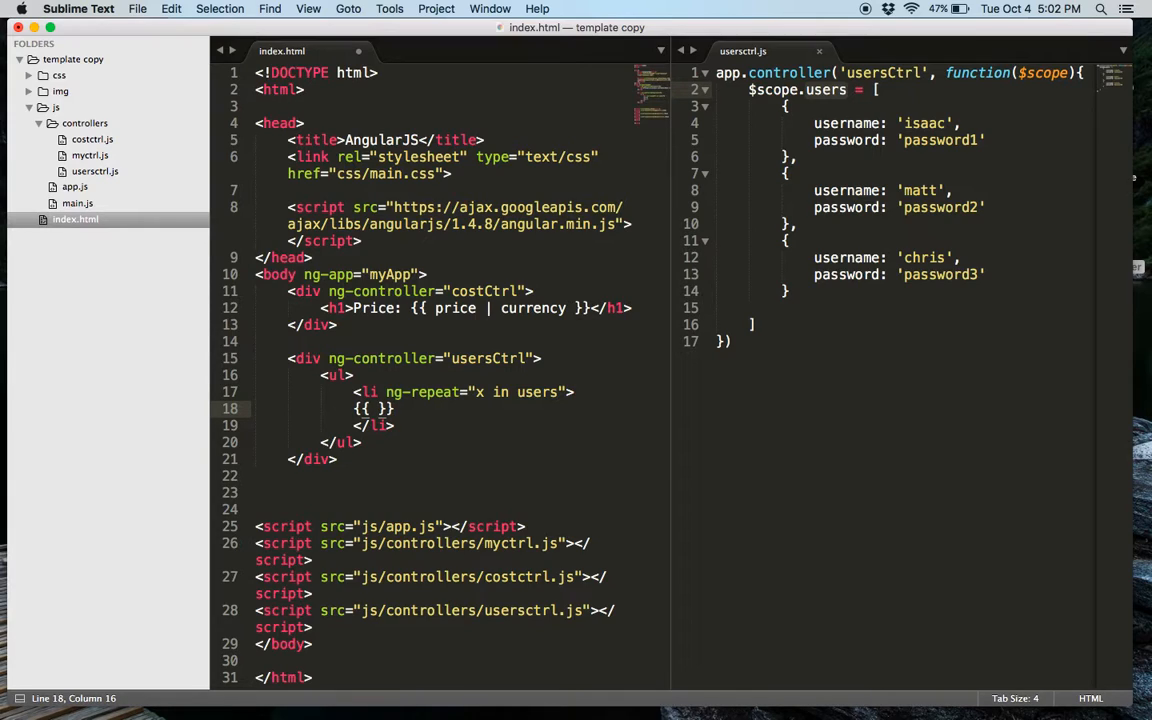
type("x.use")
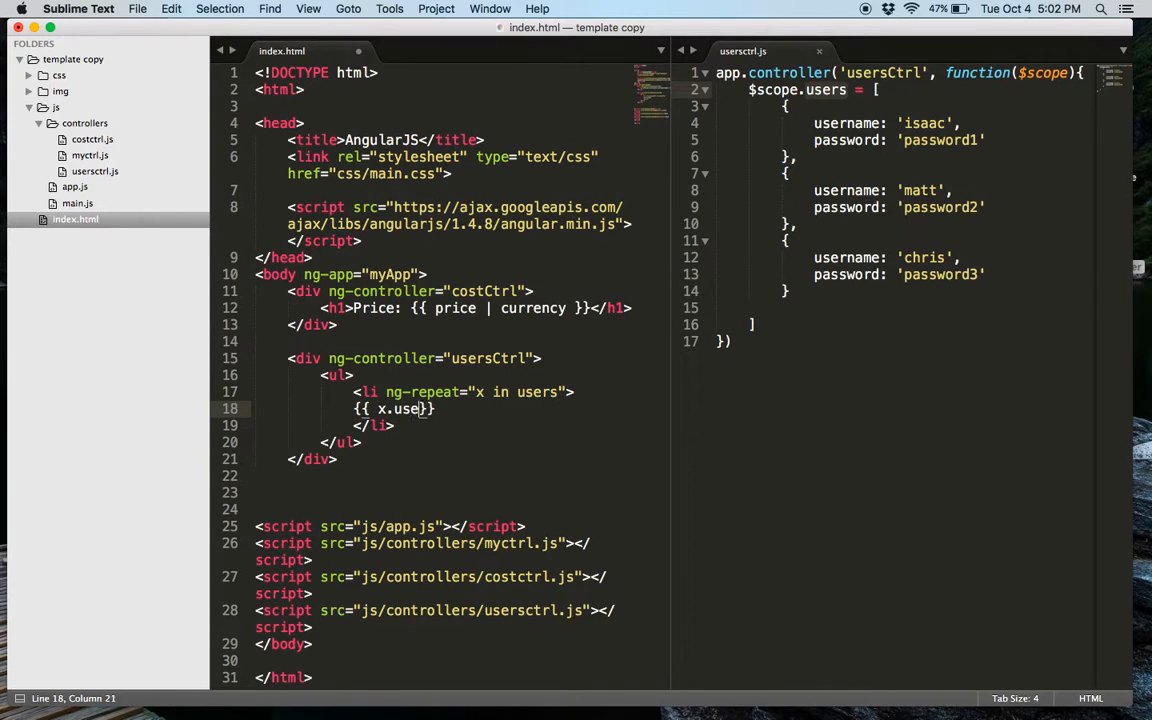
type("rname")
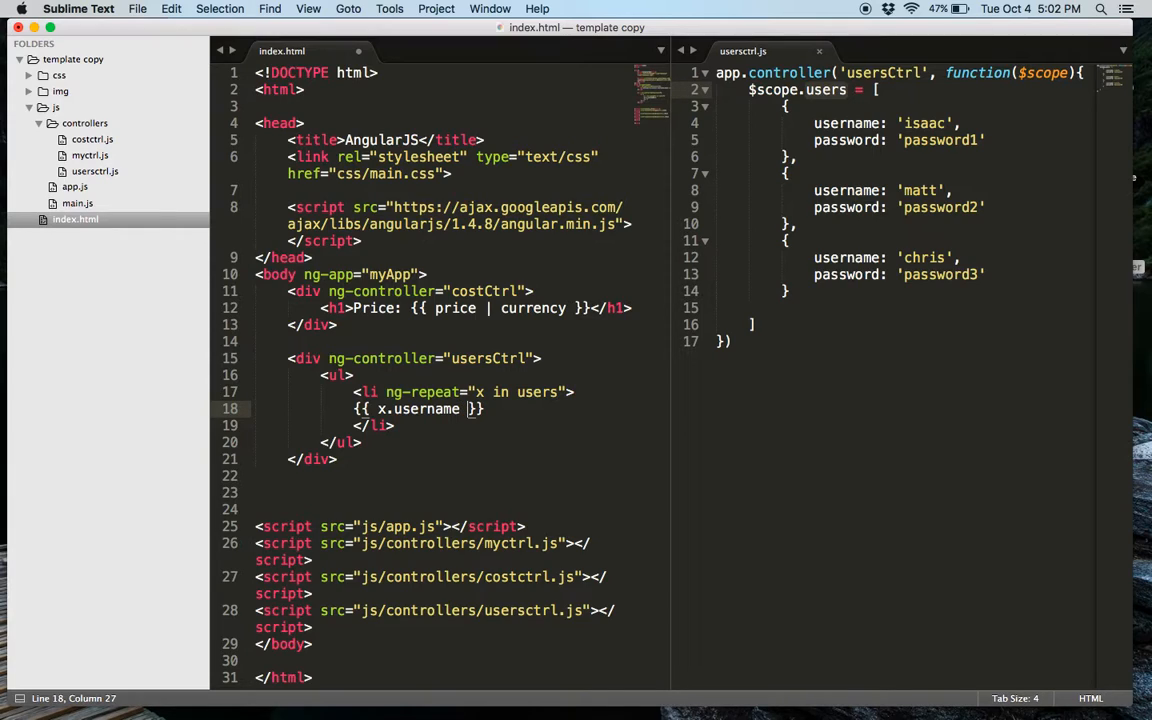
type("+ \",\"")
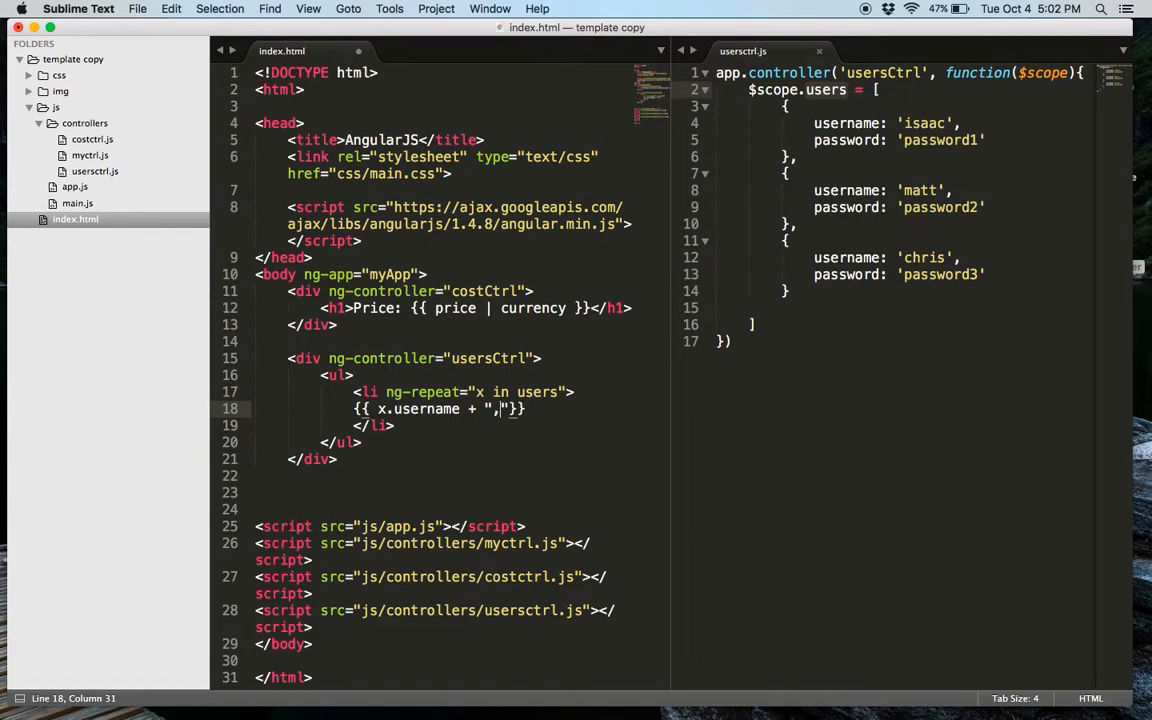
type("\"")
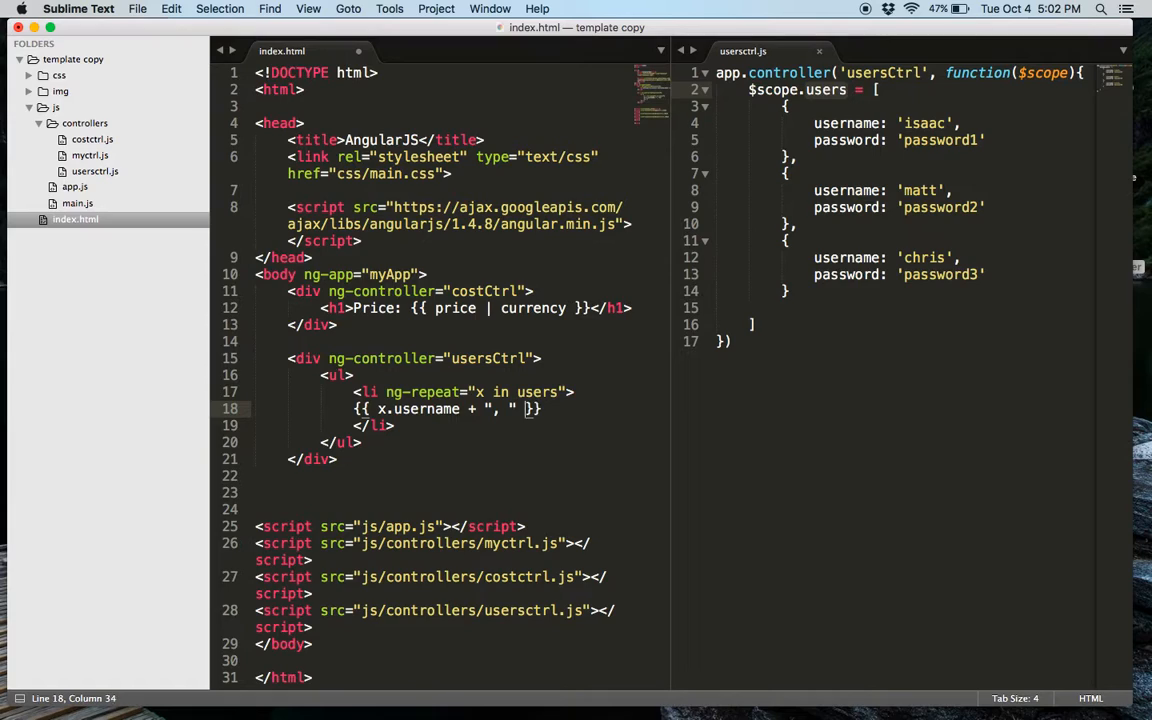
type("+ x.password")
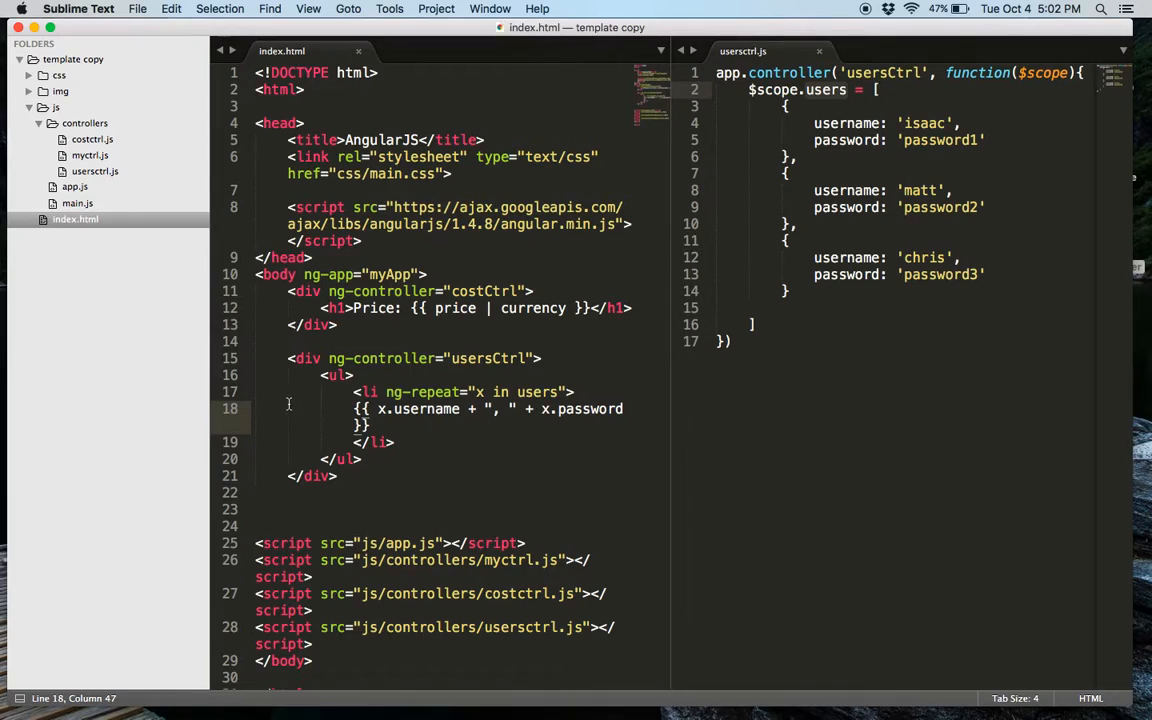
double_click(480, 390)
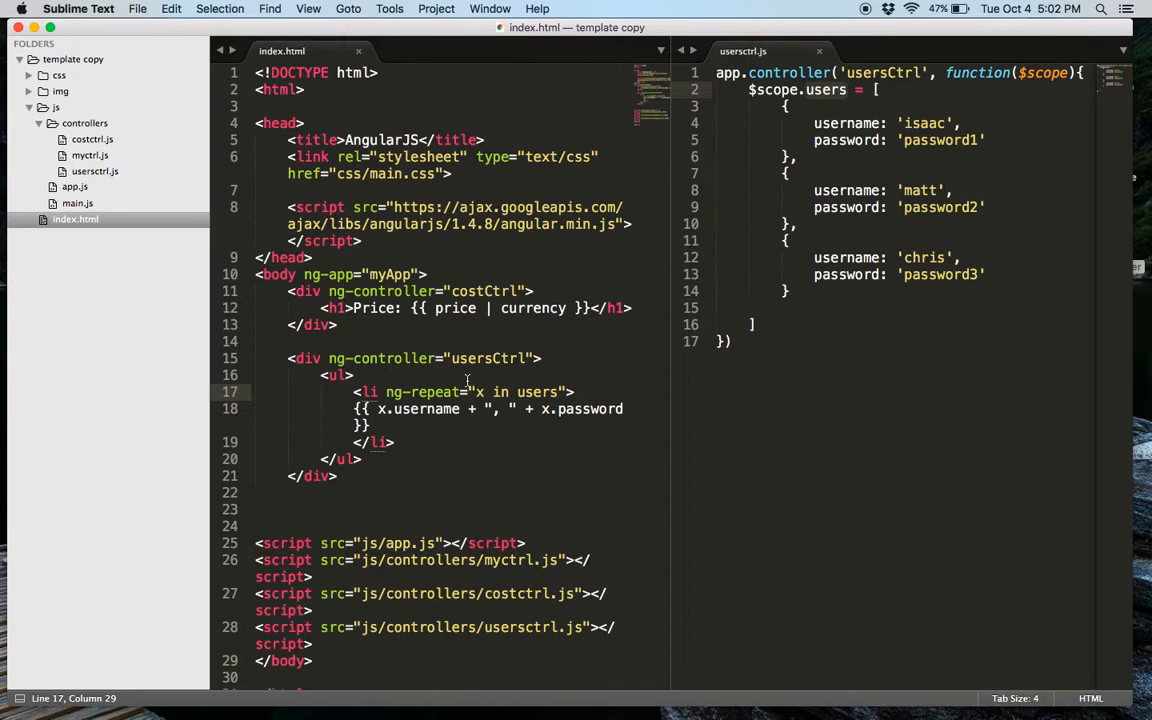
right_click(468, 384)
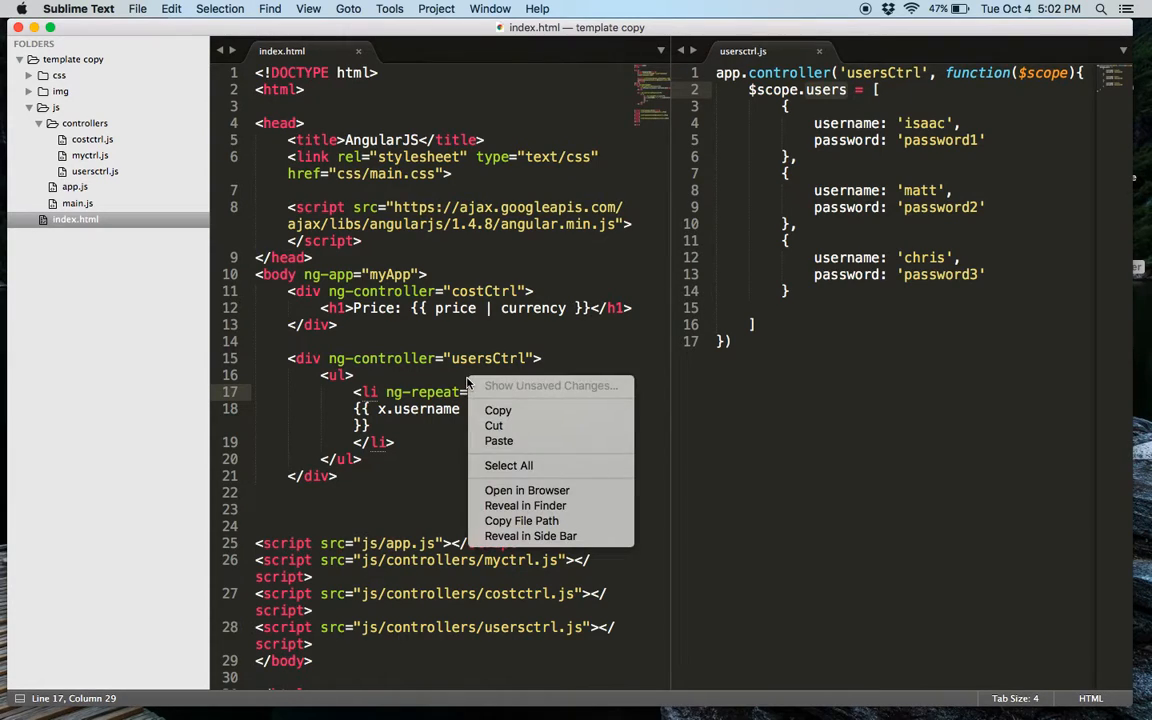
mouse_move(528, 490)
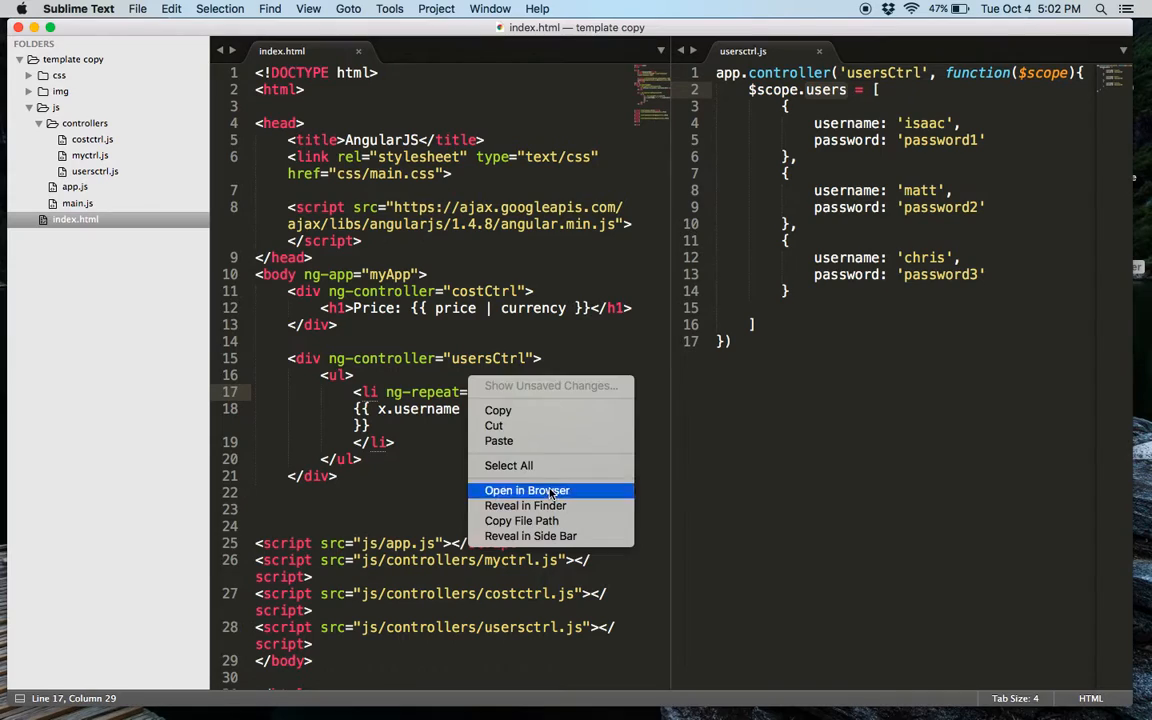
left_click(528, 490)
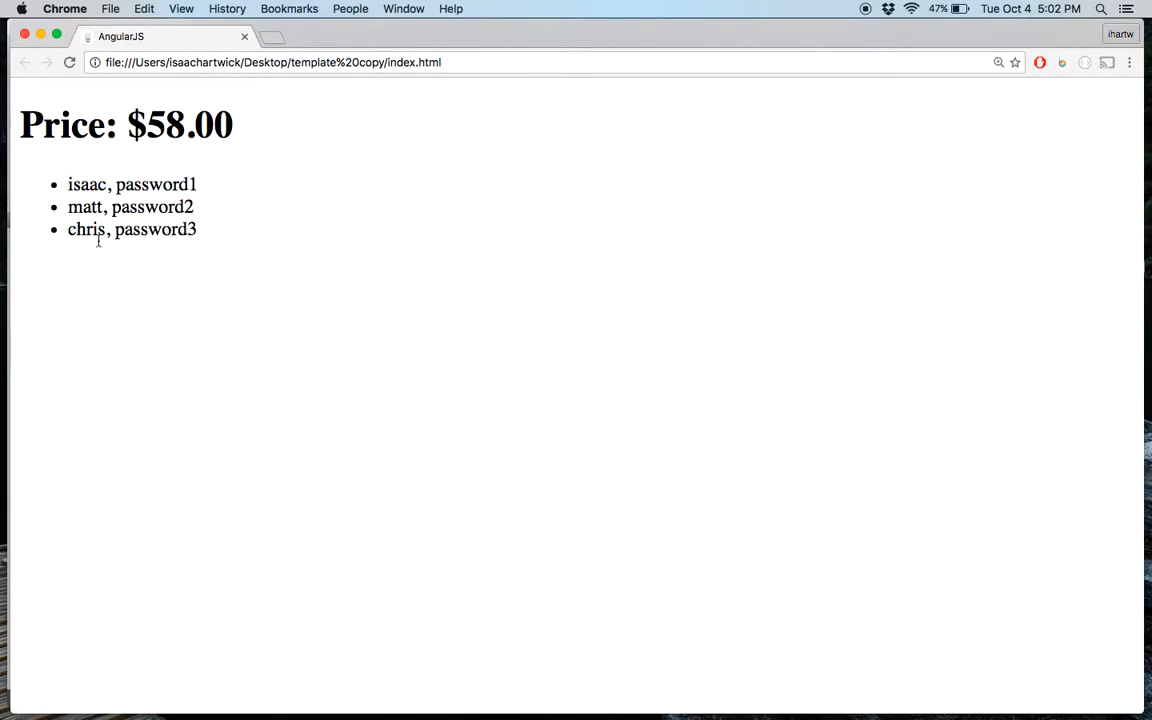
left_click_drag(68, 184, 196, 228)
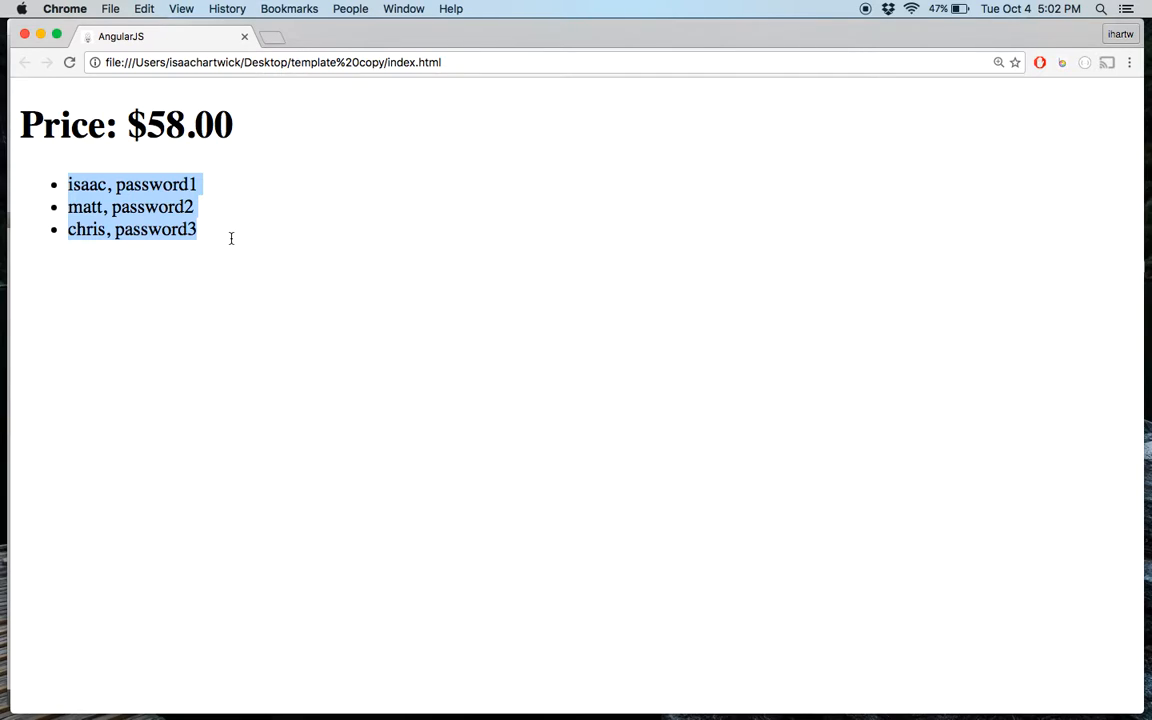
left_click(232, 238)
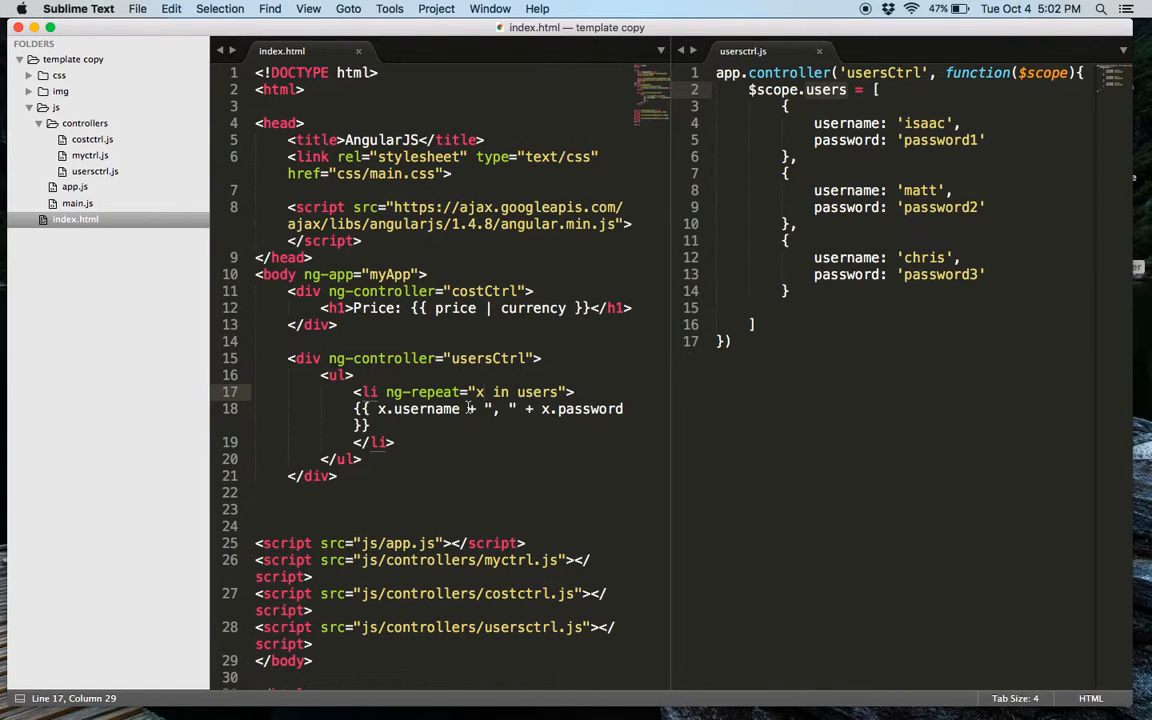
Step: Rename the loop variable from x to hey and confirm Chrome still lists the three users
type("isaa")
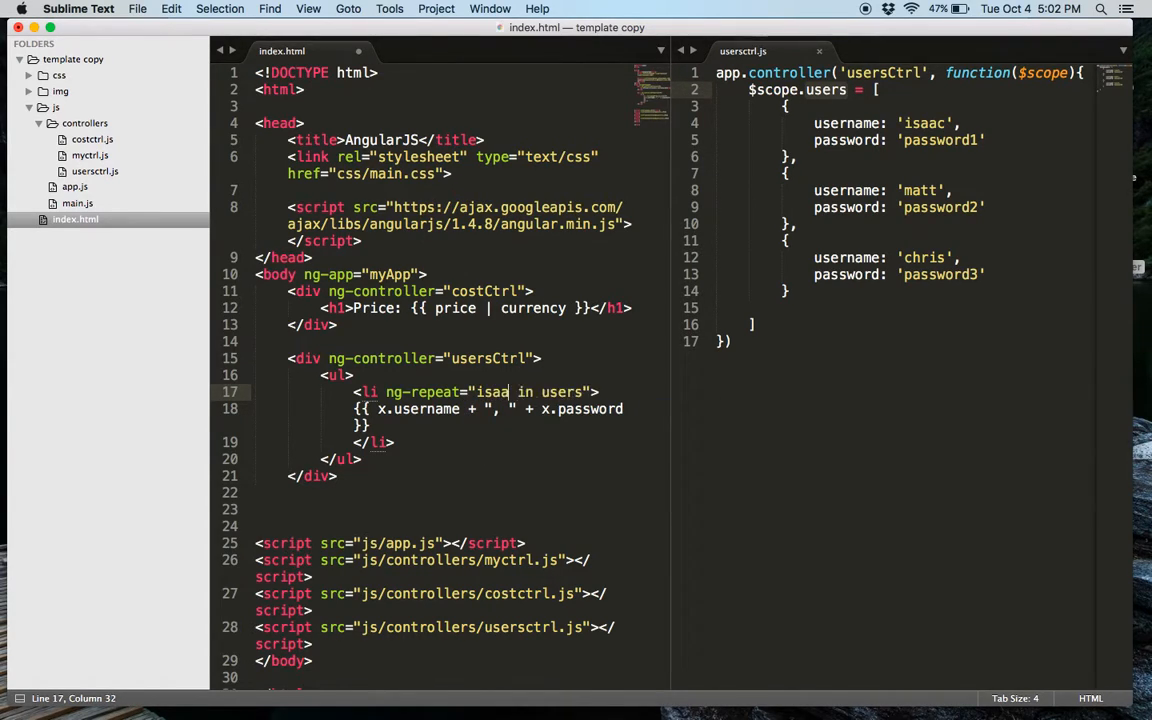
key("backspace")
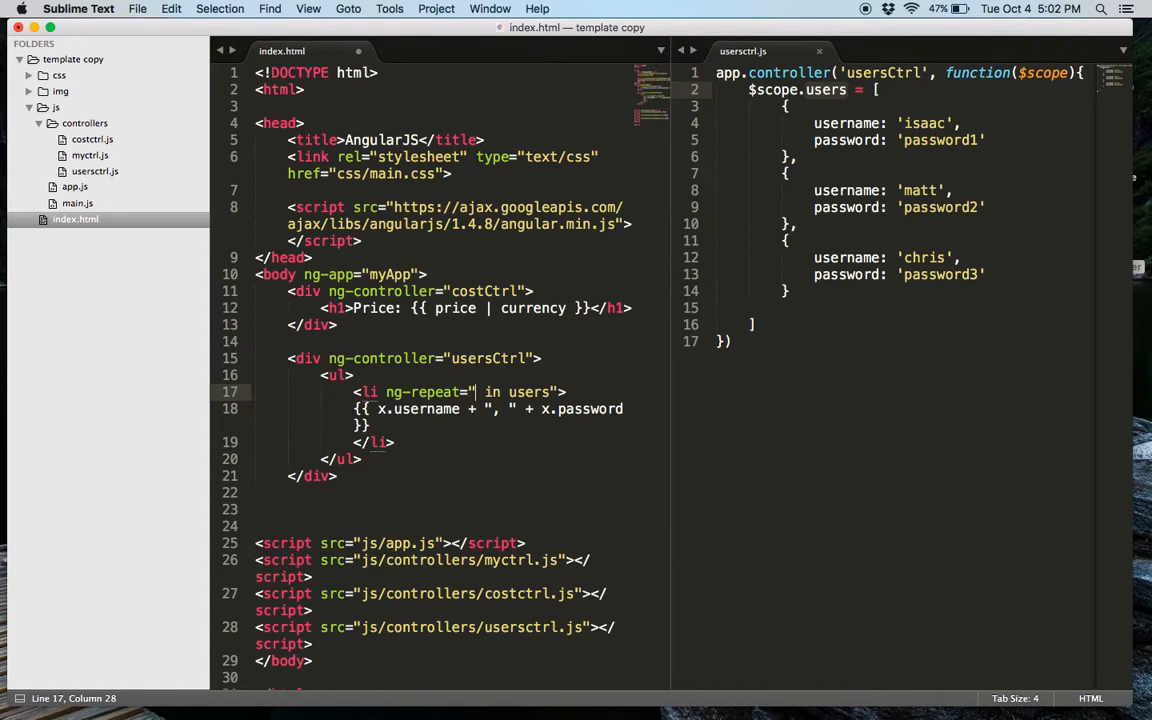
type("hey")
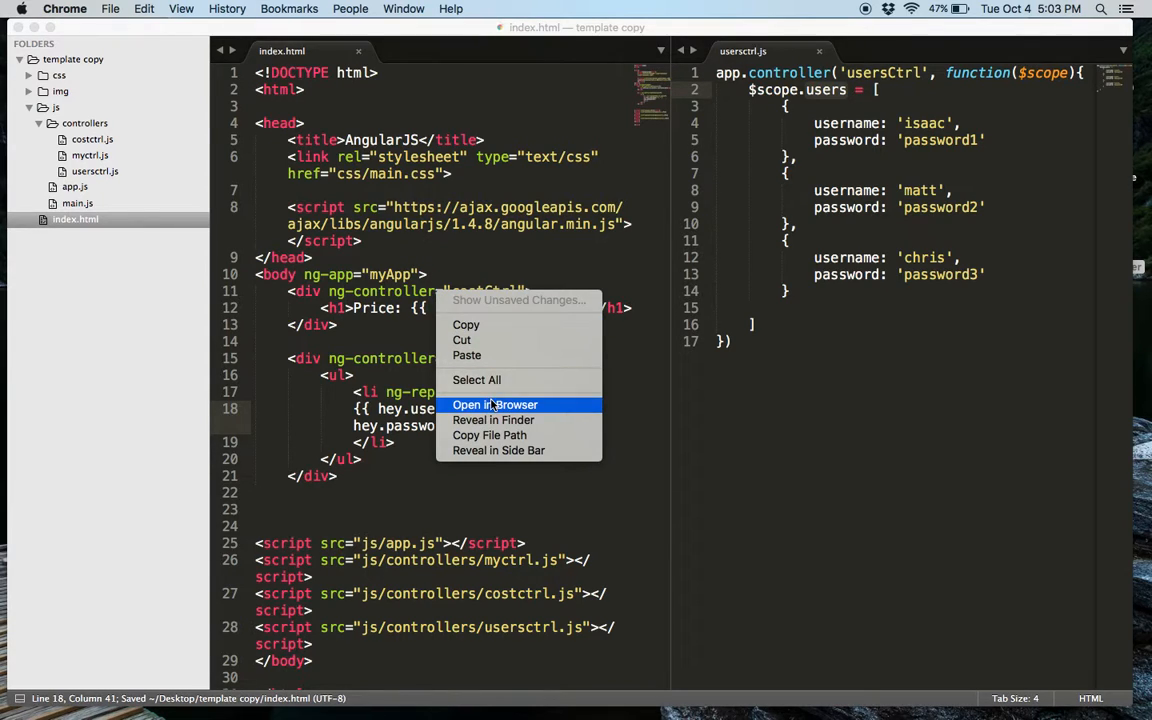
left_click(496, 404)
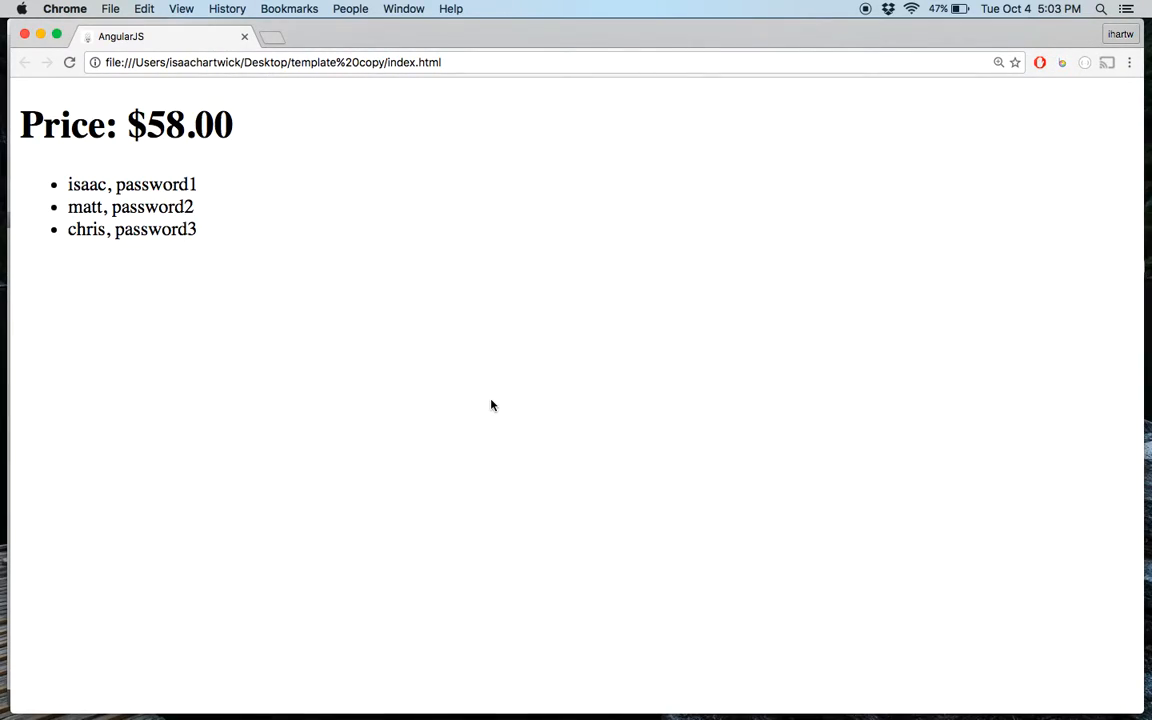